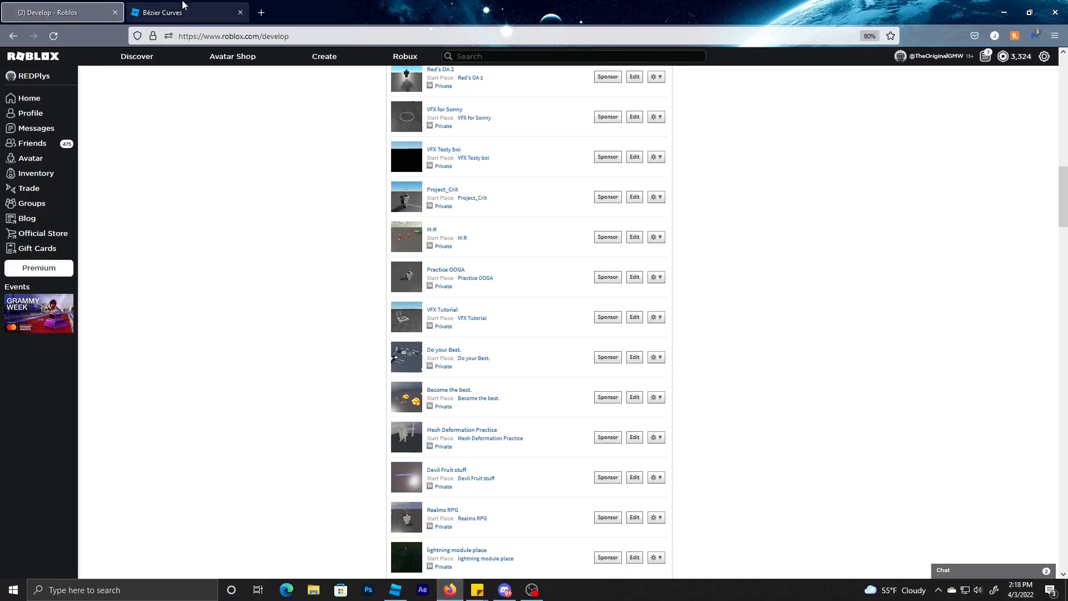
Step: Bring up the Bézier Curves article and read down to the Quadratic Bézier curves section
{"action": "left_click", "coordinate": [164, 13]}
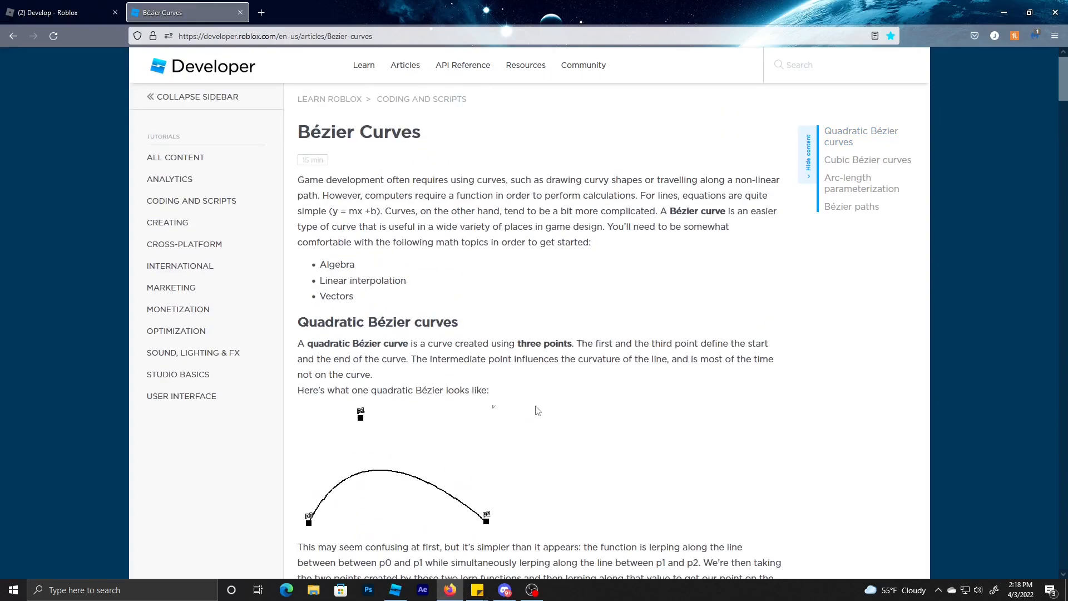
{"action": "scroll", "scroll_direction": "down", "scroll_amount": 3}
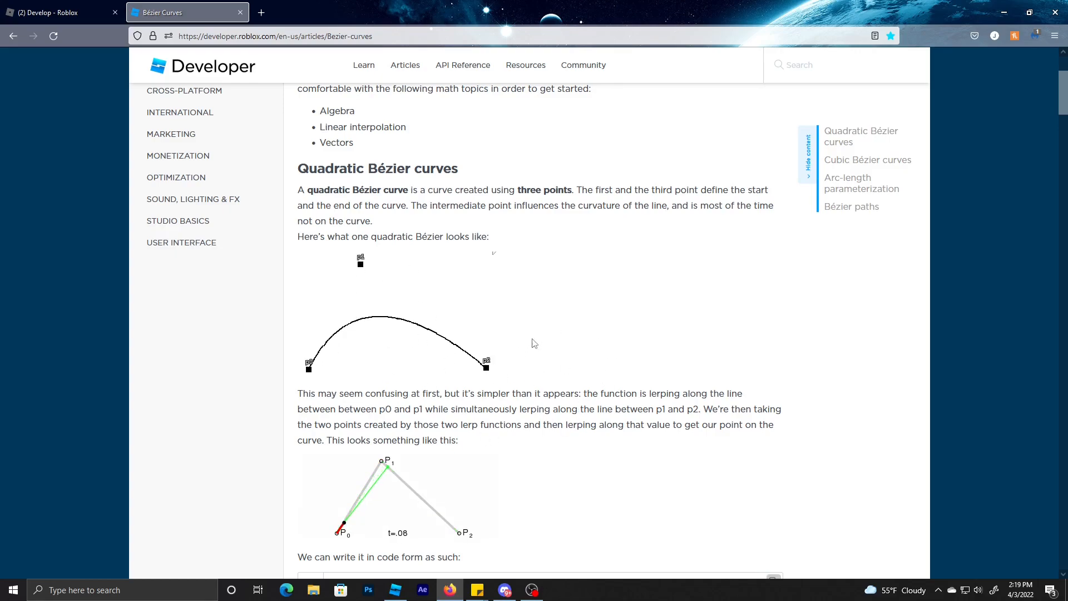
{"action": "scroll", "scroll_direction": "down", "scroll_amount": 3}
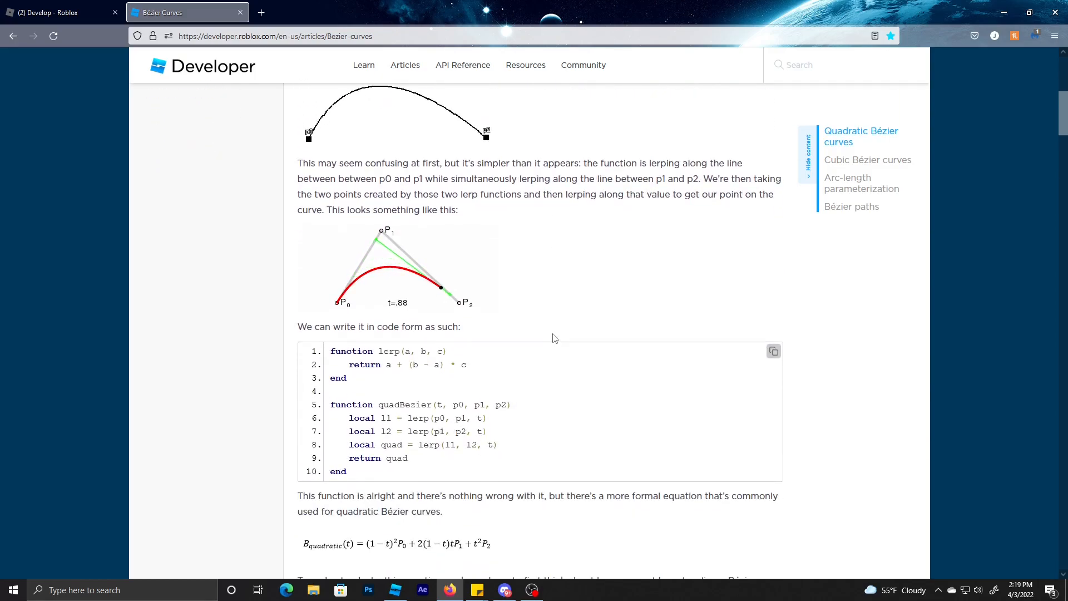
{"action": "scroll", "scroll_direction": "down", "scroll_amount": 3}
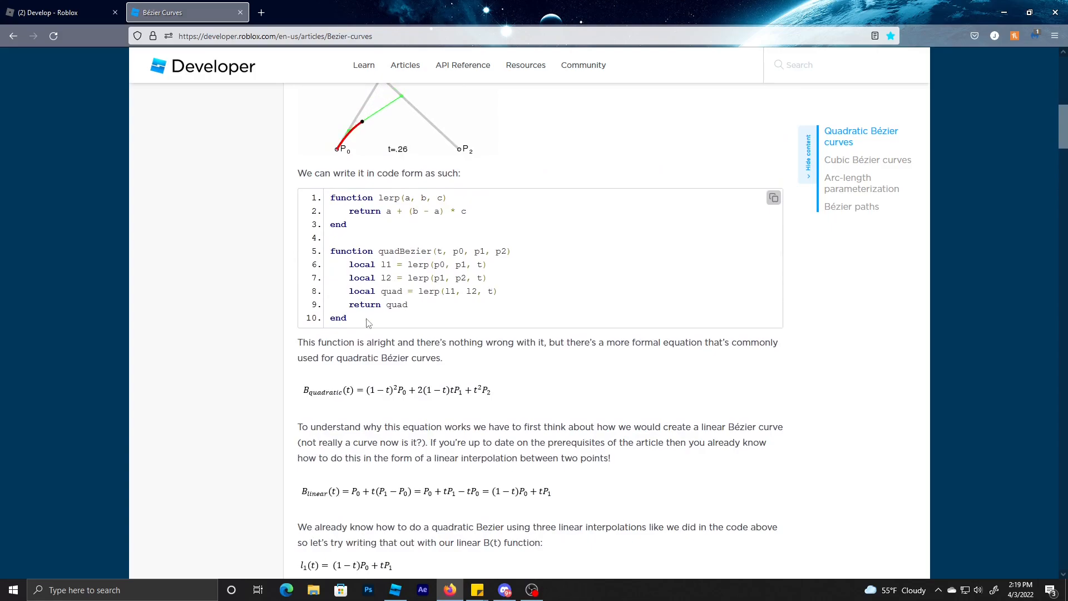
{"action": "double_click", "coordinate": [449, 173]}
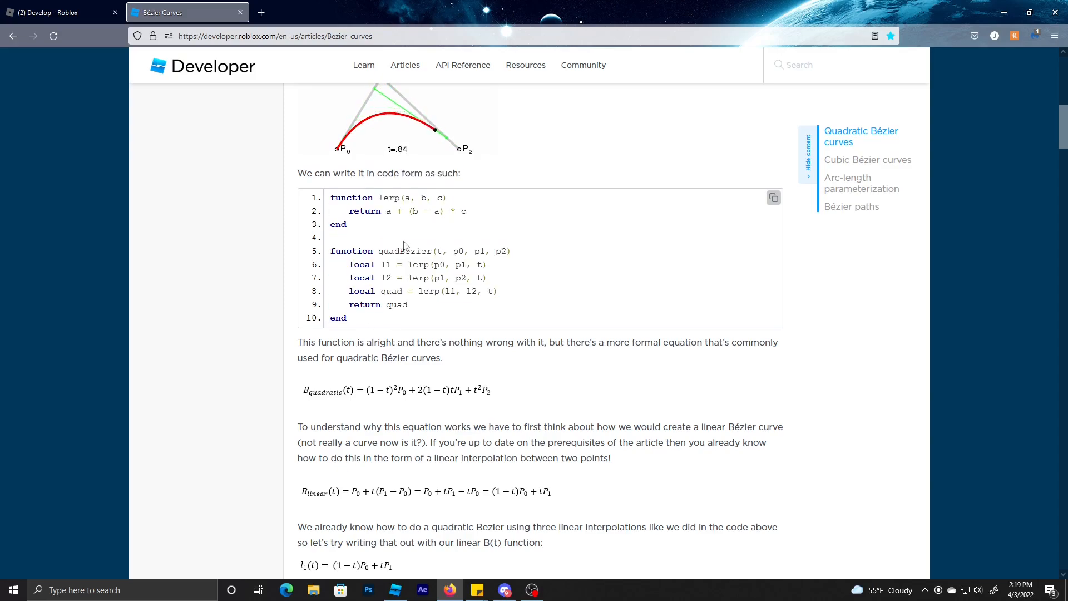
Step: Read the quadratic formula and code blocks, then return to Roblox Studio
{"action": "scroll", "scroll_direction": "down", "scroll_amount": 3}
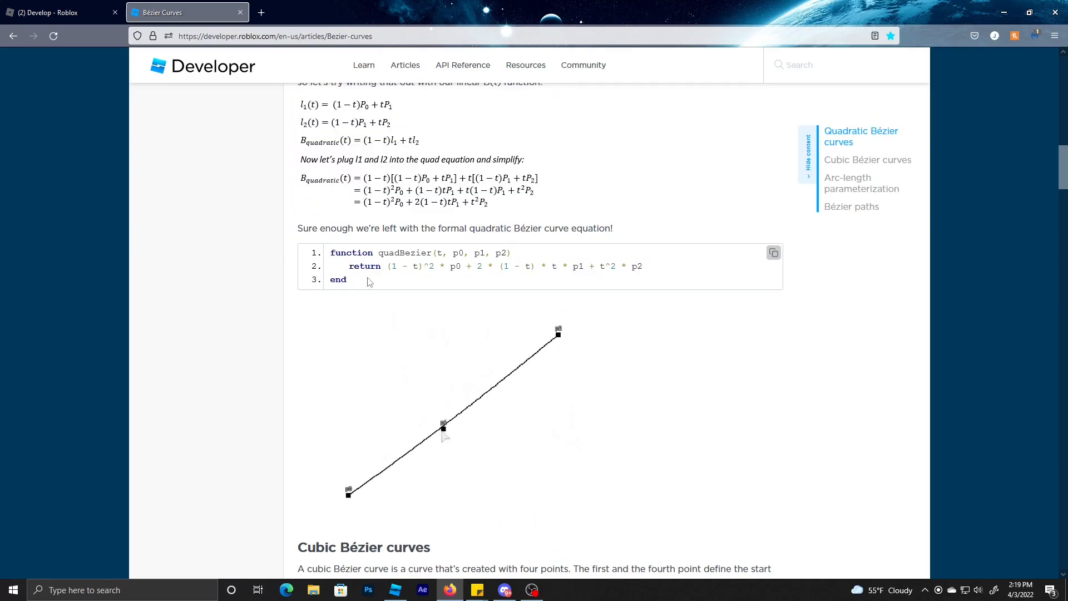
{"action": "scroll", "scroll_direction": "up", "scroll_amount": 3}
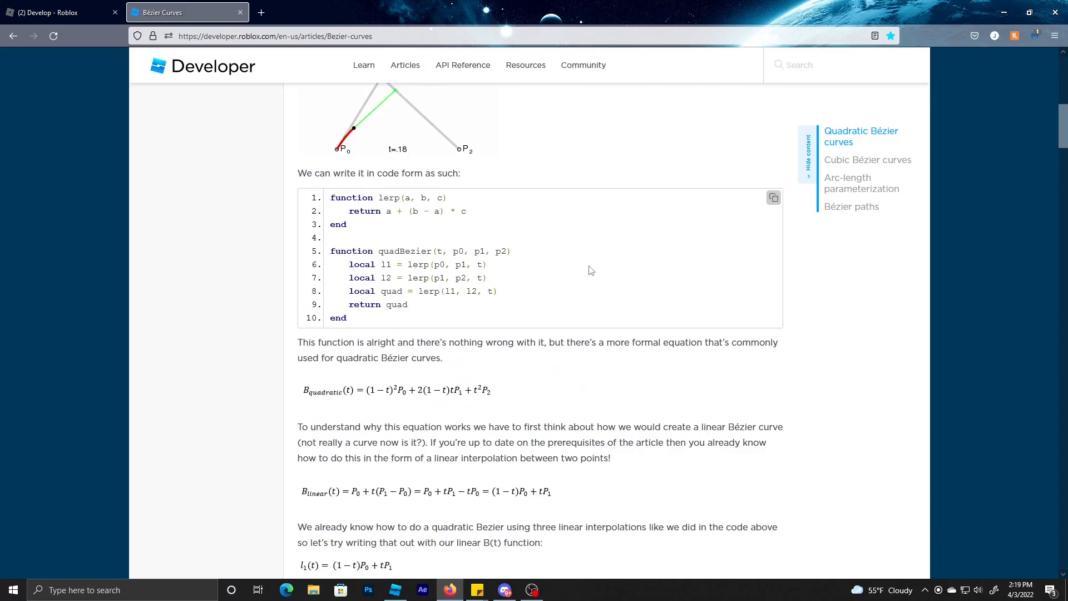
{"action": "scroll", "scroll_direction": "down", "scroll_amount": 3}
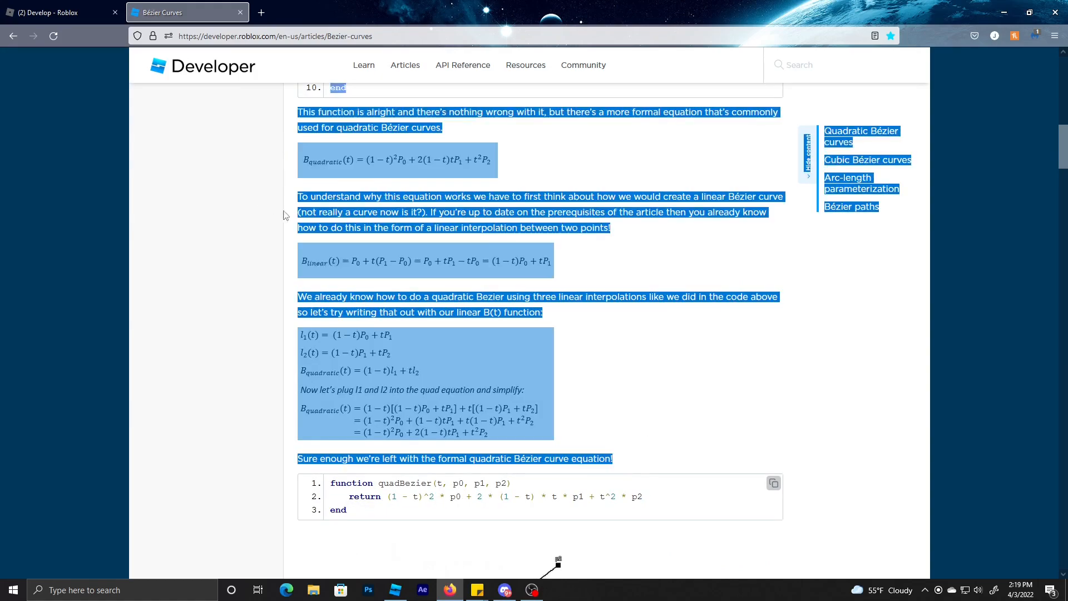
{"action": "left_click", "coordinate": [557, 176]}
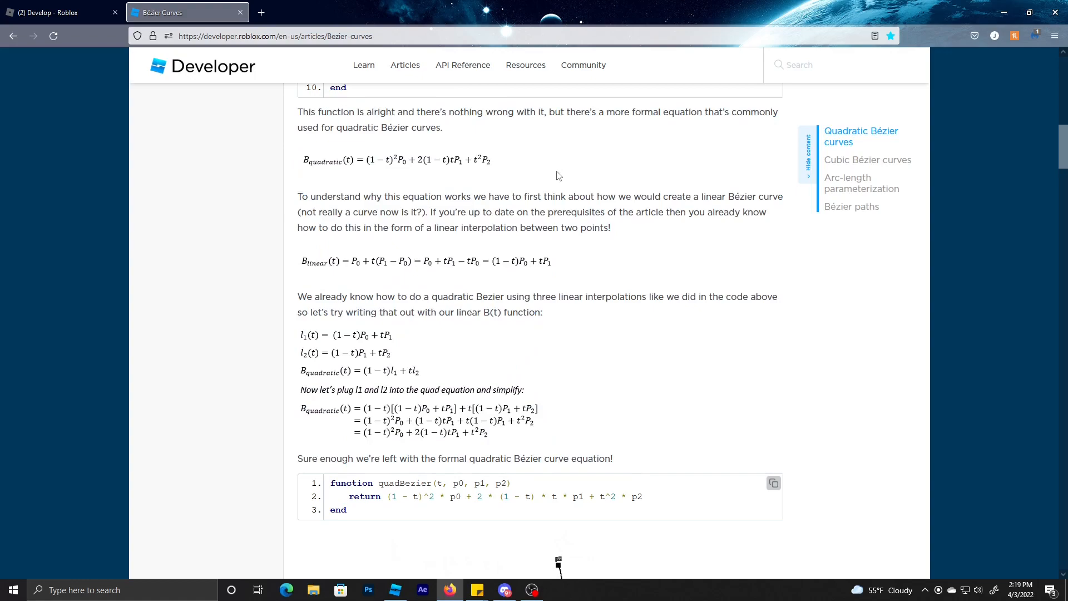
{"action": "mouse_move", "coordinate": [171, 83]}
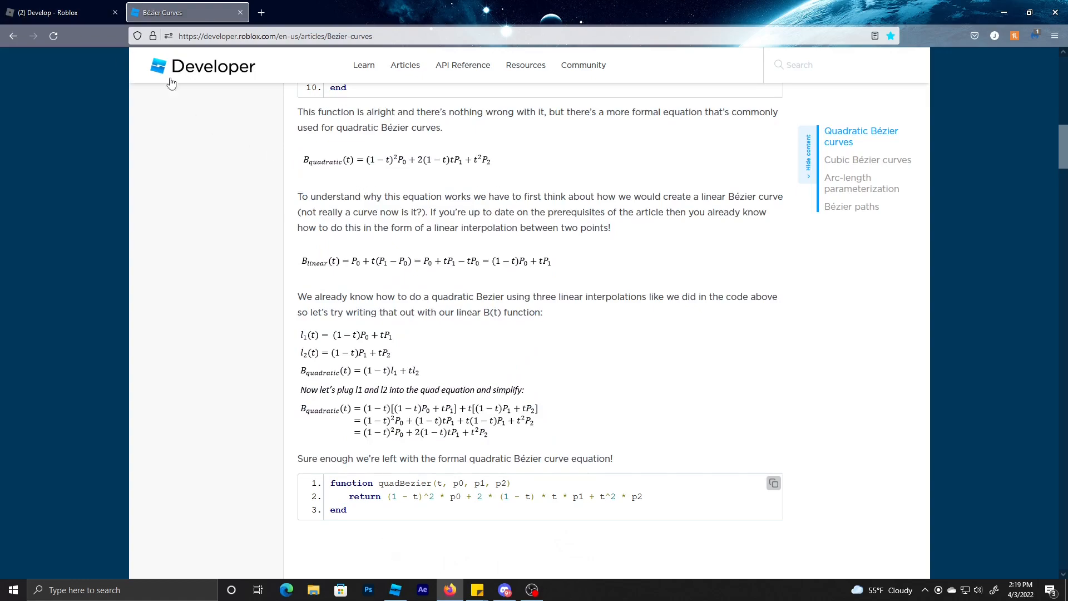
{"action": "left_click", "coordinate": [394, 590]}
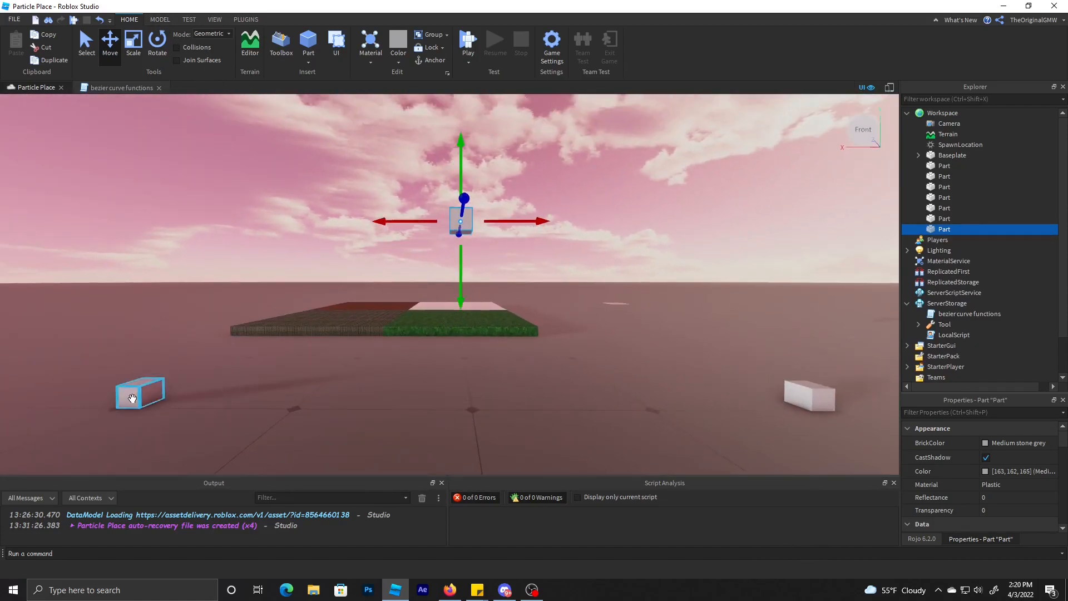
Step: Colour the marker parts green, black and red from the Home tab Color dropdown
{"action": "left_click", "coordinate": [398, 45]}
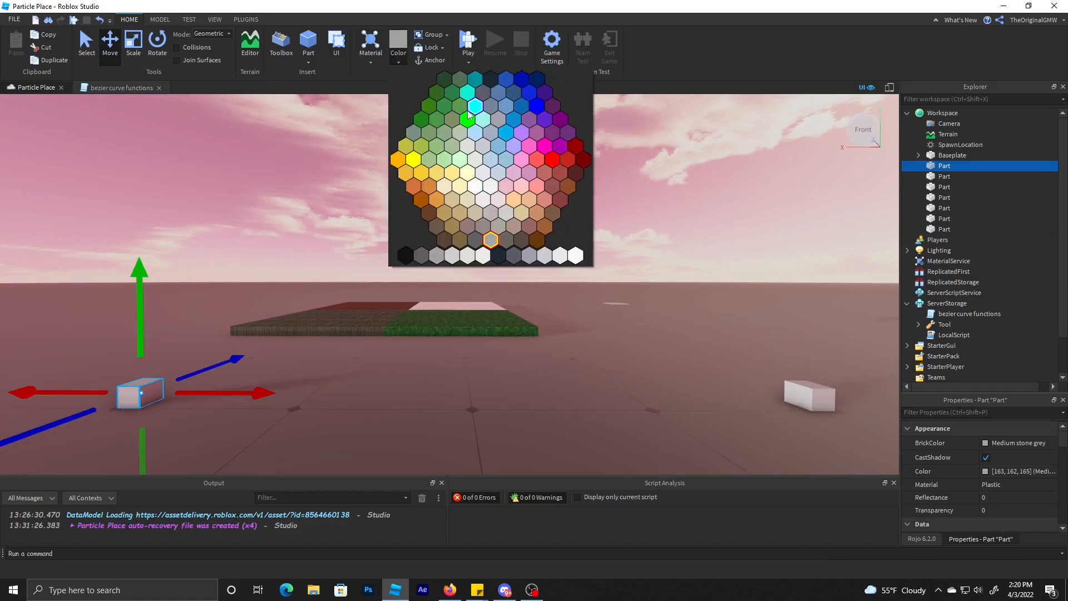
{"action": "left_click", "coordinate": [468, 121]}
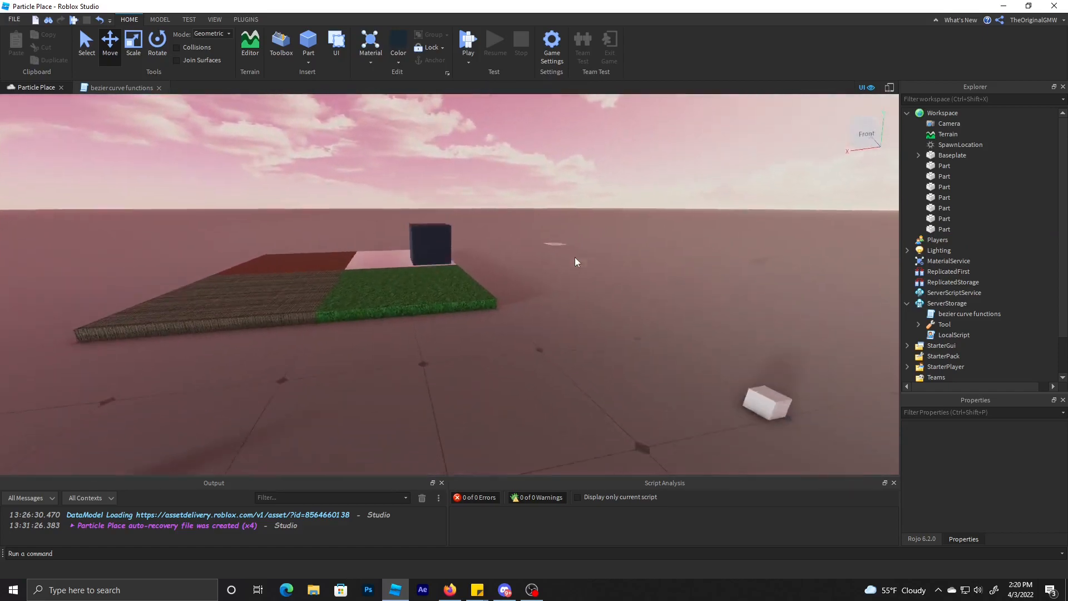
{"action": "left_click", "coordinate": [398, 44]}
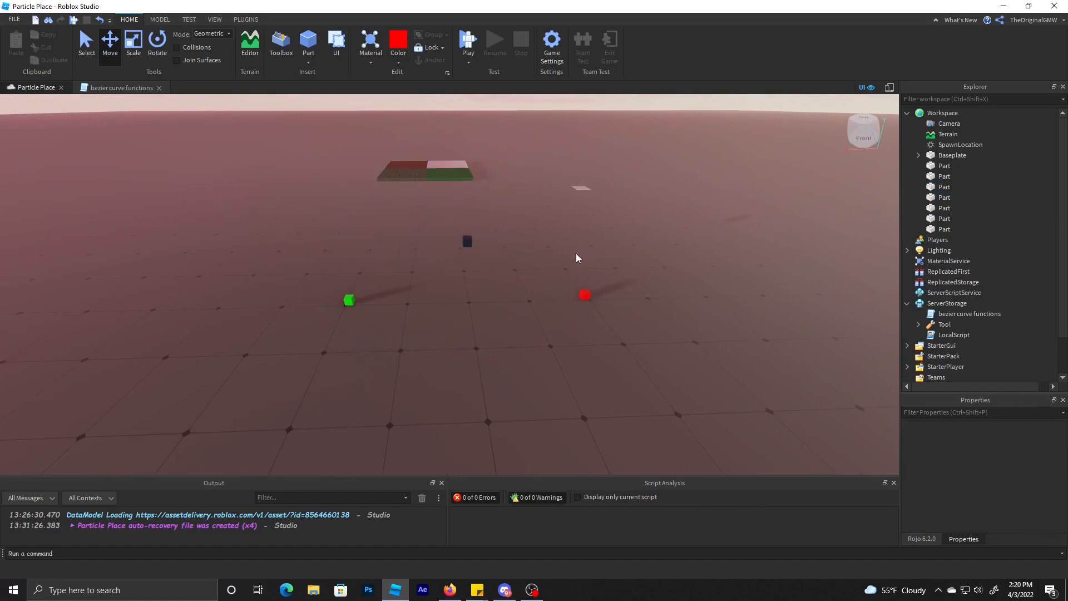
{"action": "left_click", "coordinate": [349, 299]}
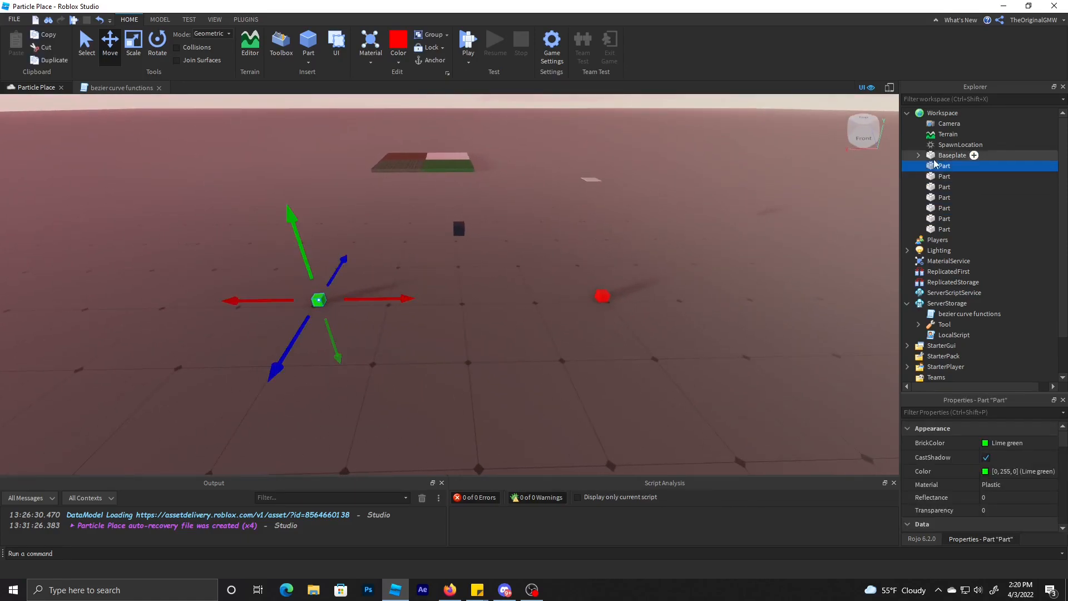
Step: Rename the three parts in Explorer to PointA, PointB and PointC
{"action": "double_click", "coordinate": [945, 165]}
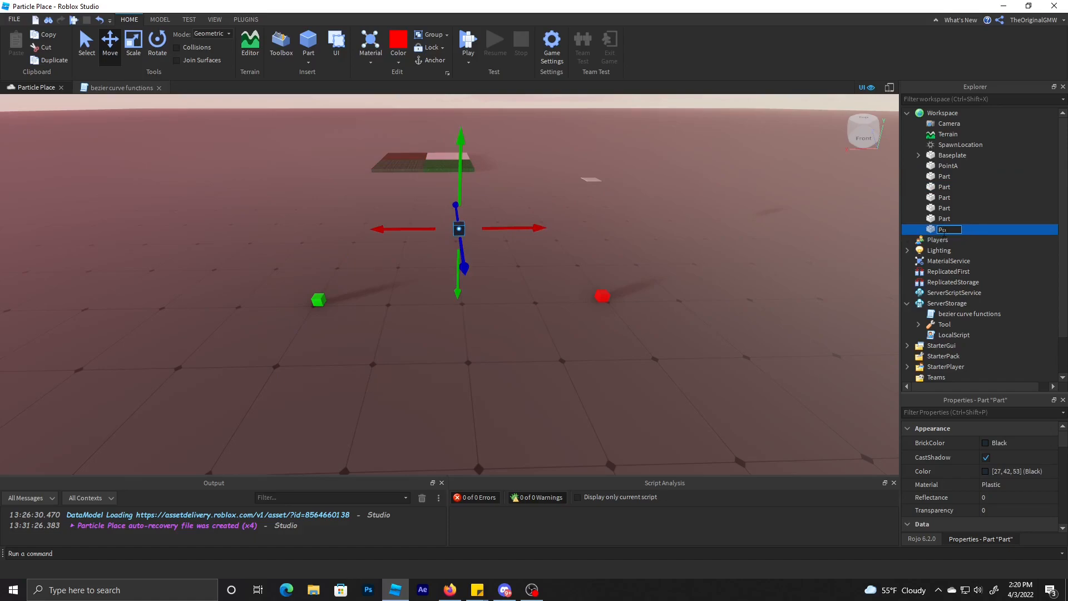
{"action": "type", "text": "PointB"}
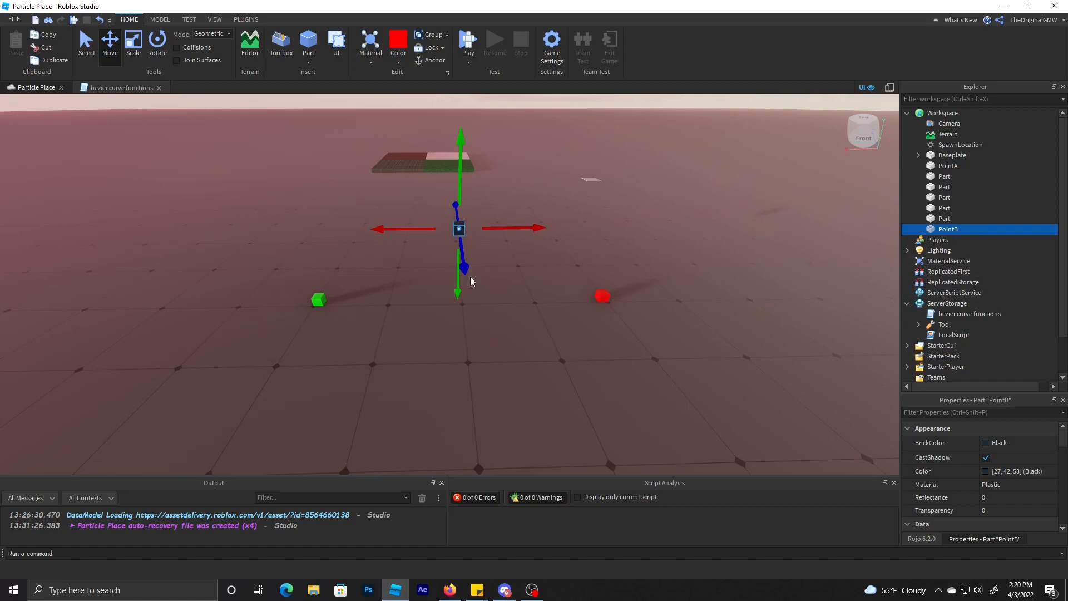
{"action": "left_click", "coordinate": [945, 218]}
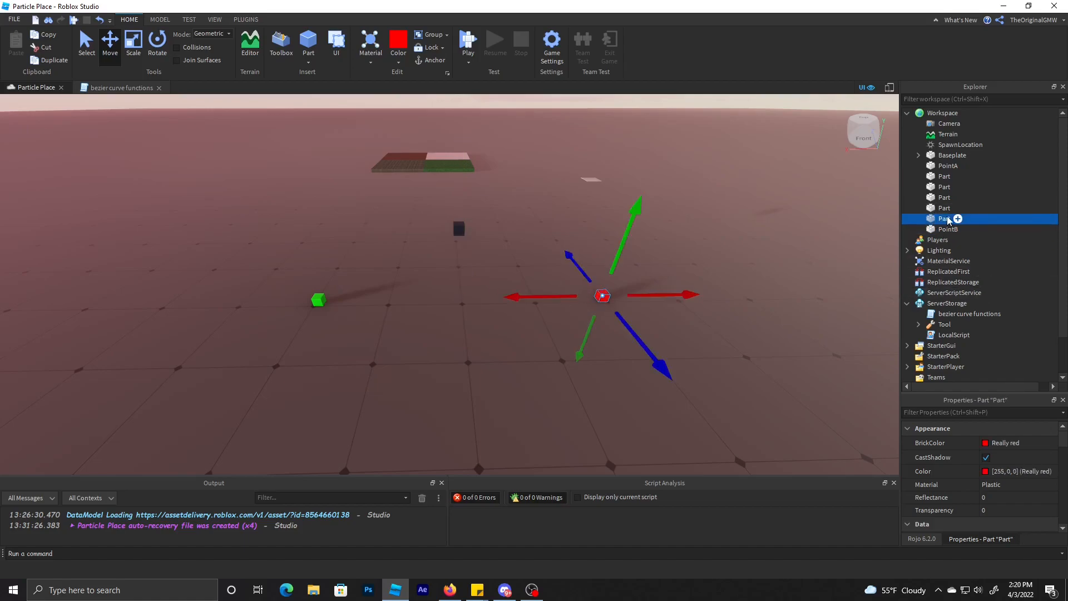
{"action": "double_click", "coordinate": [945, 219]}
{"action": "type", "text": "ointC"}
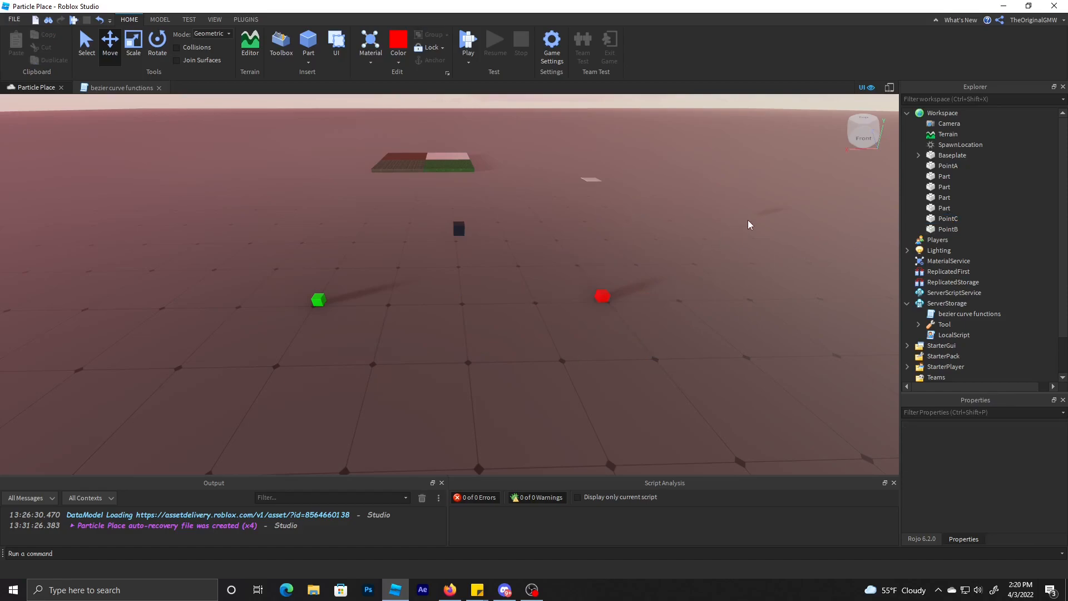
Step: Insert a Script under ServerScriptService and fetch the article's lerp/quadBezier code block
{"action": "scroll", "scroll_direction": "down", "scroll_amount": 3}
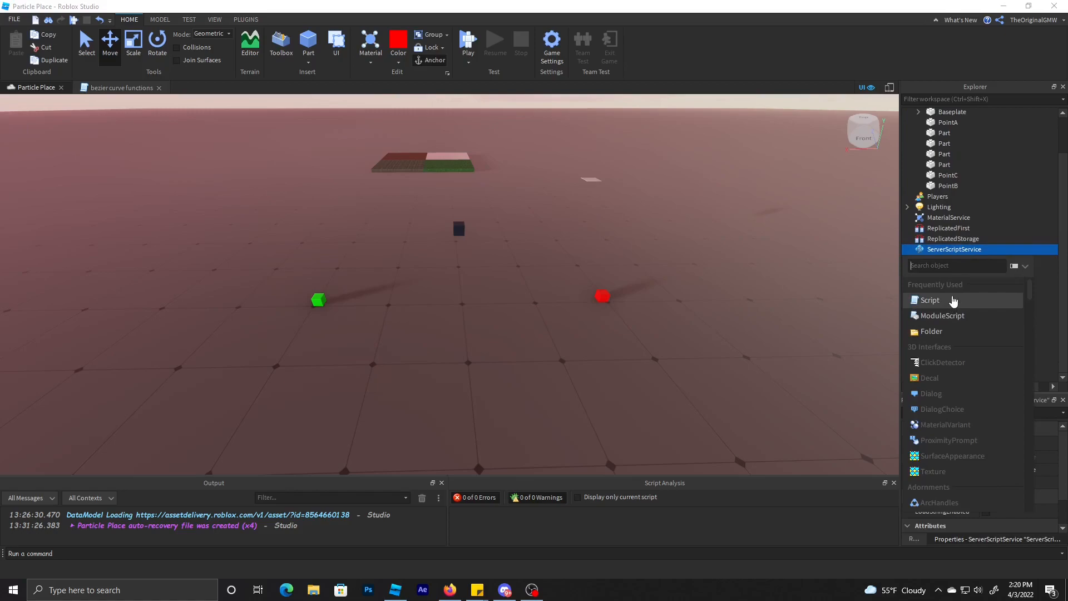
{"action": "left_click", "coordinate": [931, 300]}
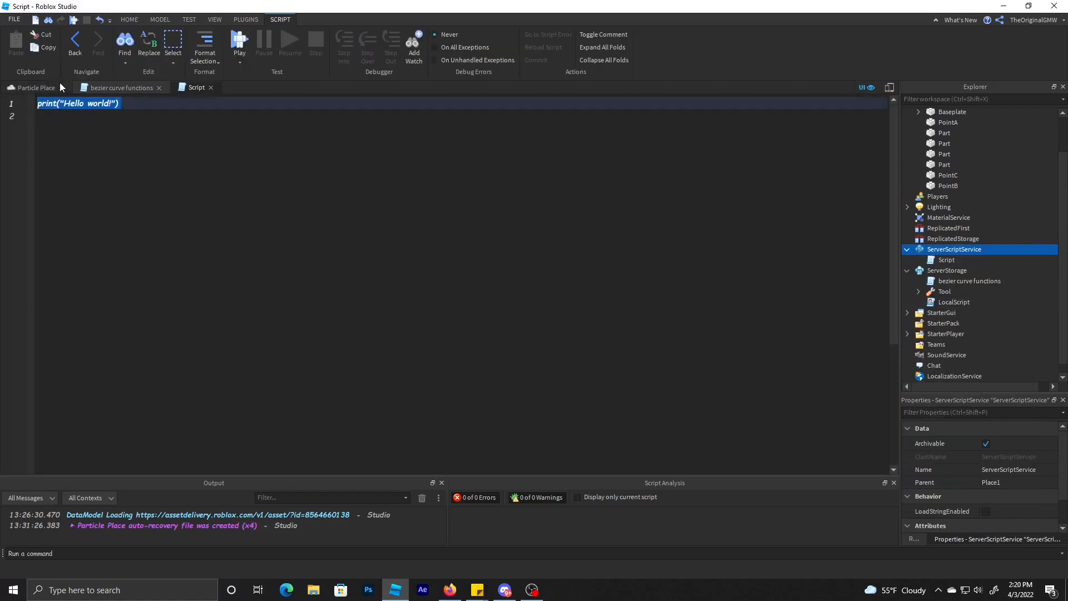
{"action": "left_click", "coordinate": [448, 590]}
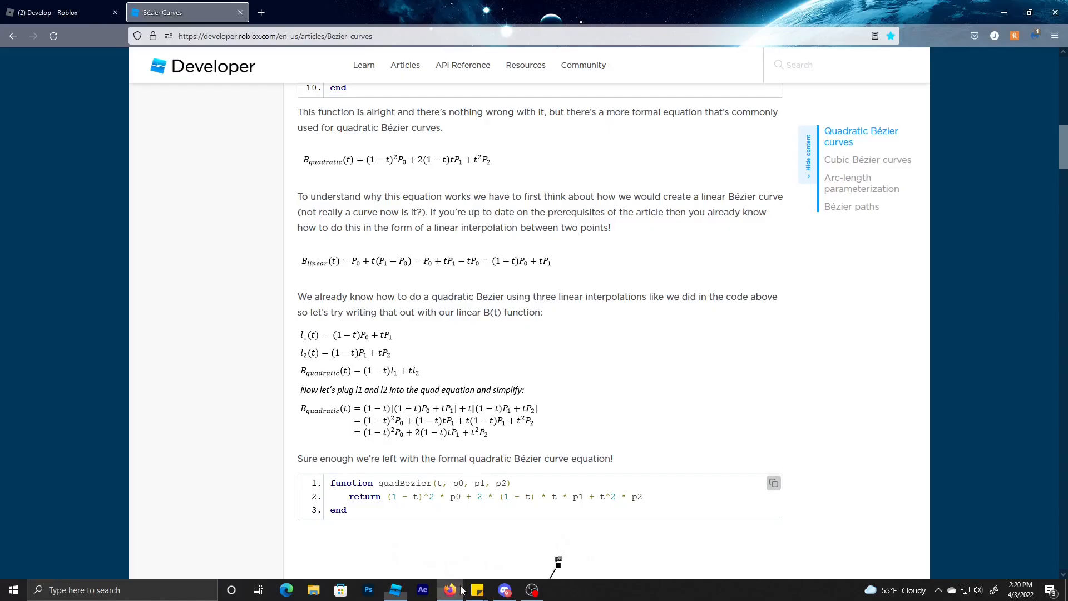
{"action": "scroll", "scroll_direction": "up", "scroll_amount": 3}
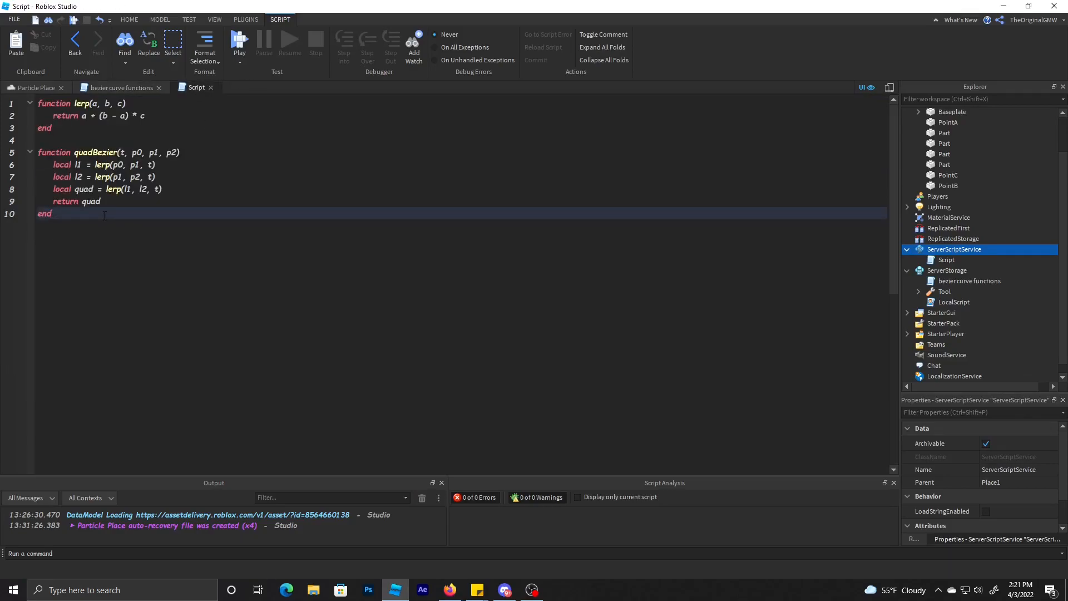
Step: Add blank lines below quadBezier and highlight its t and p0 parameters
{"action": "key", "text": "enter"}
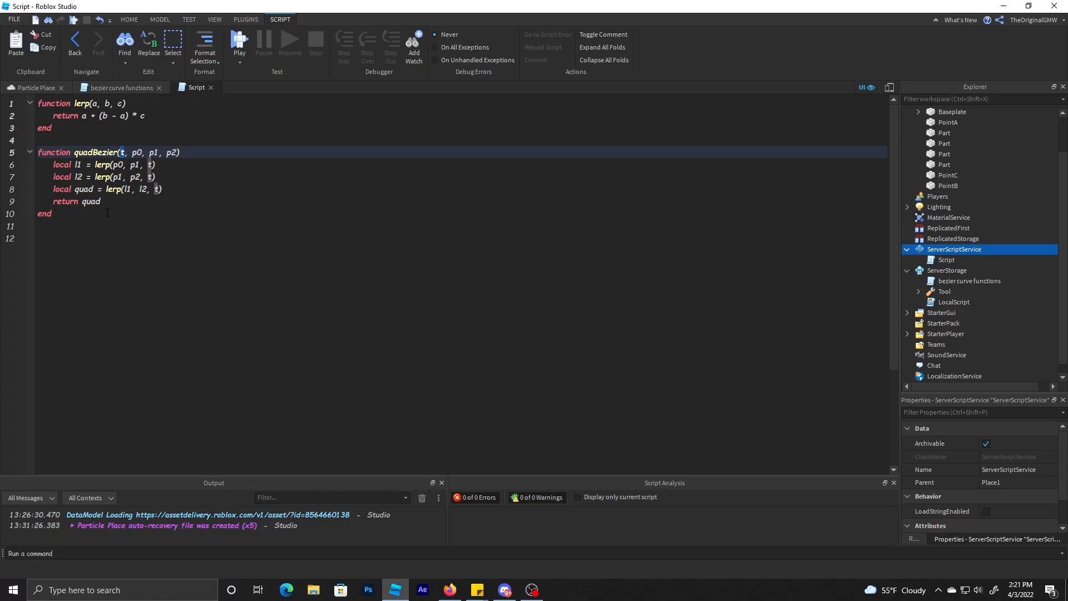
{"action": "double_click", "coordinate": [136, 152]}
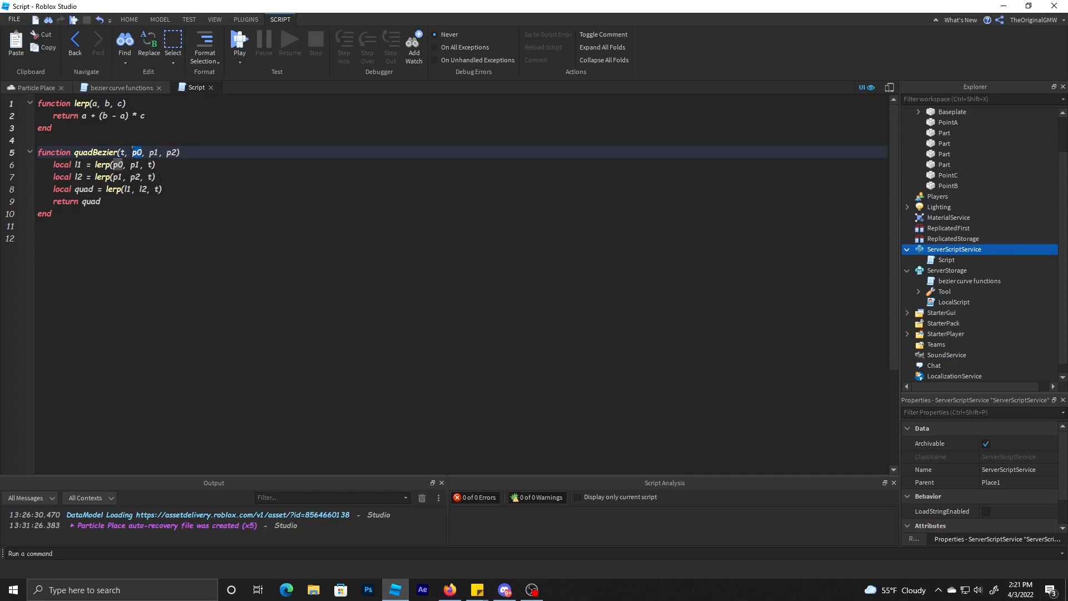
{"action": "double_click", "coordinate": [152, 153]}
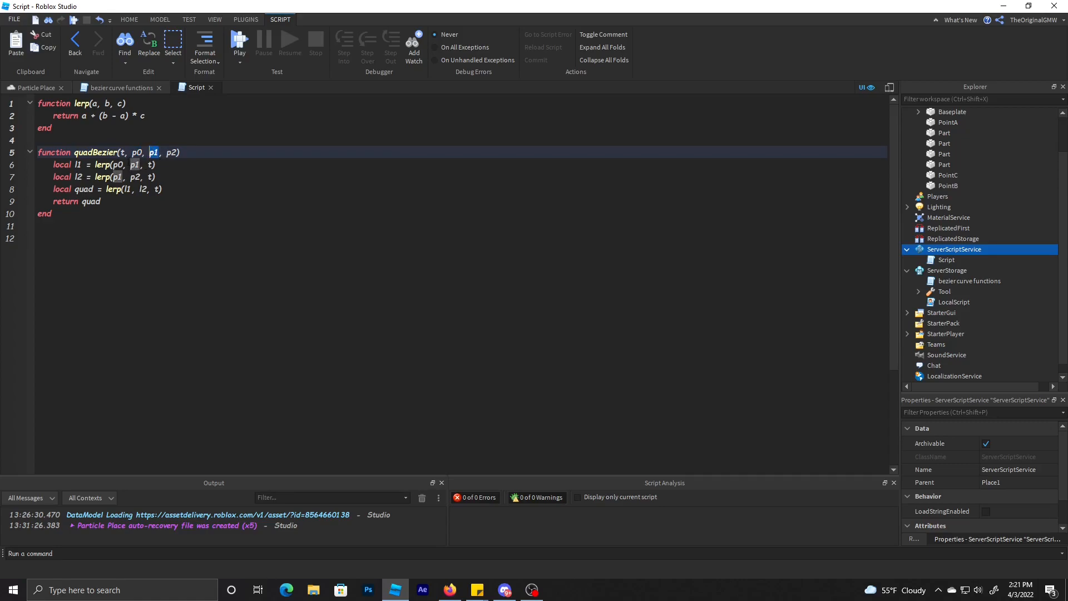
Step: Flip between the Particle Place scene and the script to check the PointC part
{"action": "left_click", "coordinate": [35, 87]}
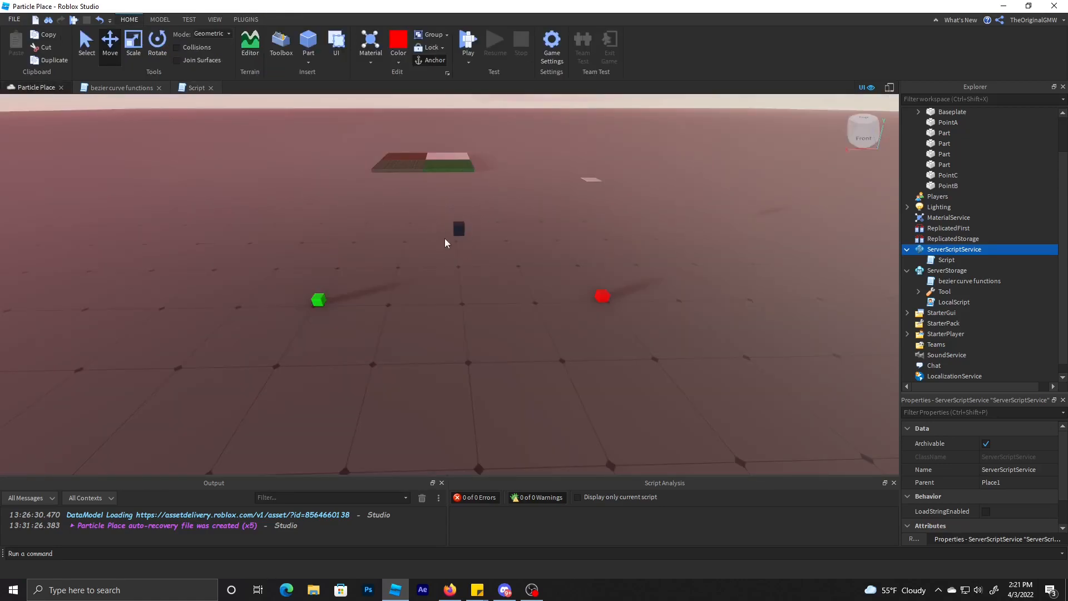
{"action": "left_click", "coordinate": [196, 87]}
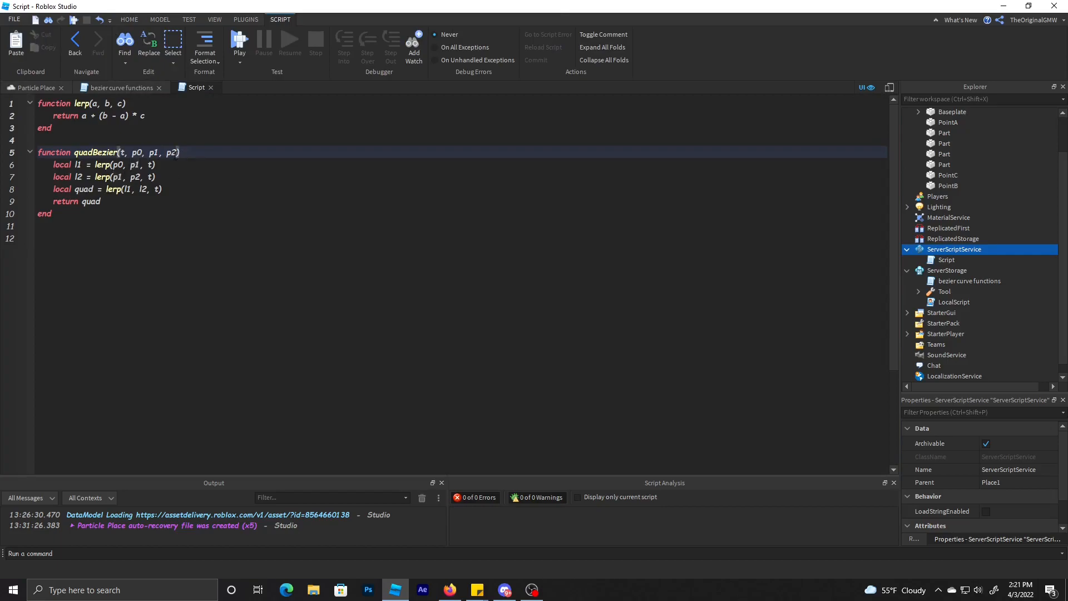
{"action": "left_click", "coordinate": [33, 86]}
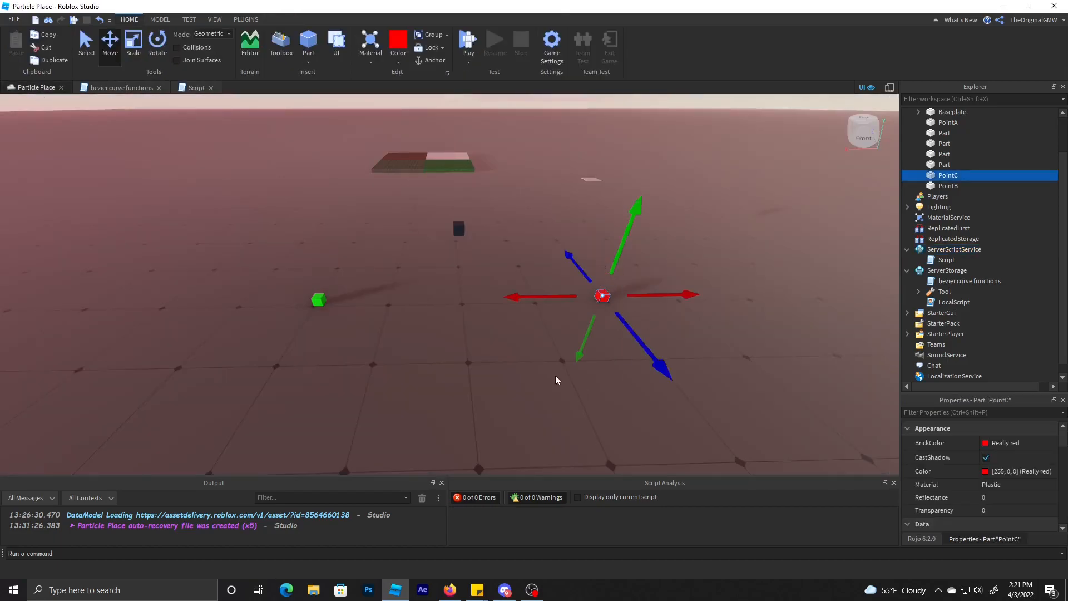
{"action": "left_click", "coordinate": [196, 87]}
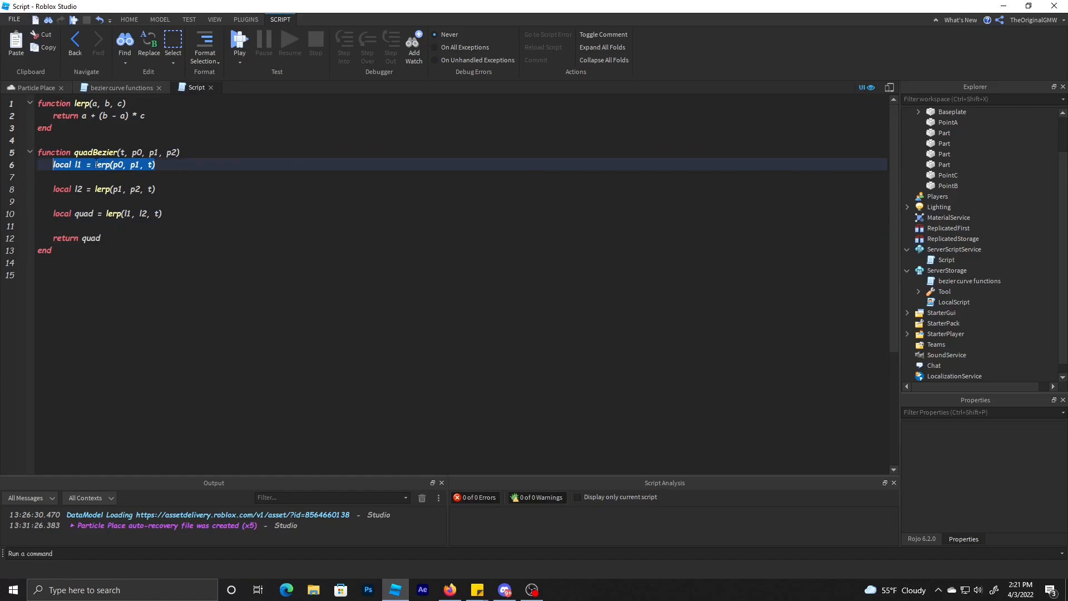
Step: Highlight the first lerp call's arguments and match them to the PointA and PointB parts
{"action": "left_click", "coordinate": [75, 164]}
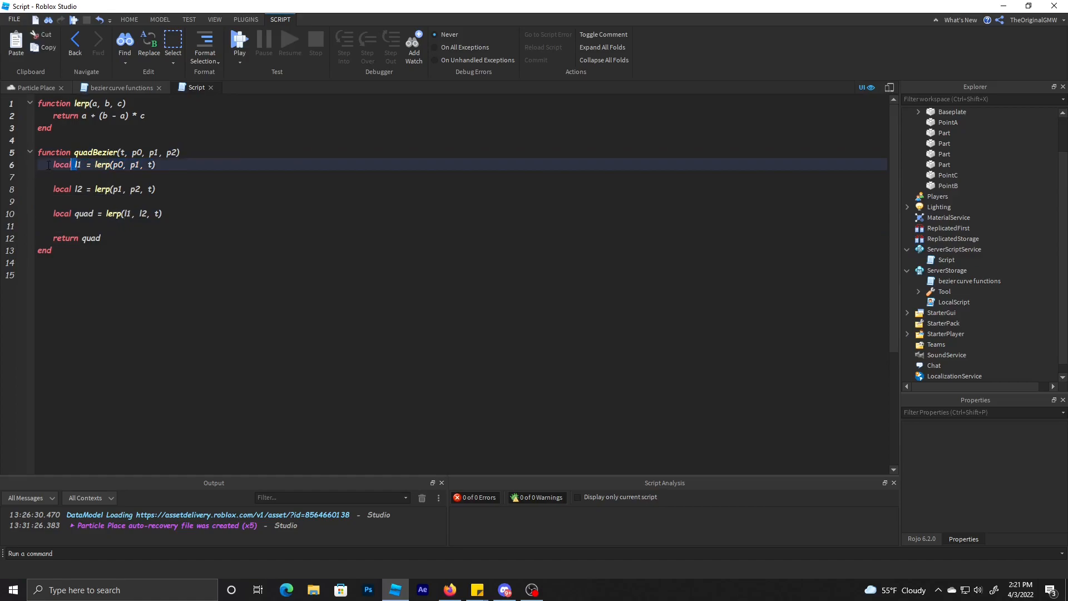
{"action": "left_click_drag", "start_coordinate": [70, 164], "coordinate": [155, 189]}
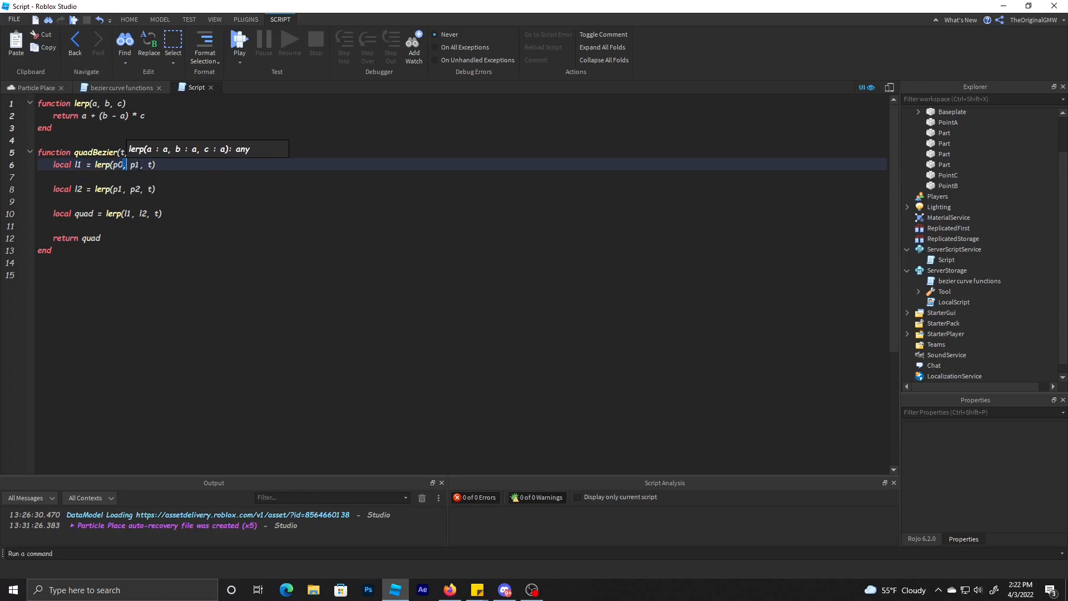
{"action": "left_click", "coordinate": [35, 86]}
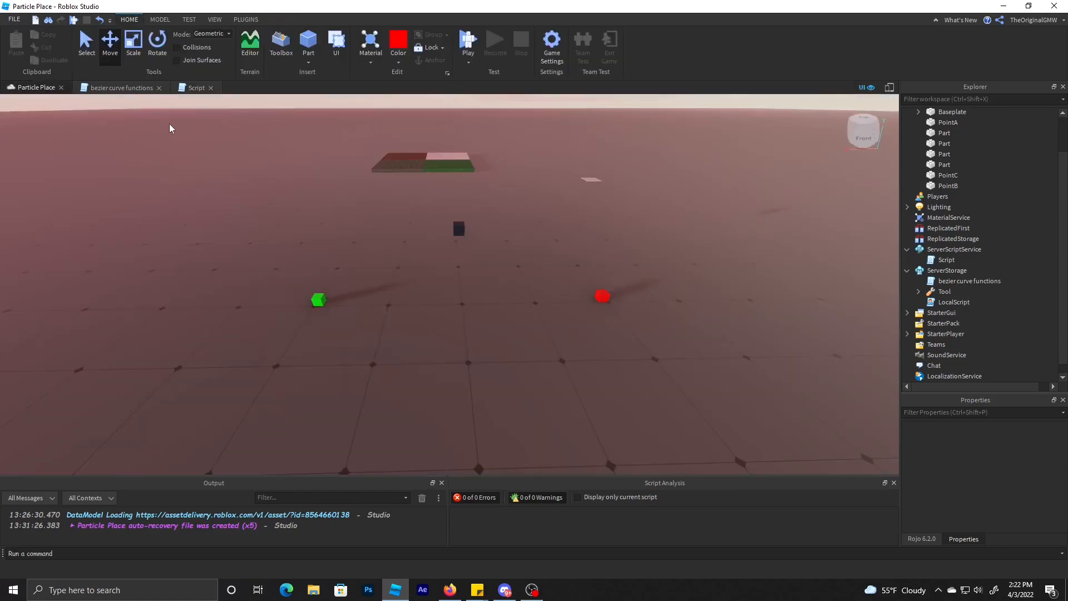
{"action": "left_click", "coordinate": [318, 299]}
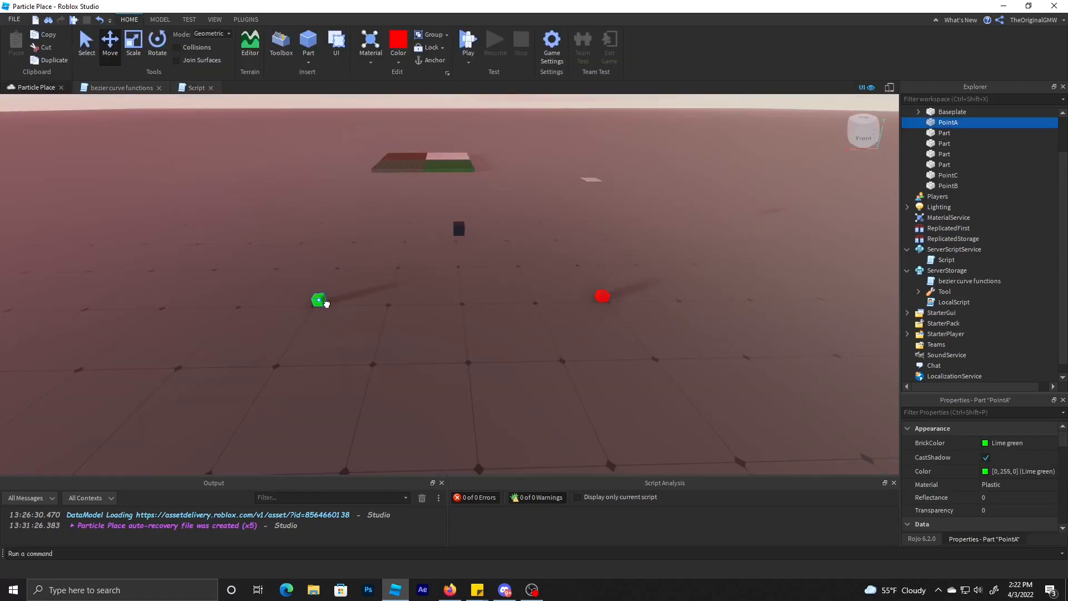
{"action": "left_click", "coordinate": [948, 186]}
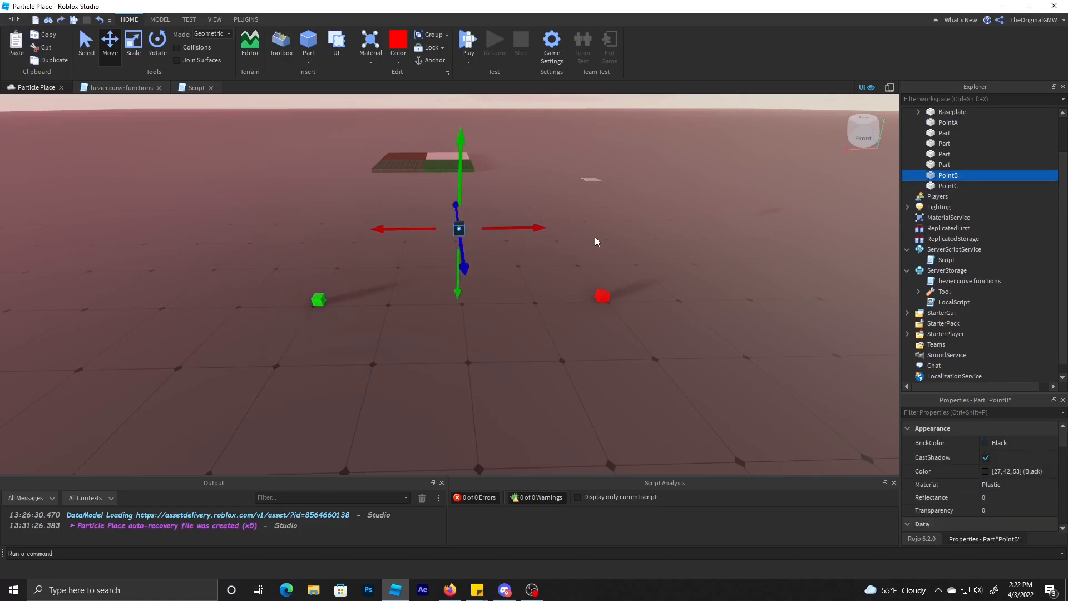
{"action": "left_click", "coordinate": [194, 87]}
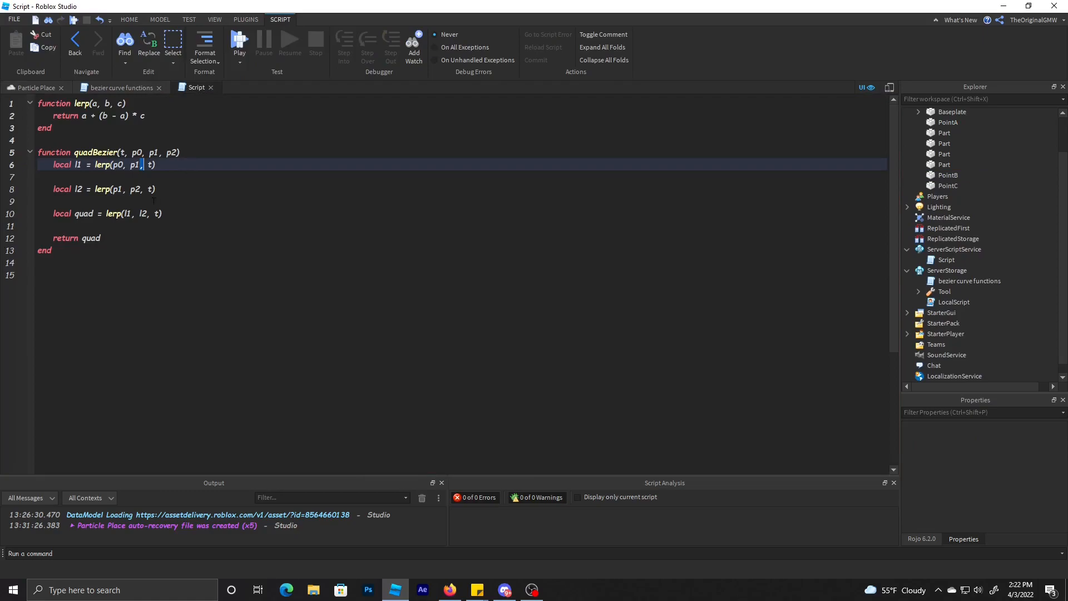
Step: Check the red PointC part, then highlight the line computing quad
{"action": "left_click", "coordinate": [33, 87]}
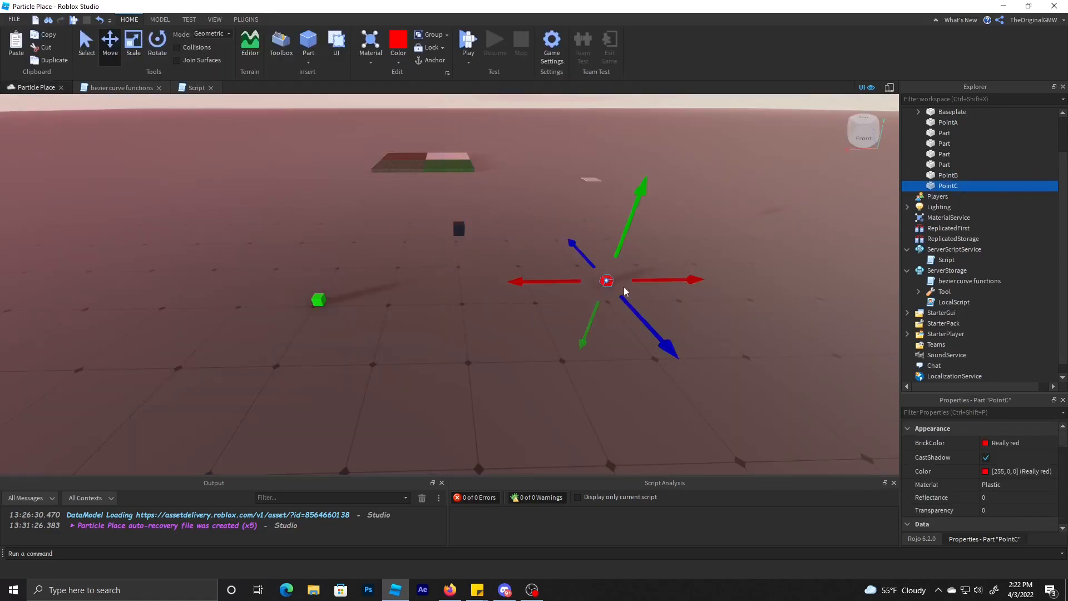
{"action": "left_click", "coordinate": [371, 288]}
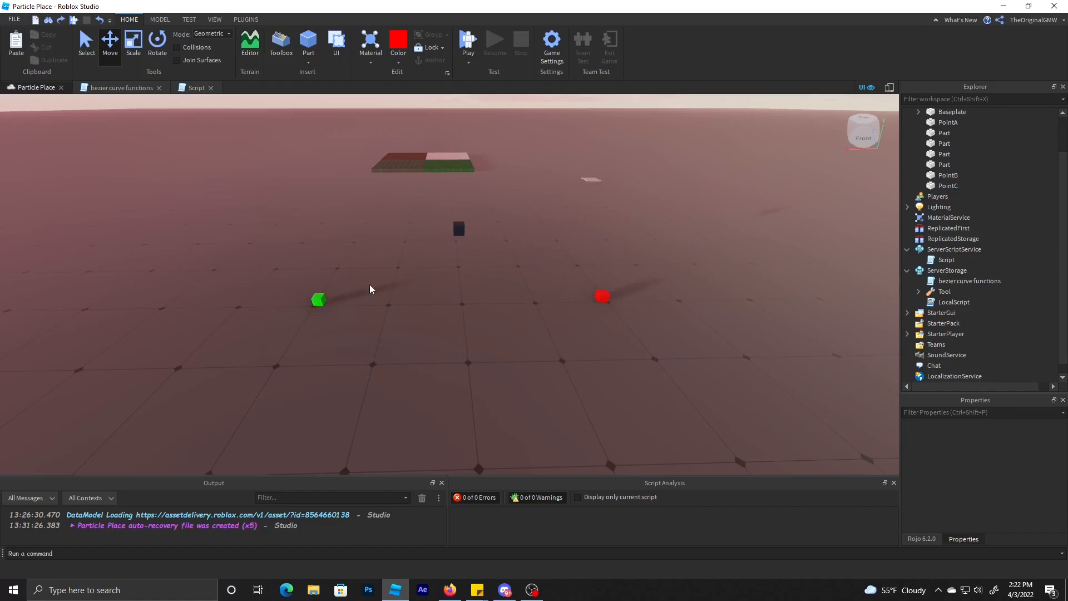
{"action": "mouse_move", "coordinate": [436, 246]}
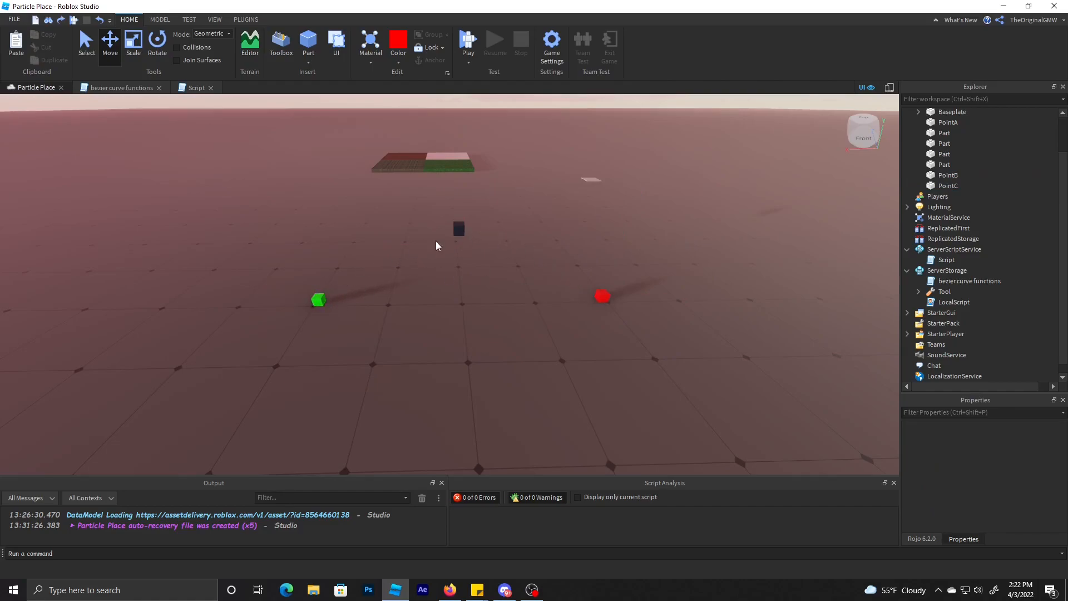
{"action": "mouse_move", "coordinate": [626, 320]}
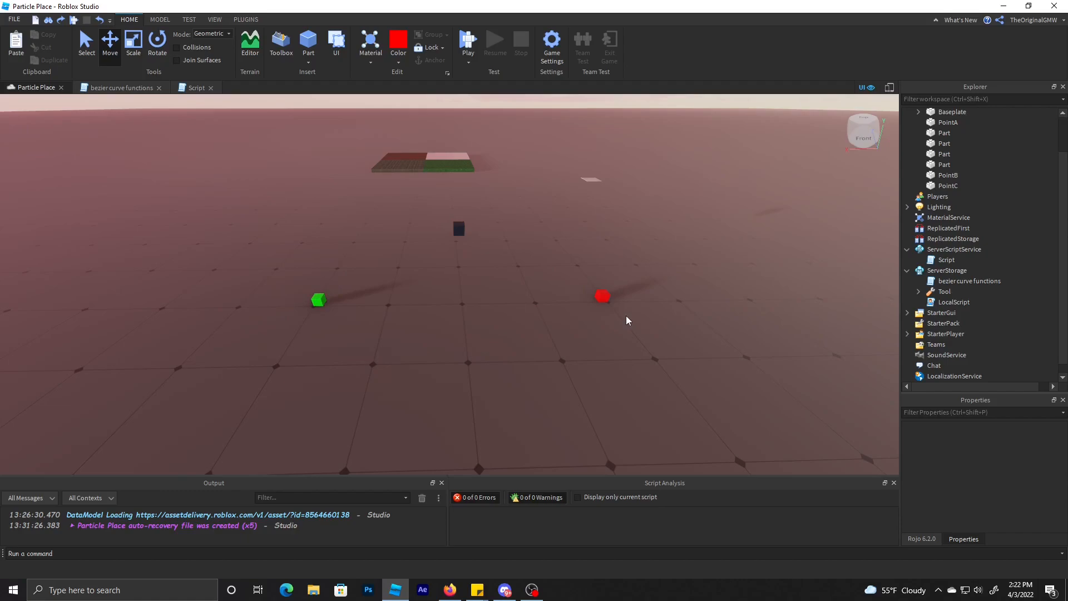
{"action": "left_click", "coordinate": [196, 87]}
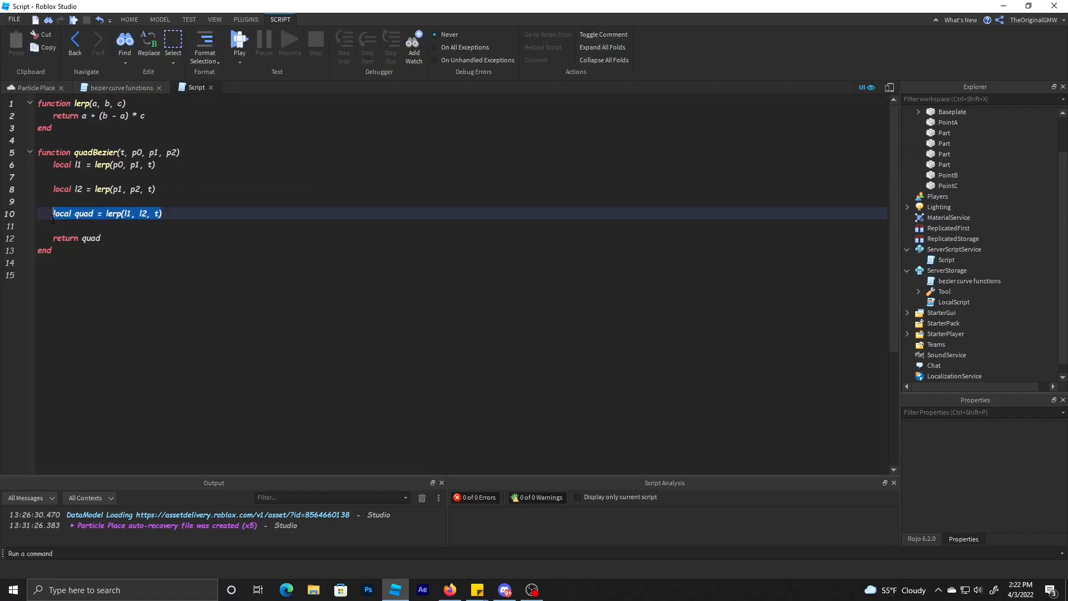
{"action": "left_click", "coordinate": [162, 214]}
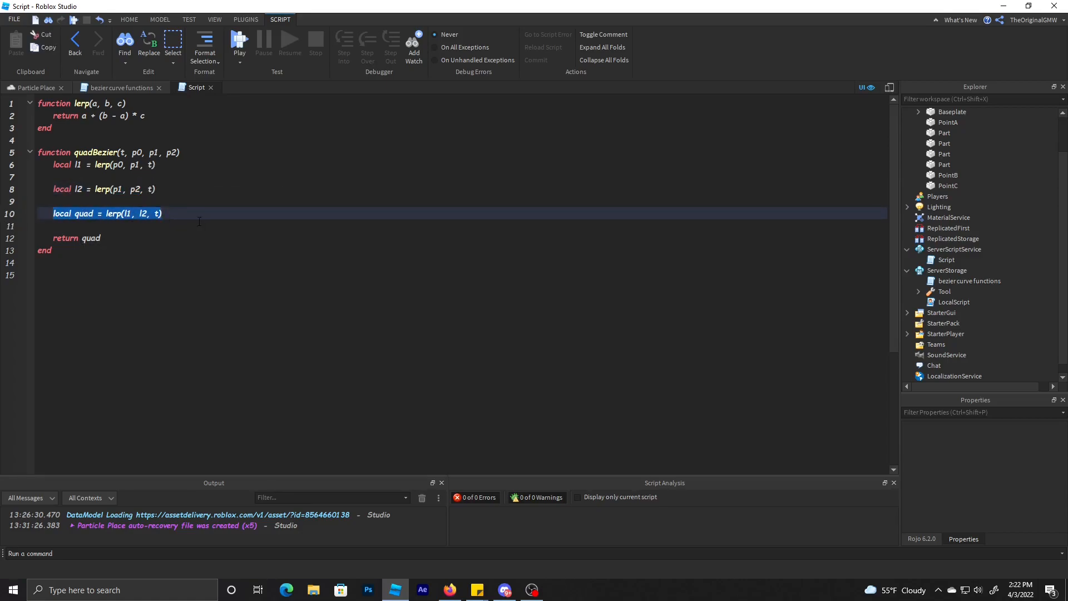
{"action": "left_click", "coordinate": [32, 87]}
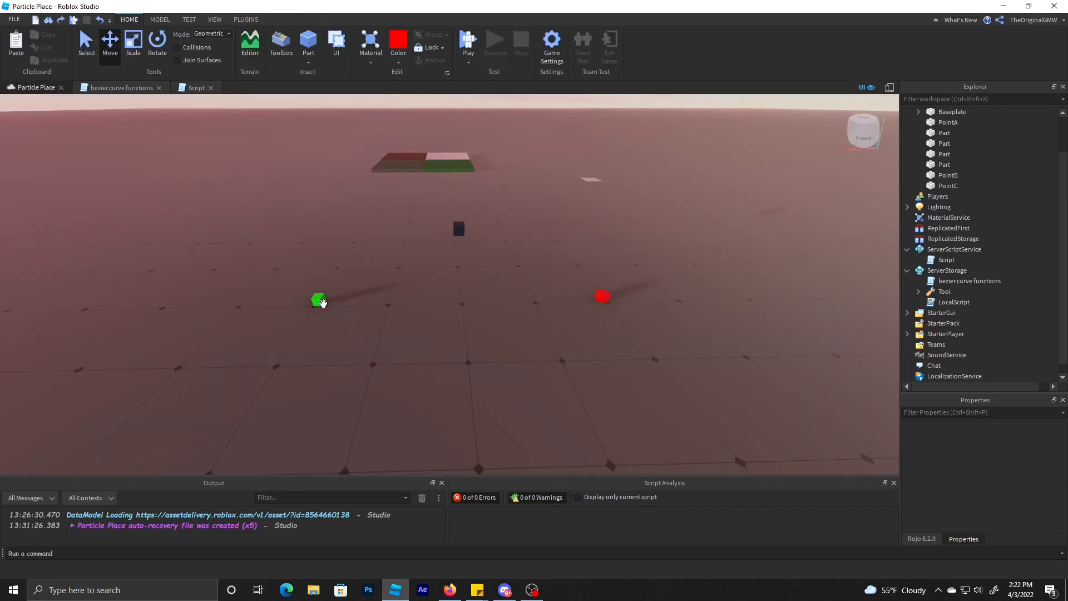
{"action": "mouse_move", "coordinate": [304, 307]}
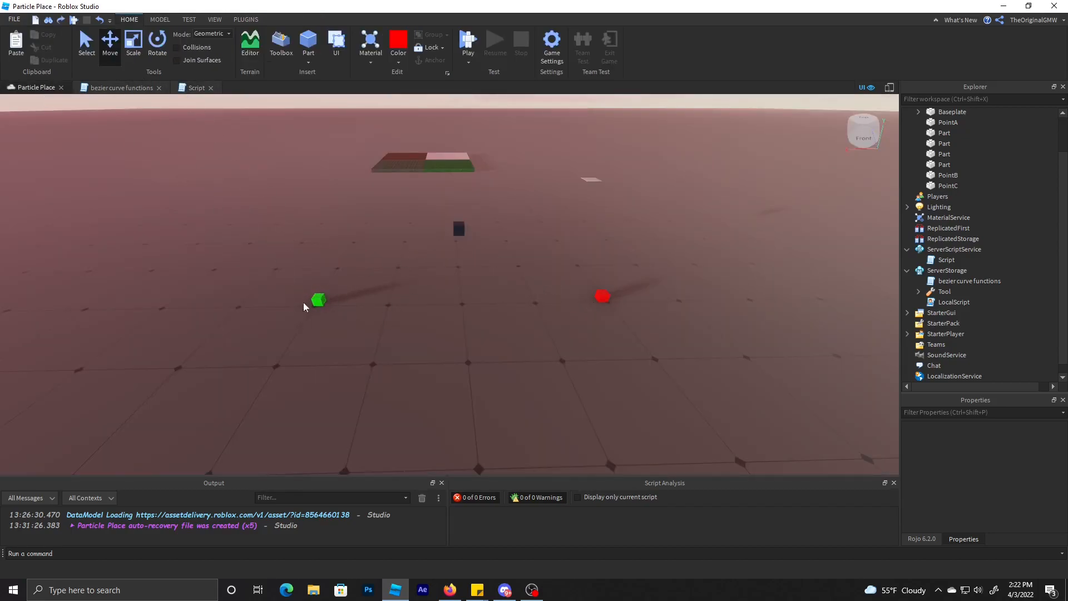
{"action": "mouse_move", "coordinate": [457, 229]}
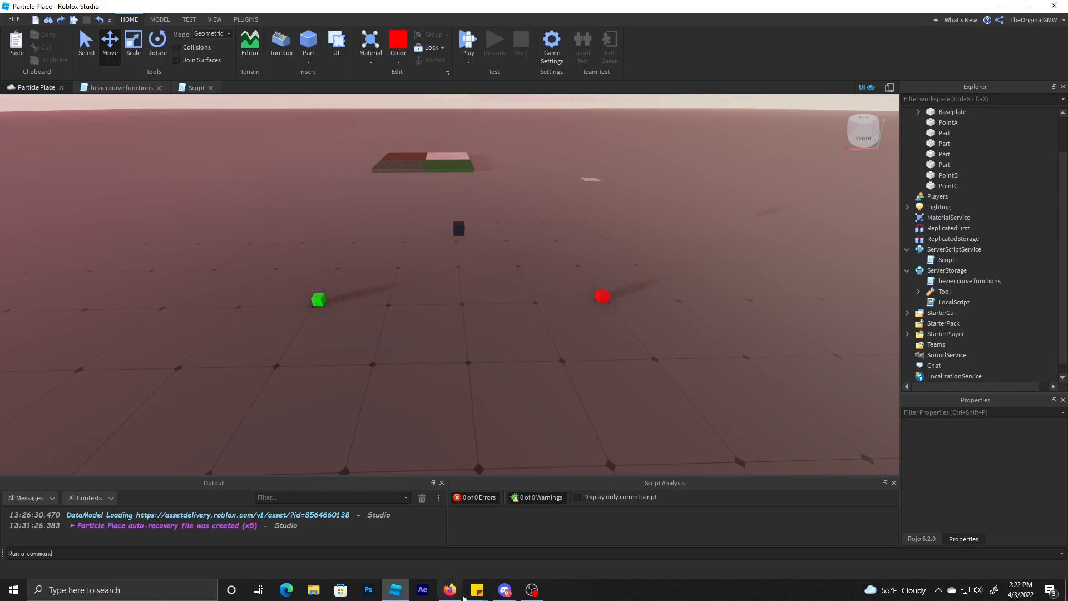
Step: Revisit the Bézier article's code sample and compare it with the lerp function and quad return
{"action": "left_click", "coordinate": [449, 590]}
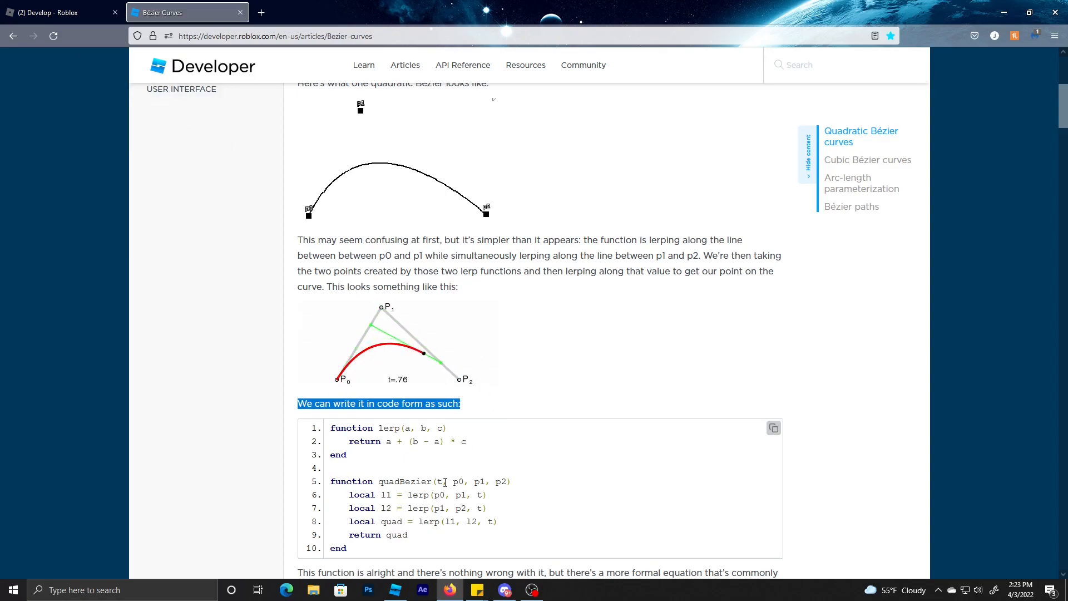
{"action": "left_click", "coordinate": [394, 589]}
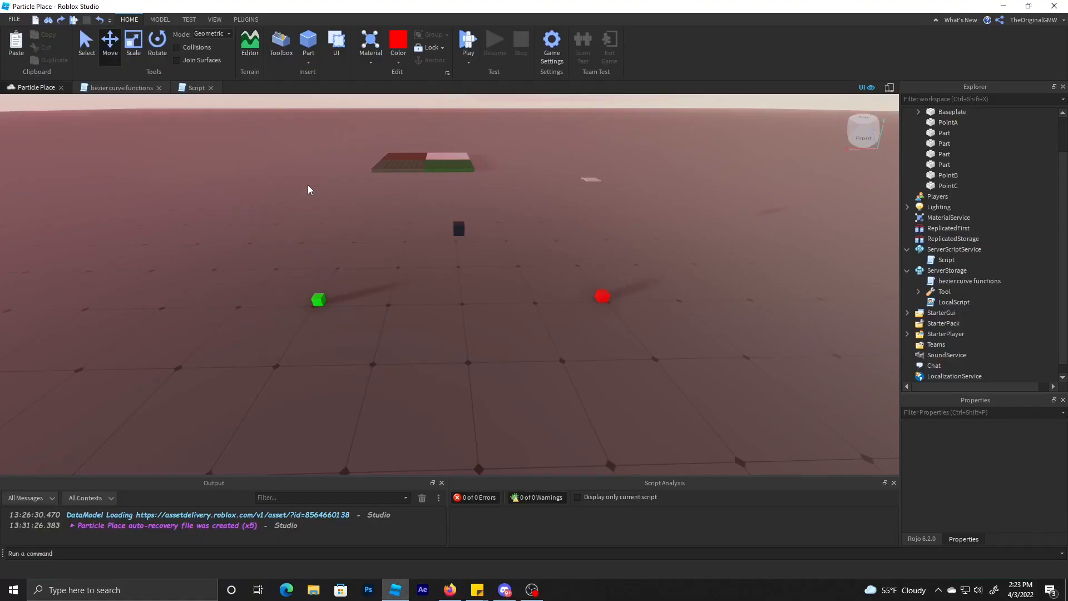
{"action": "left_click", "coordinate": [196, 87]}
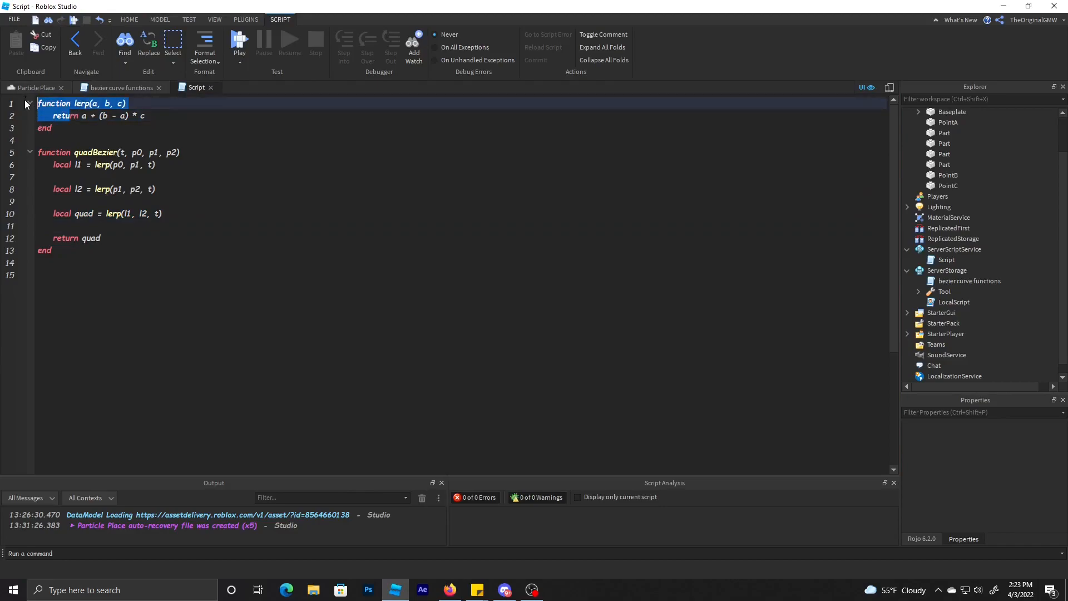
{"action": "left_click", "coordinate": [123, 165]}
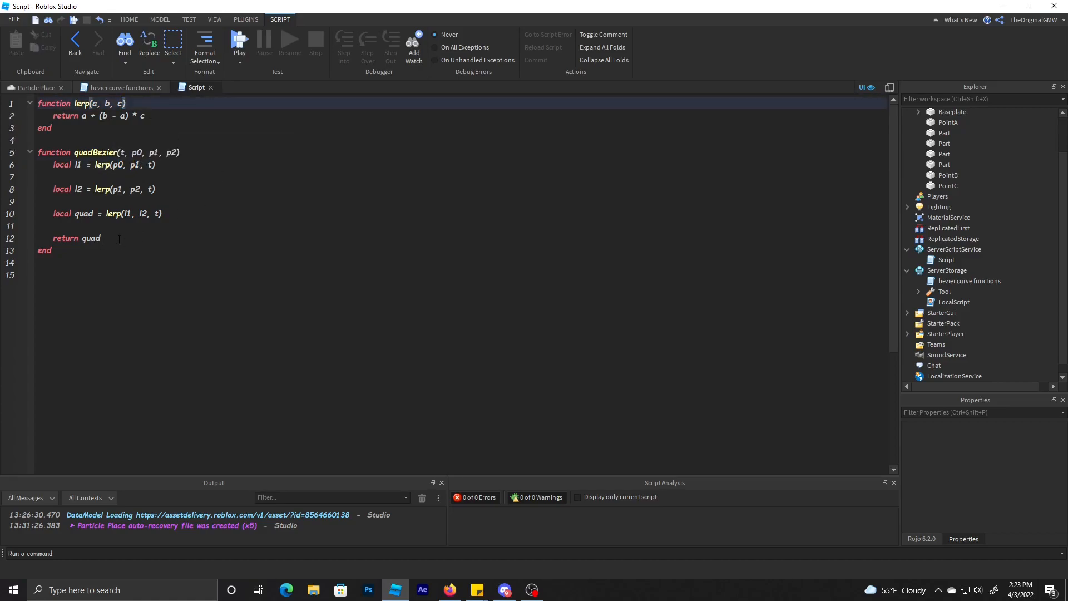
{"action": "double_click", "coordinate": [90, 238]}
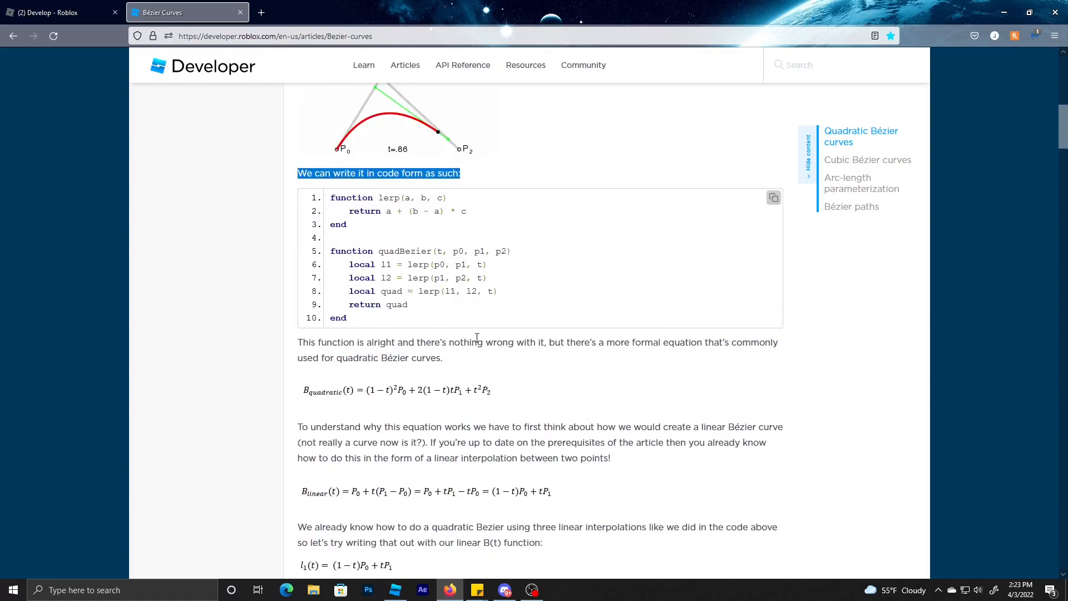
{"action": "scroll", "scroll_direction": "up", "scroll_amount": 3}
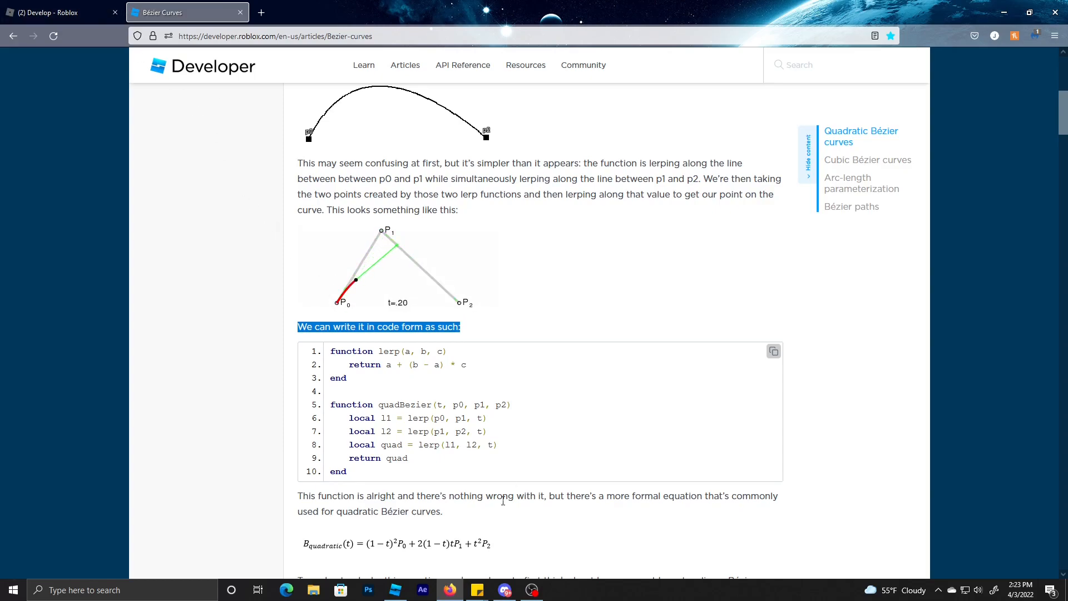
Step: Declare local PointA, PointB and PointC variables referencing the workspace parts
{"action": "left_click", "coordinate": [394, 590]}
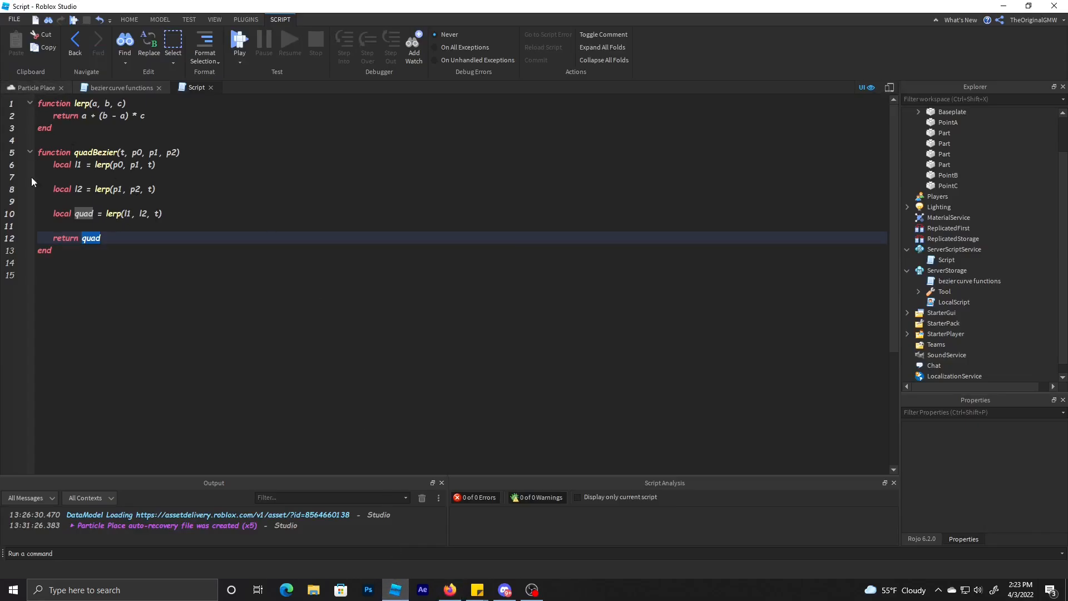
{"action": "left_click", "coordinate": [51, 275]}
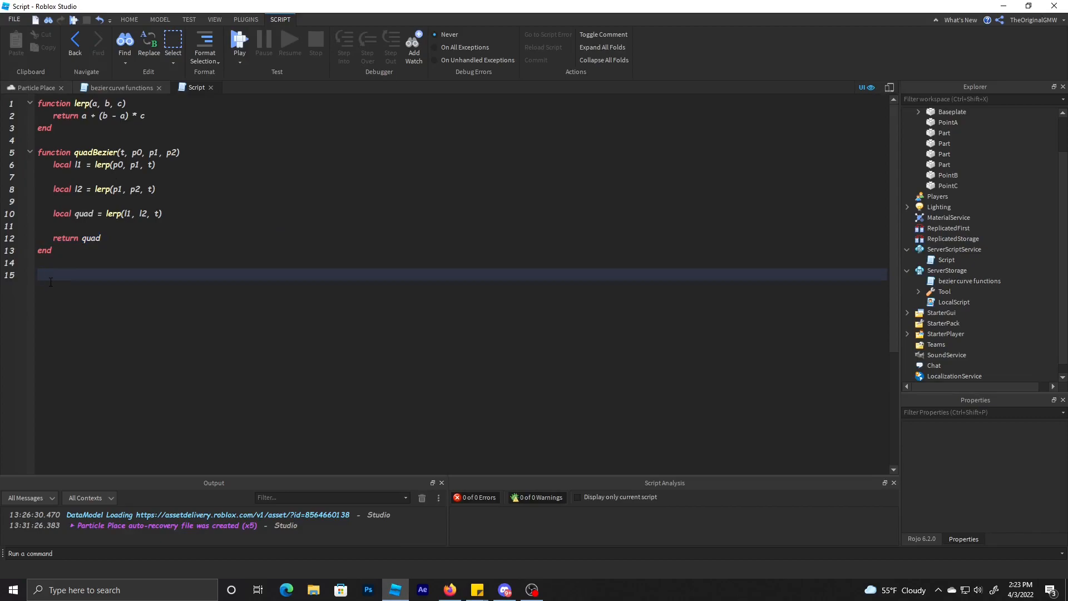
{"action": "type", "text": "local"}
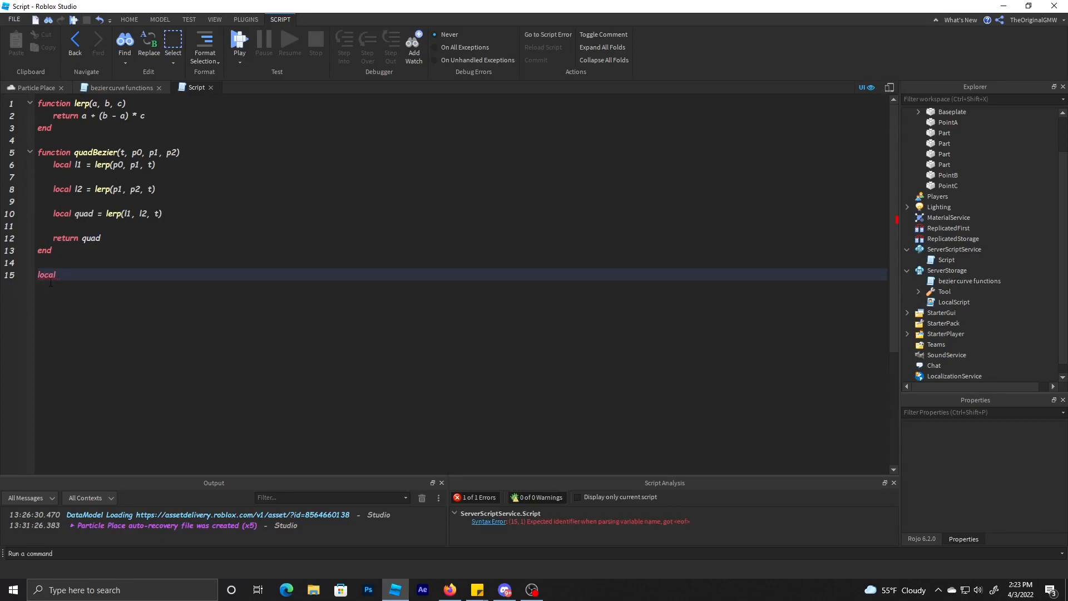
{"action": "type", "text": "PointA = workspace"}
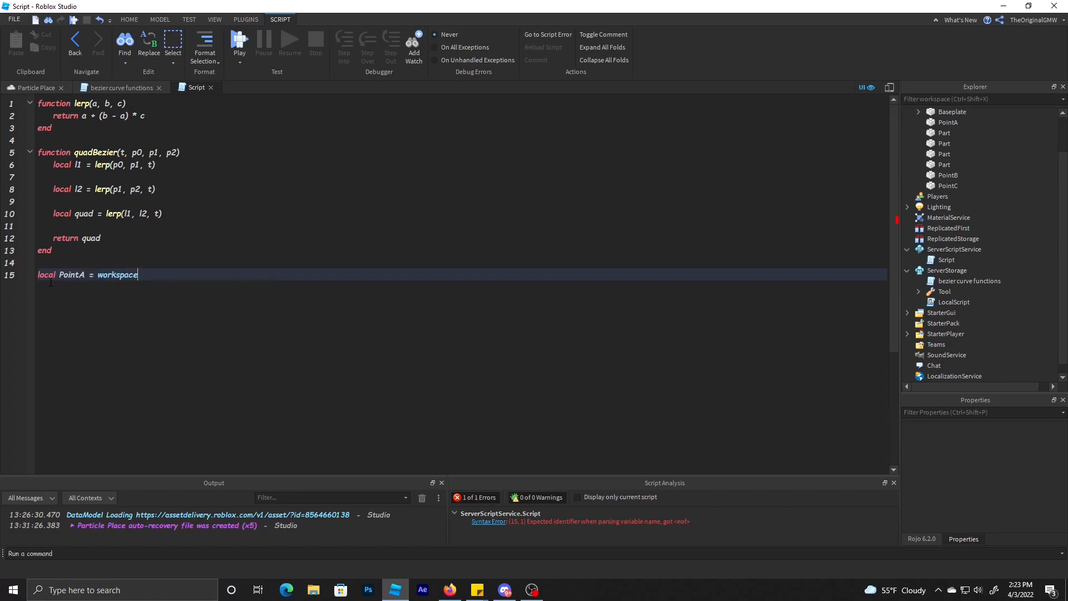
{"action": "type", "text": ".PointA"}
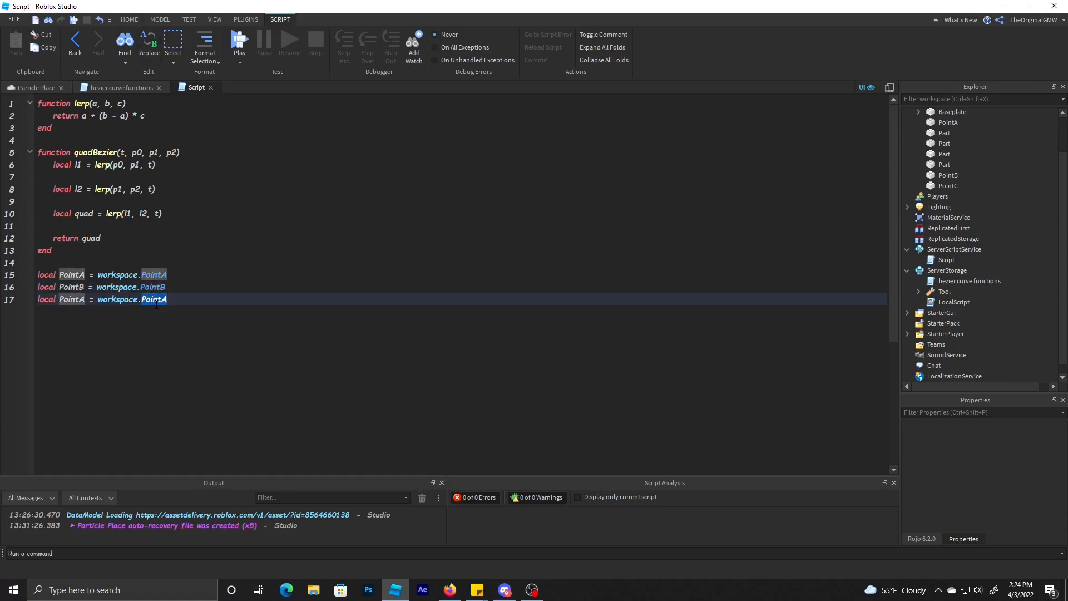
{"action": "type", "text": "pot"}
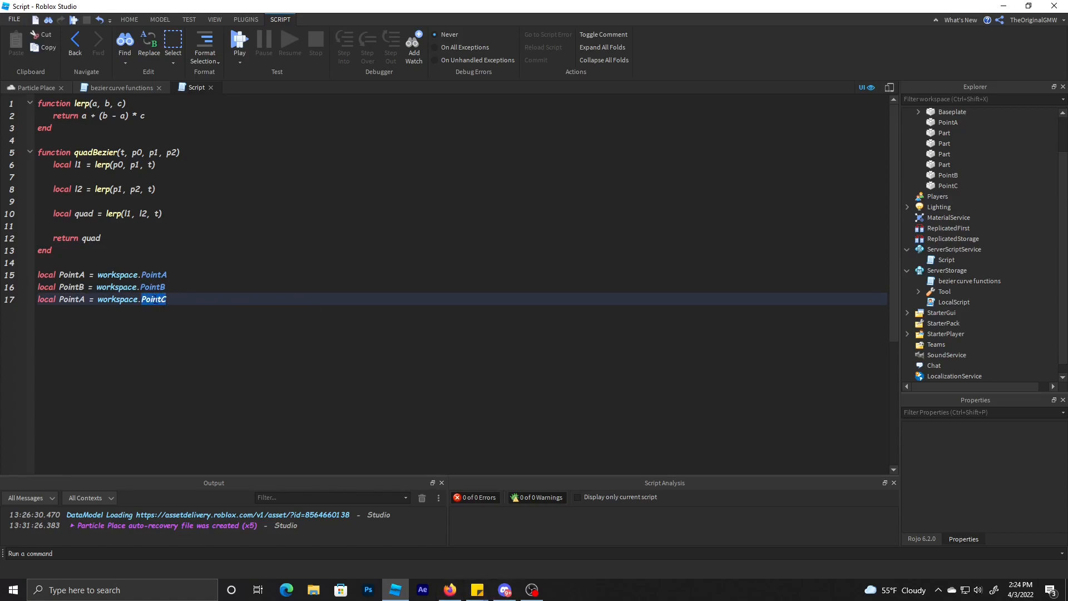
{"action": "type", "text": "C"}
{"action": "key", "text": "Enter"}
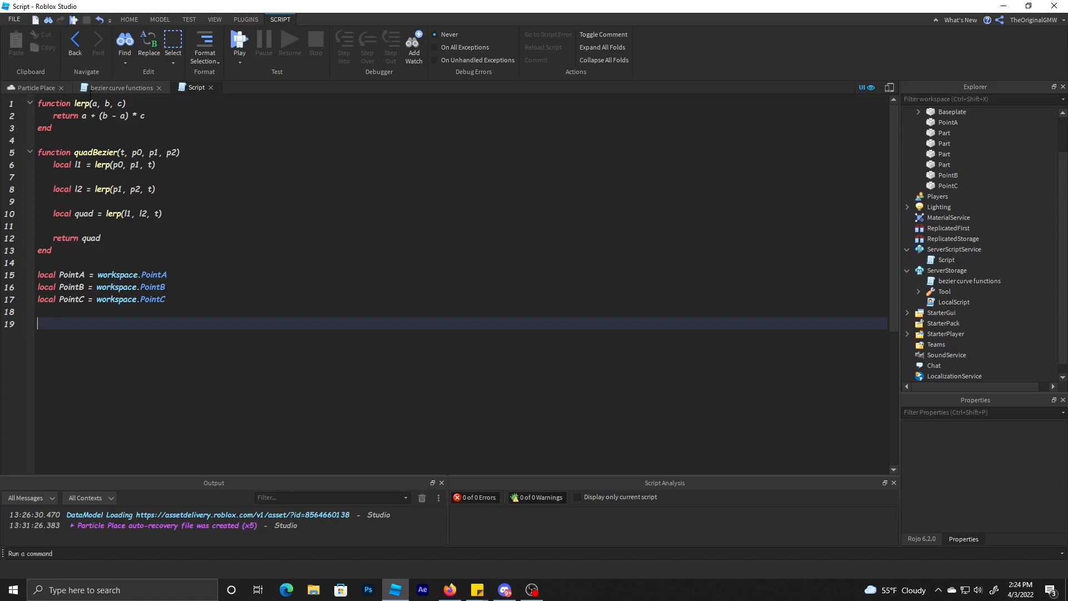
Step: Write 'for i=0, 1, .1 do' and begin the loop body, then glance at the place's points
{"action": "type", "text": "for"}
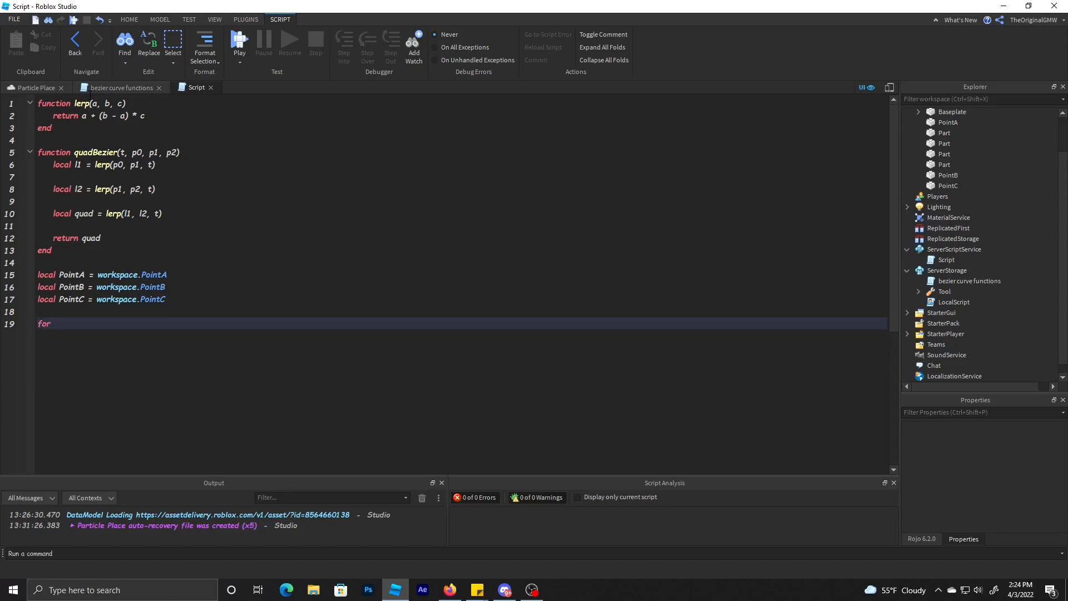
{"action": "type", "text": "i"}
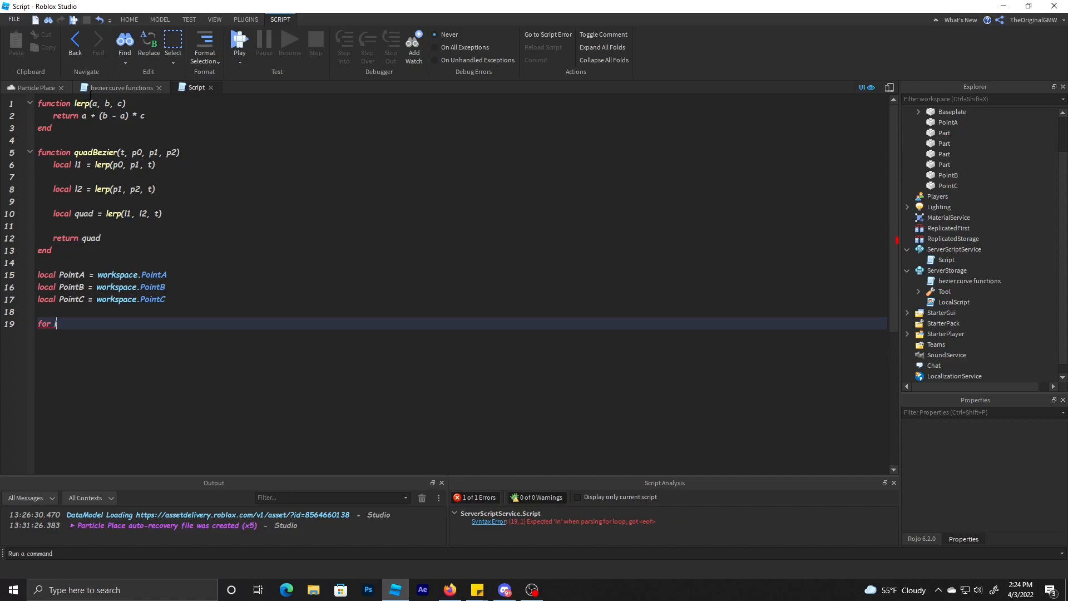
{"action": "type", "text": "i=0,"}
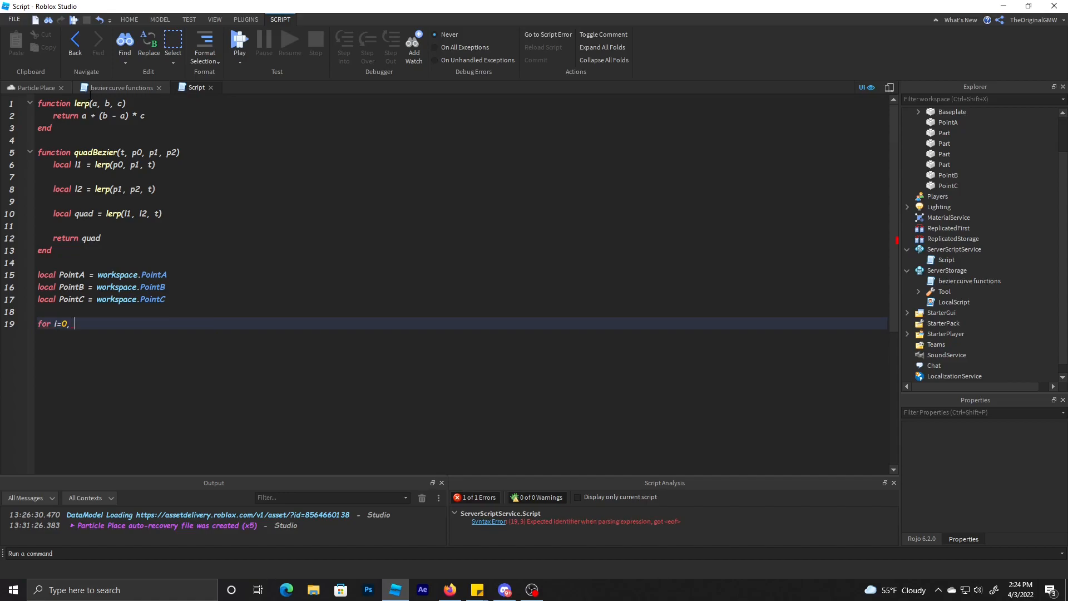
{"action": "type", "text": "1, .1"}
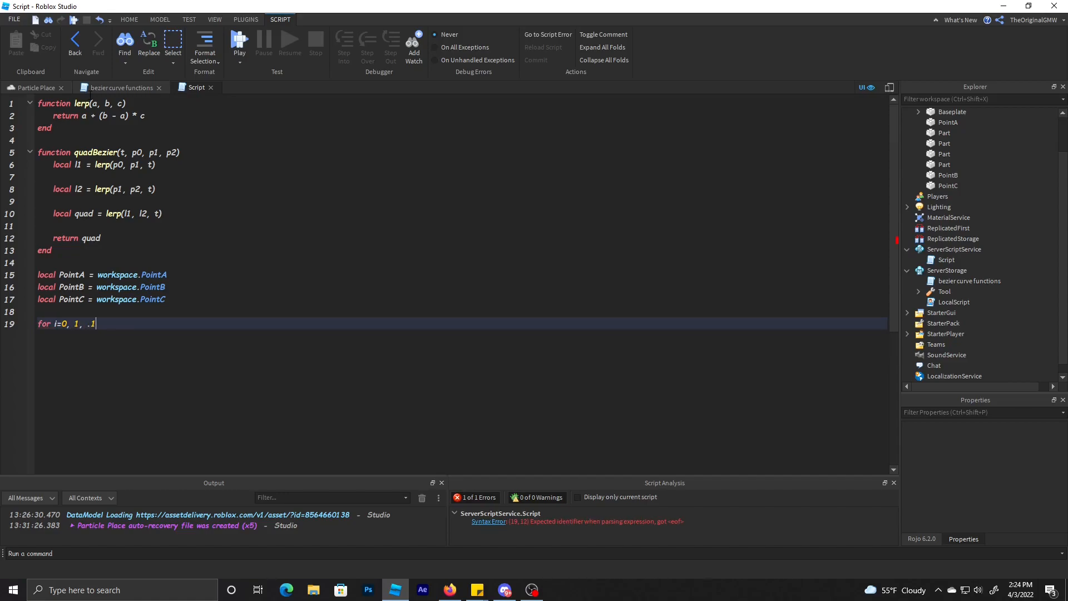
{"action": "type", "text": "do"}
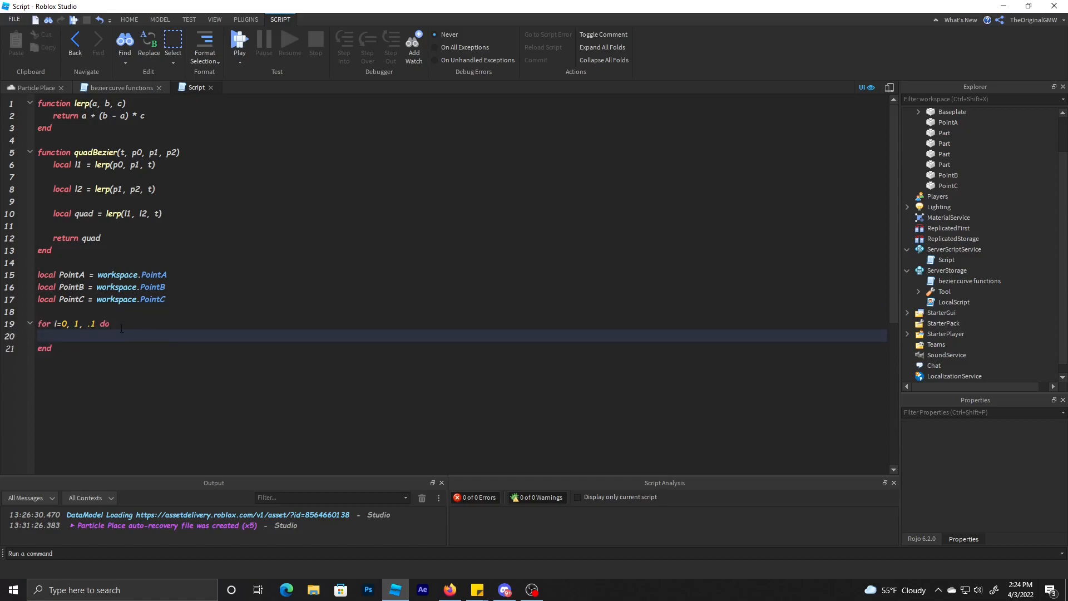
{"action": "left_click", "coordinate": [56, 323]}
{"action": "type", "text": "loic"}
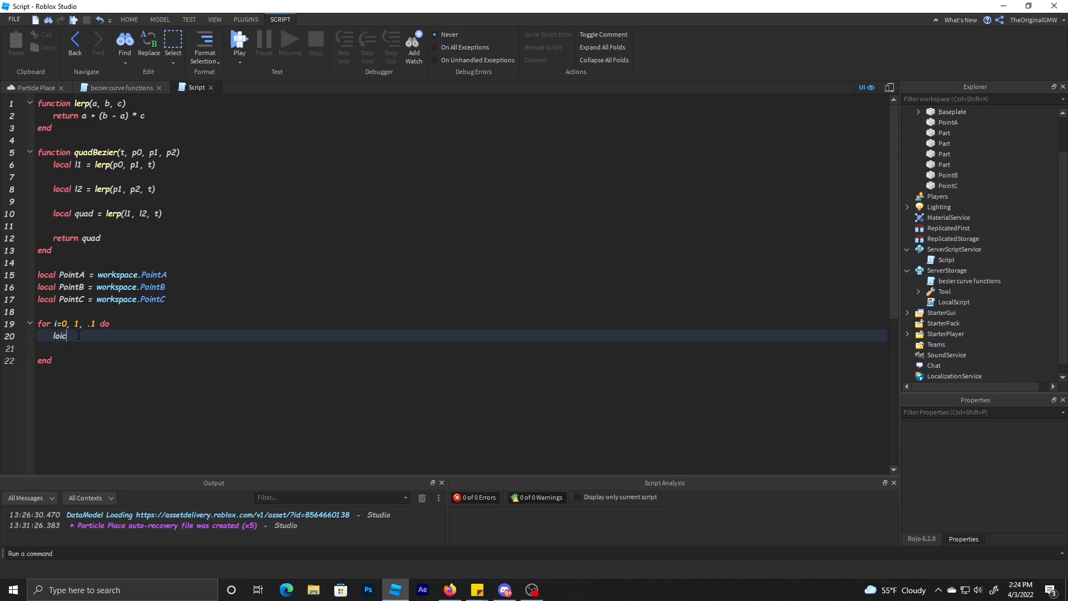
{"action": "left_click", "coordinate": [32, 87]}
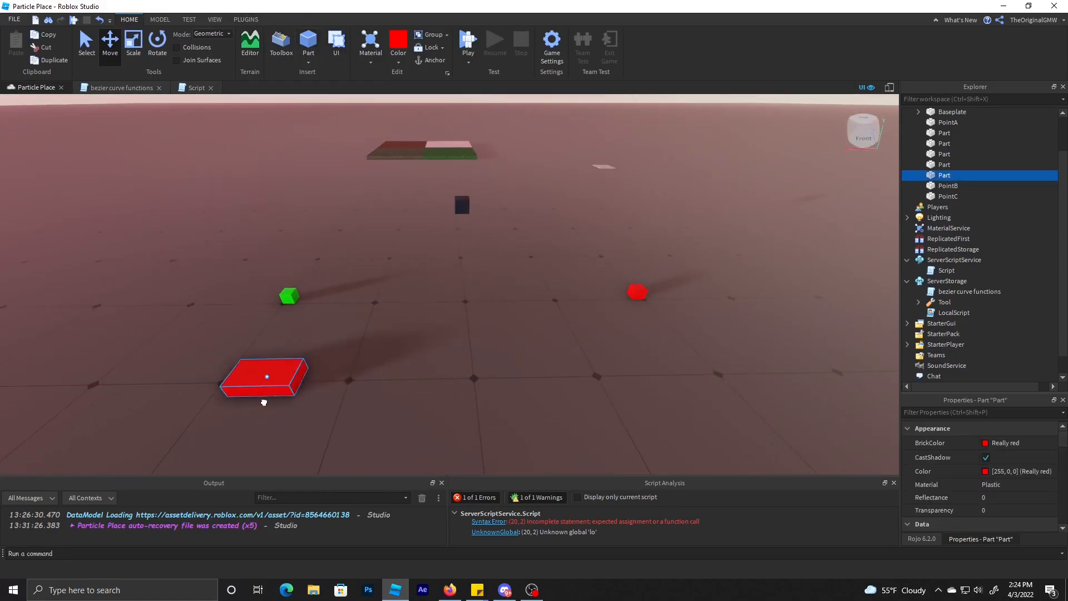
Step: Inside the loop create a new anchored Part with Instance.new("Part")
{"action": "left_click", "coordinate": [195, 86]}
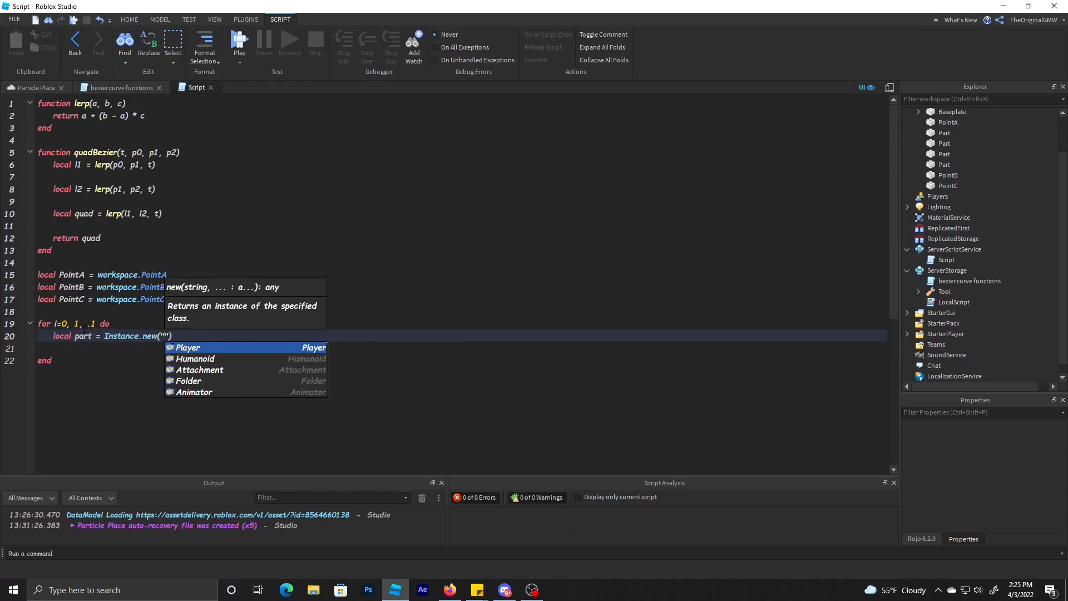
{"action": "type", "text": "Part"}
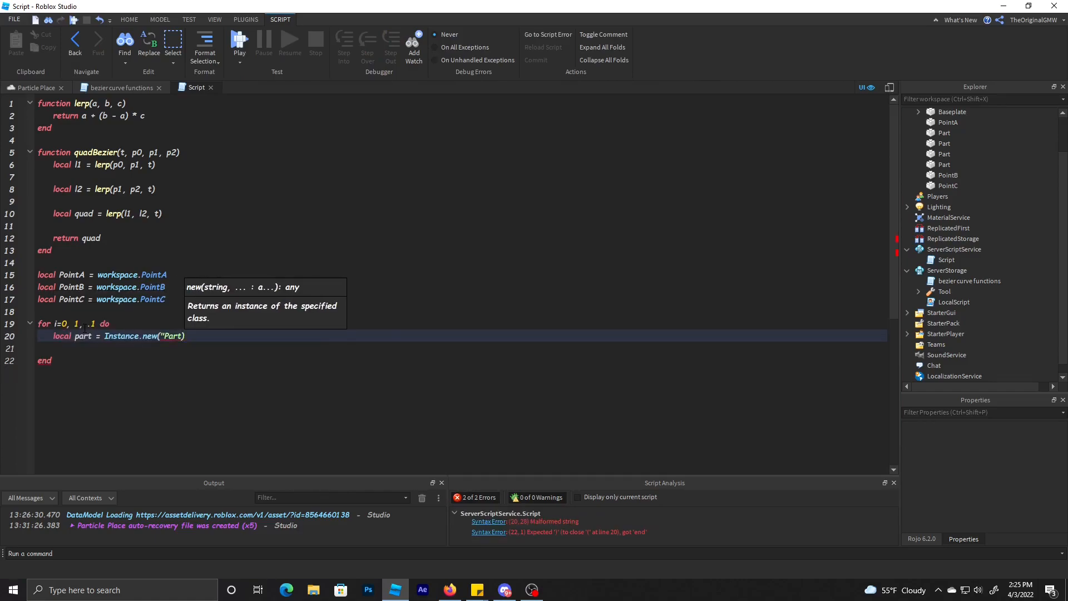
{"action": "type", "text": "o"}
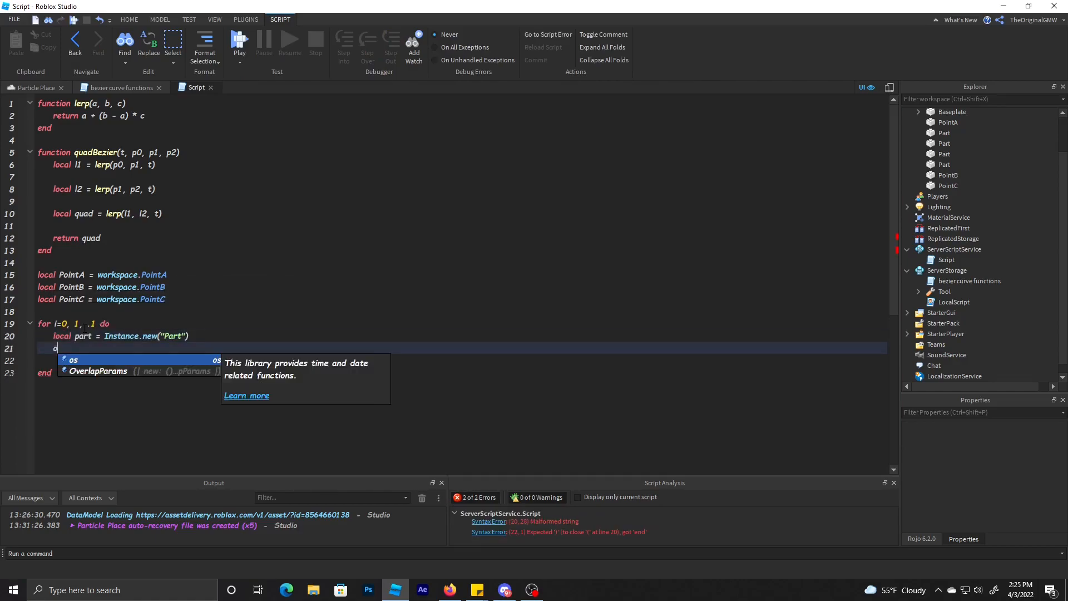
{"action": "type", "text": "part.c"}
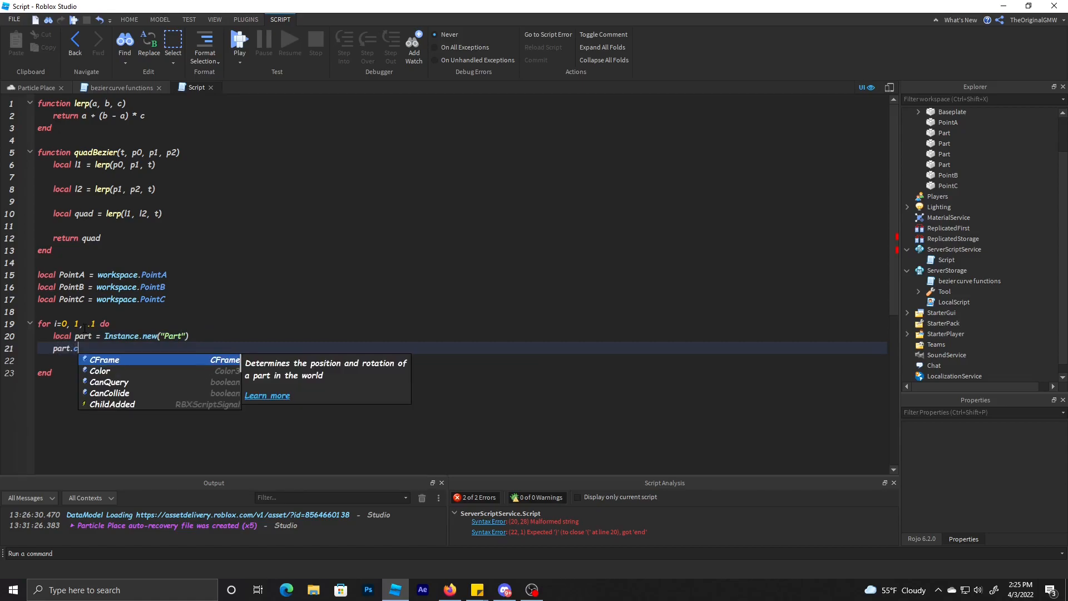
{"action": "type", "text": "Anchored = true"}
{"action": "left_click", "coordinate": [460, 359]}
{"action": "type", "text": "part"}
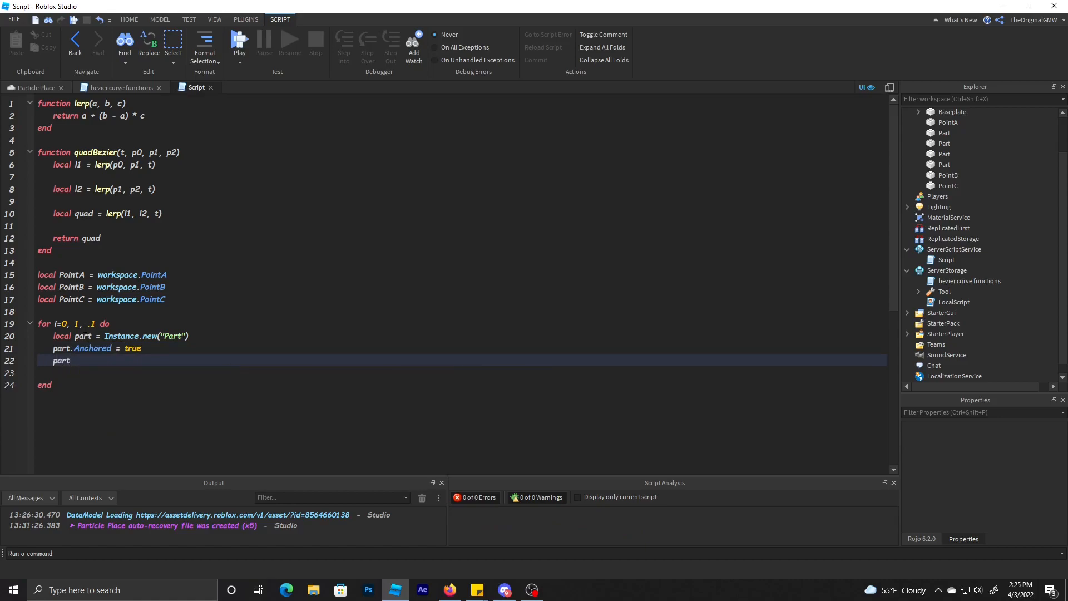
Step: Give the part colour (255,191,0), size .5 and parent it to workspace
{"action": "type", "text": ".Color = color3.fromRGB("}
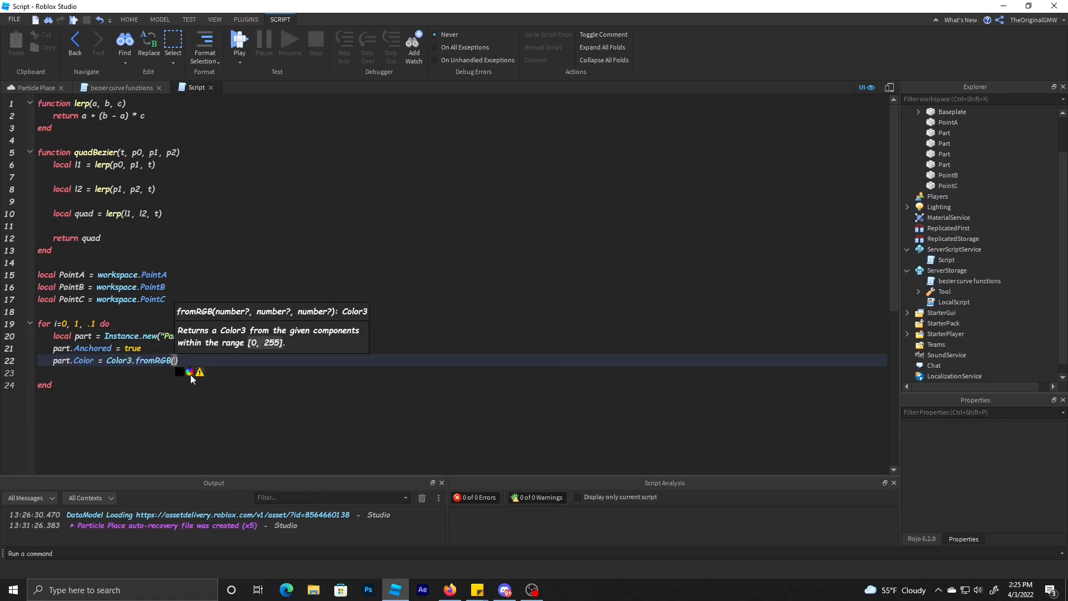
{"action": "left_click", "coordinate": [181, 372]}
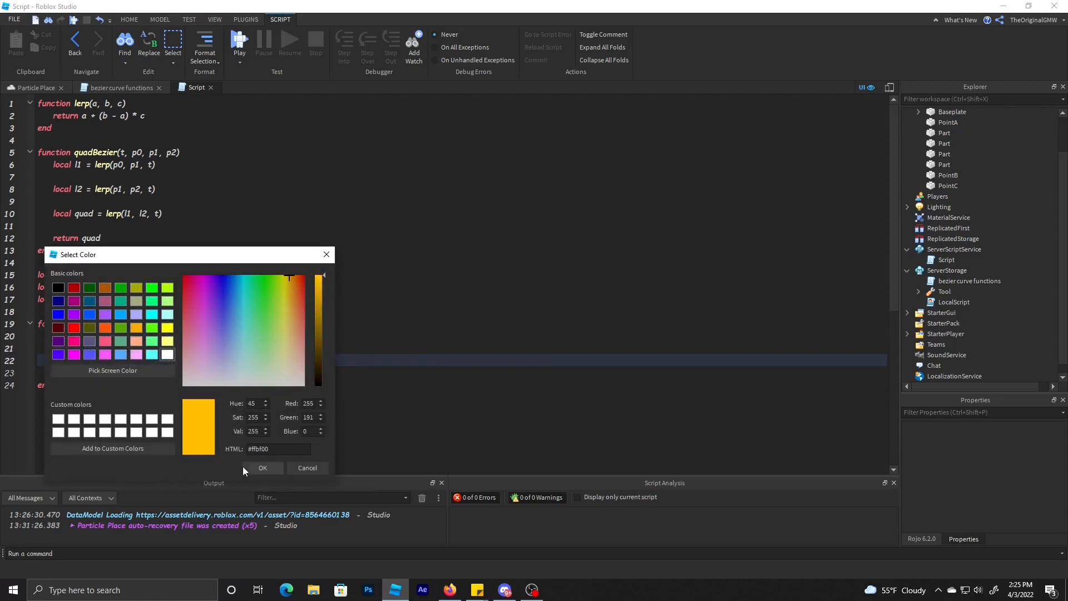
{"action": "left_click", "coordinate": [263, 468]}
{"action": "type", "text": "part.Parent ="}
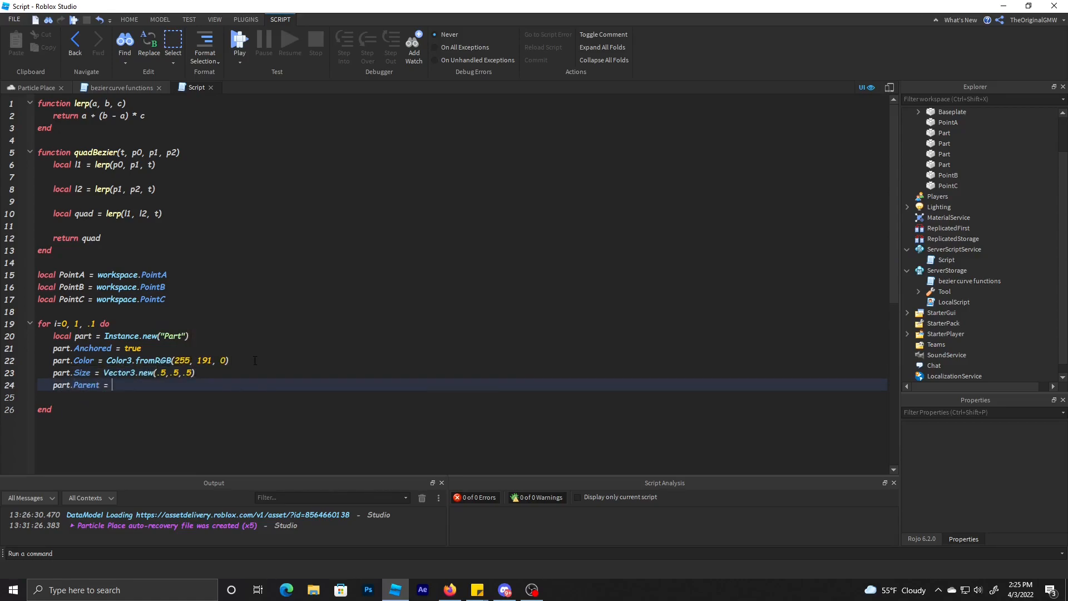
{"action": "type", "text": "workspace"}
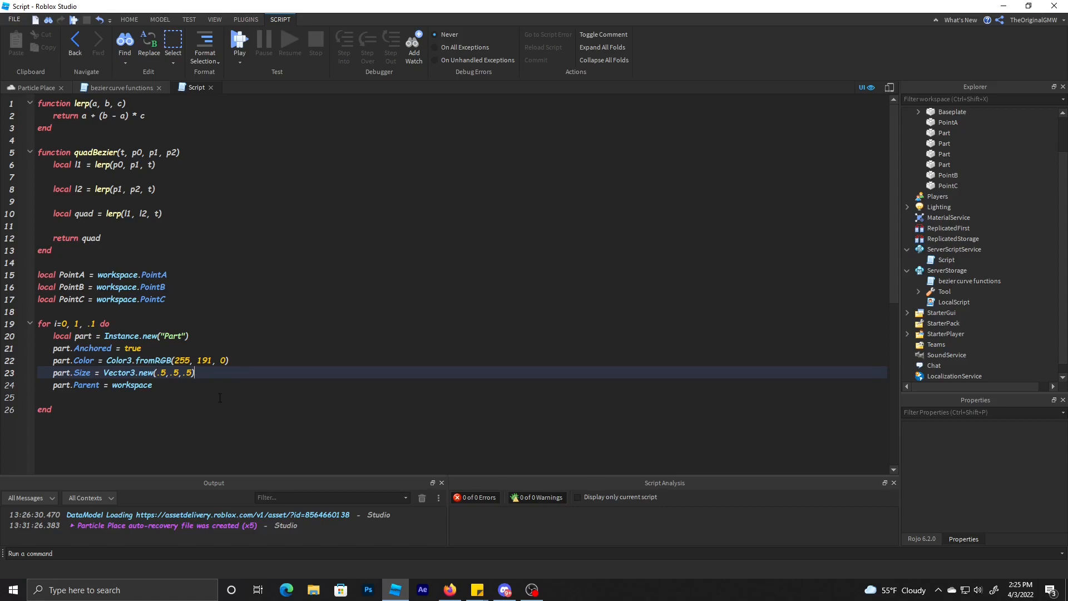
{"action": "left_click", "coordinate": [32, 87]}
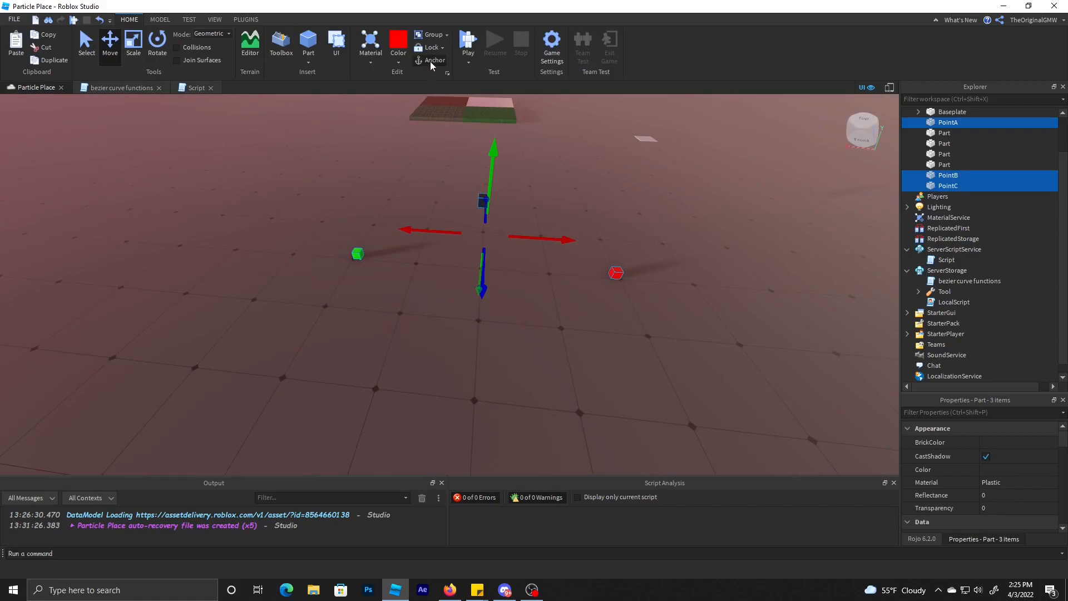
Step: Add a part.CFrame = CFrame.new(quadBezier()) line after the Size line
{"action": "left_click", "coordinate": [196, 87]}
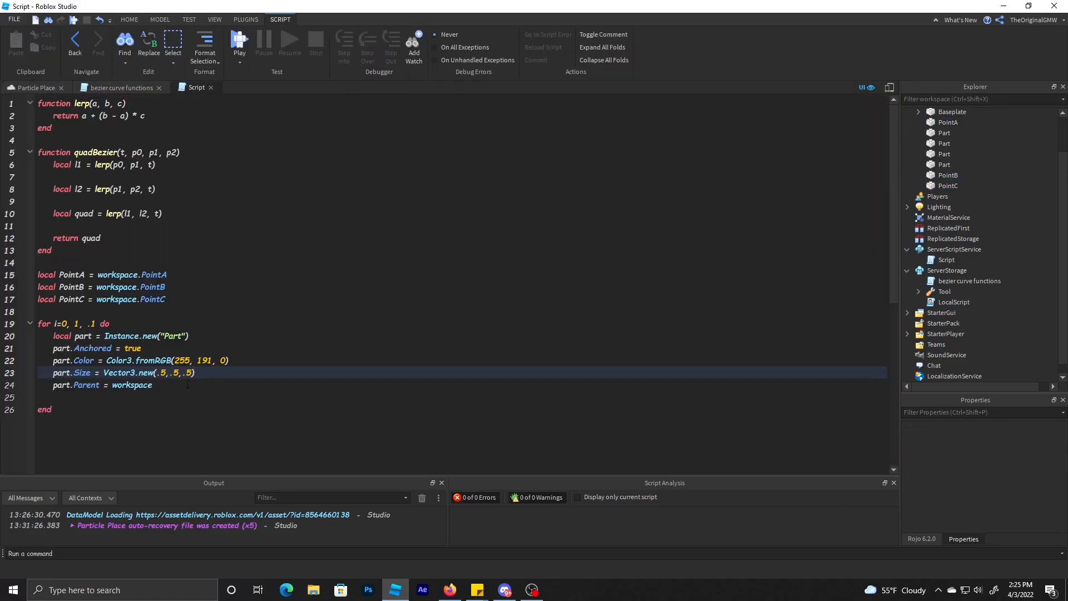
{"action": "left_click", "coordinate": [222, 385]}
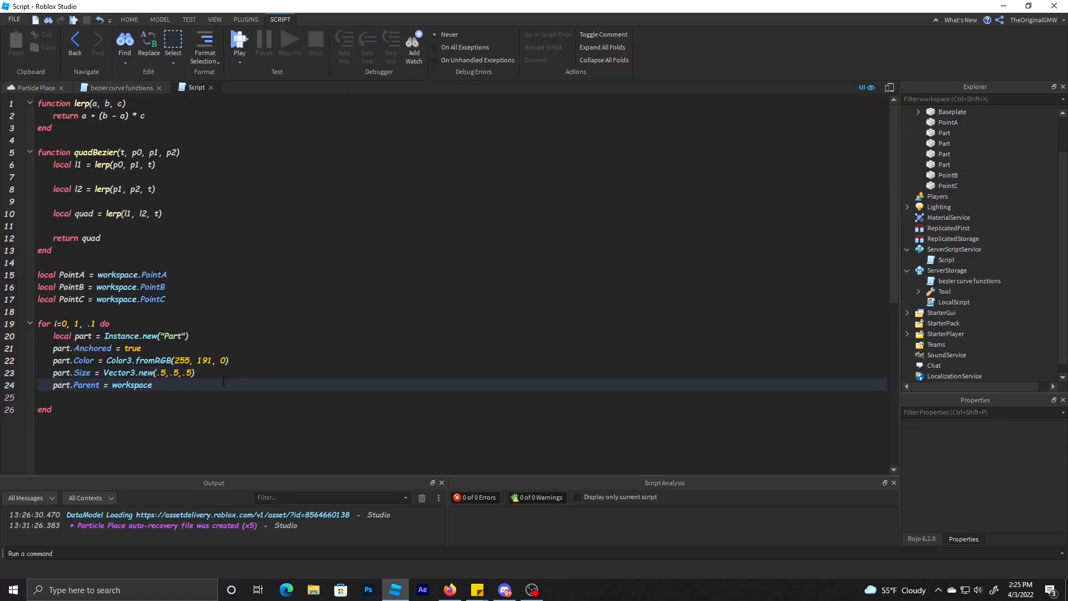
{"action": "left_click", "coordinate": [259, 360]}
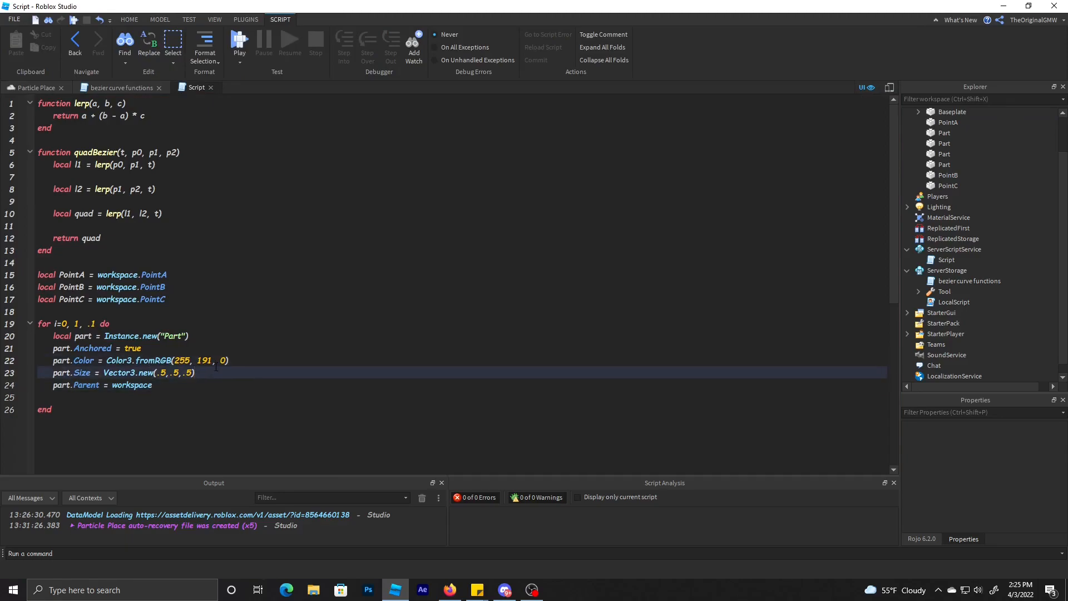
{"action": "type", "text": "par"}
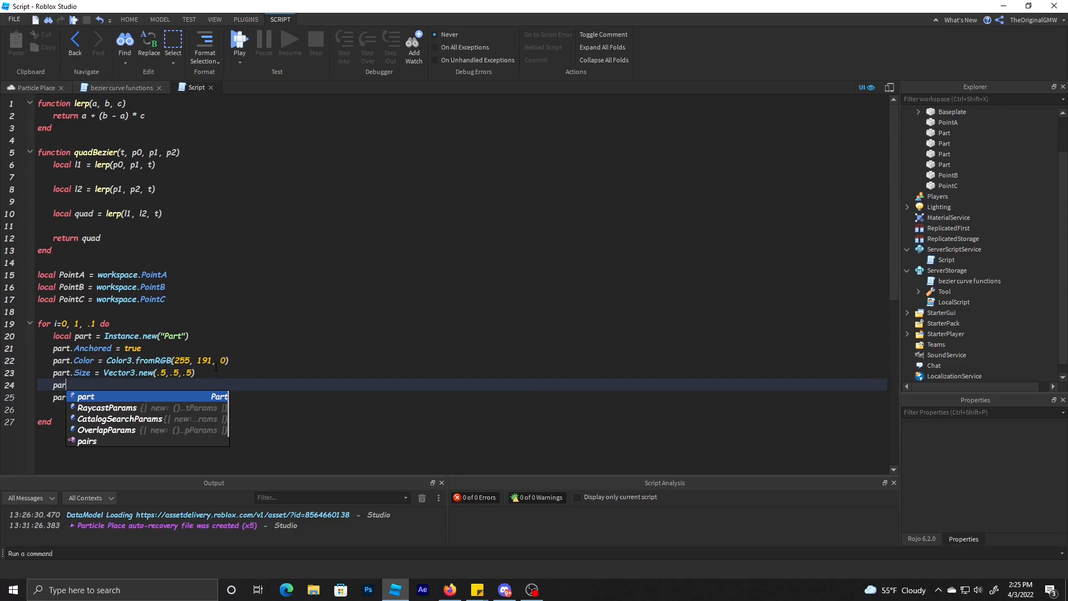
{"action": "type", "text": "CFrame ="}
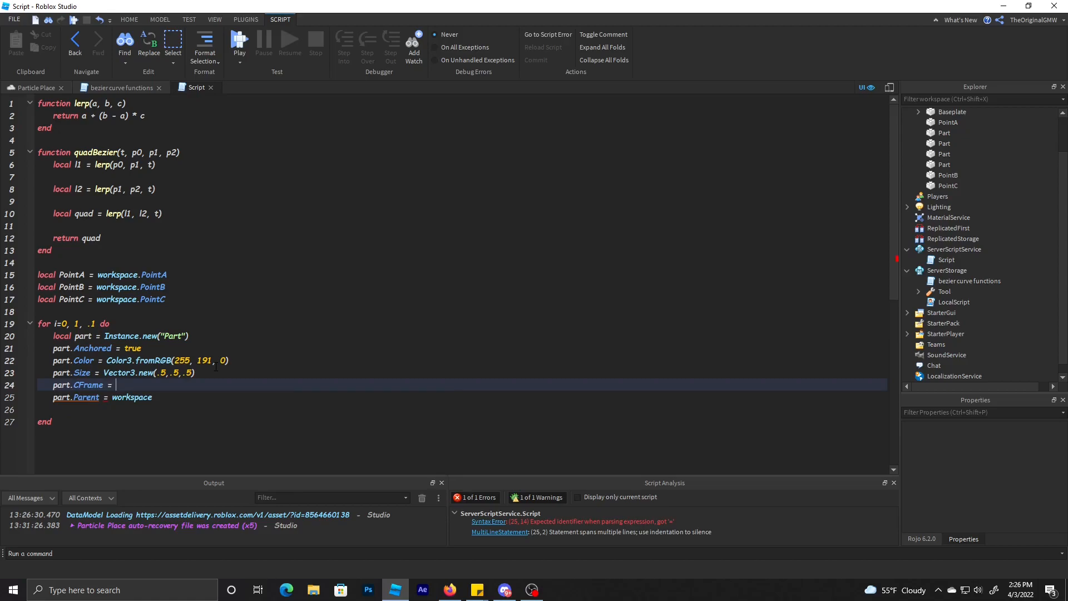
{"action": "type", "text": "CFrame.new()"}
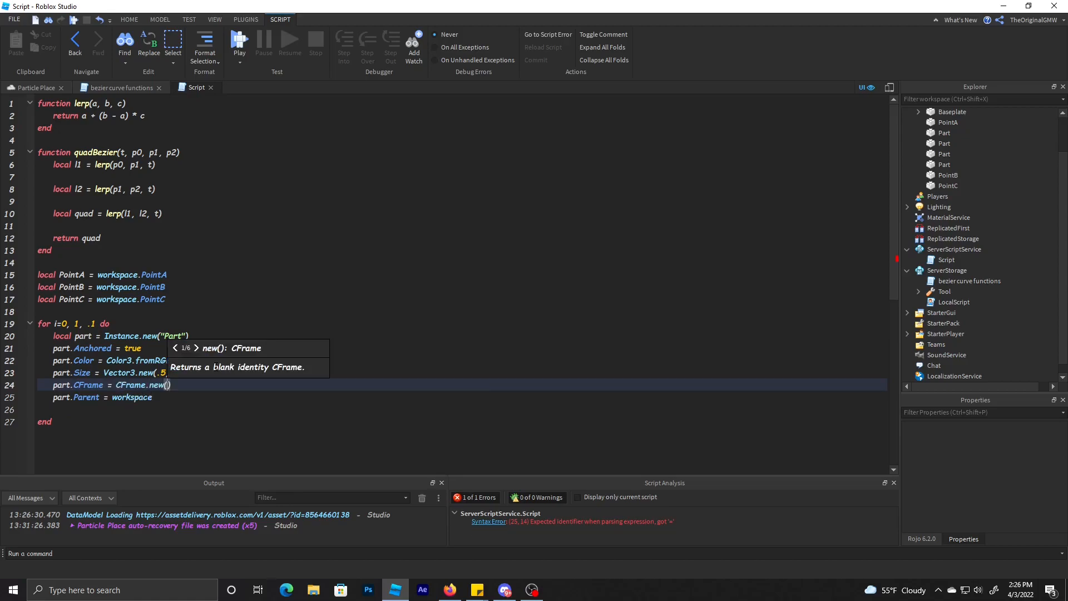
{"action": "type", "text": "be"}
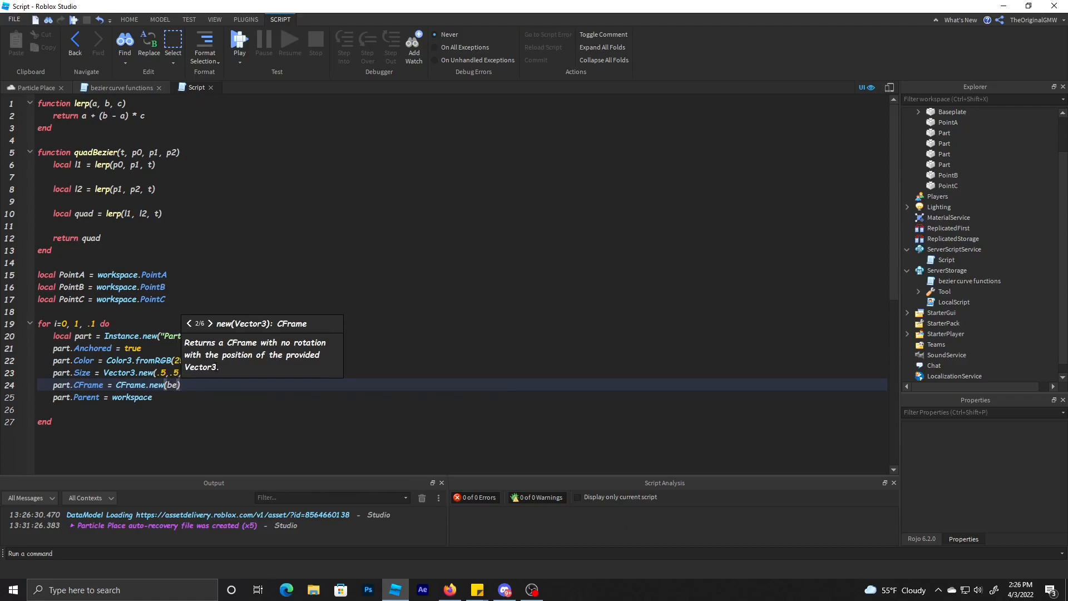
{"action": "type", "text": "quadBezier("}
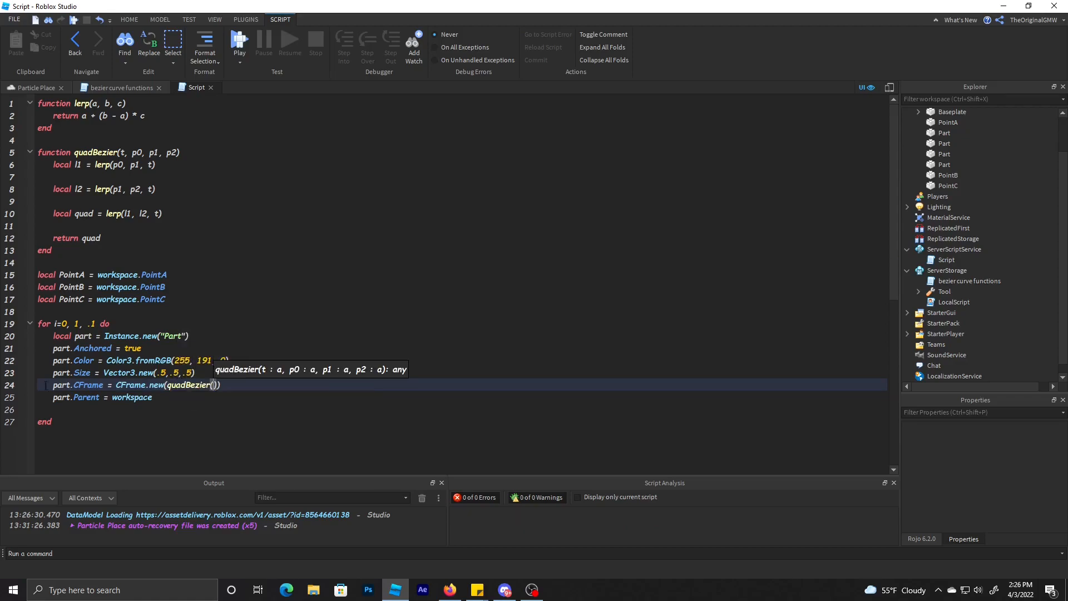
Step: Fill quadBezier with i, PointA.Position, PointB.Position, PointC.Position and check the function definition
{"action": "type", "text": "PointA.Position"}
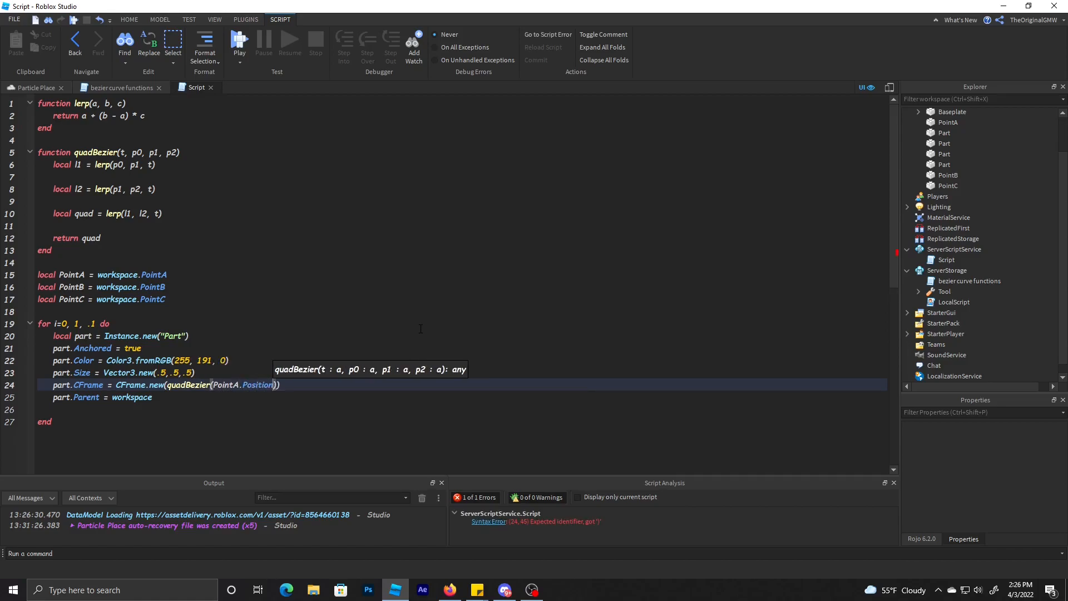
{"action": "type", "text": ","}
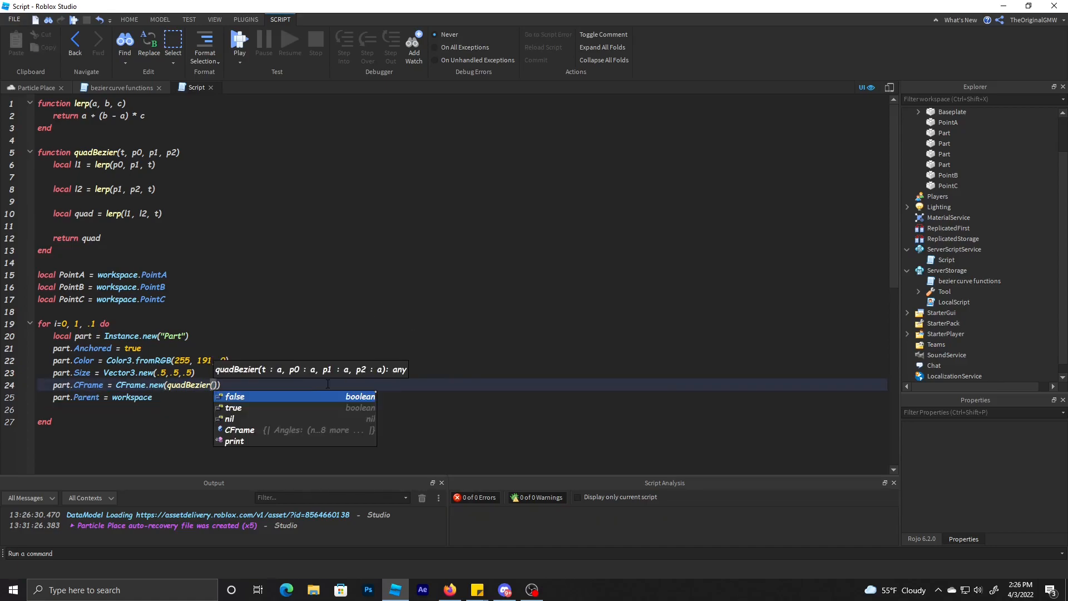
{"action": "type", "text": "i,"}
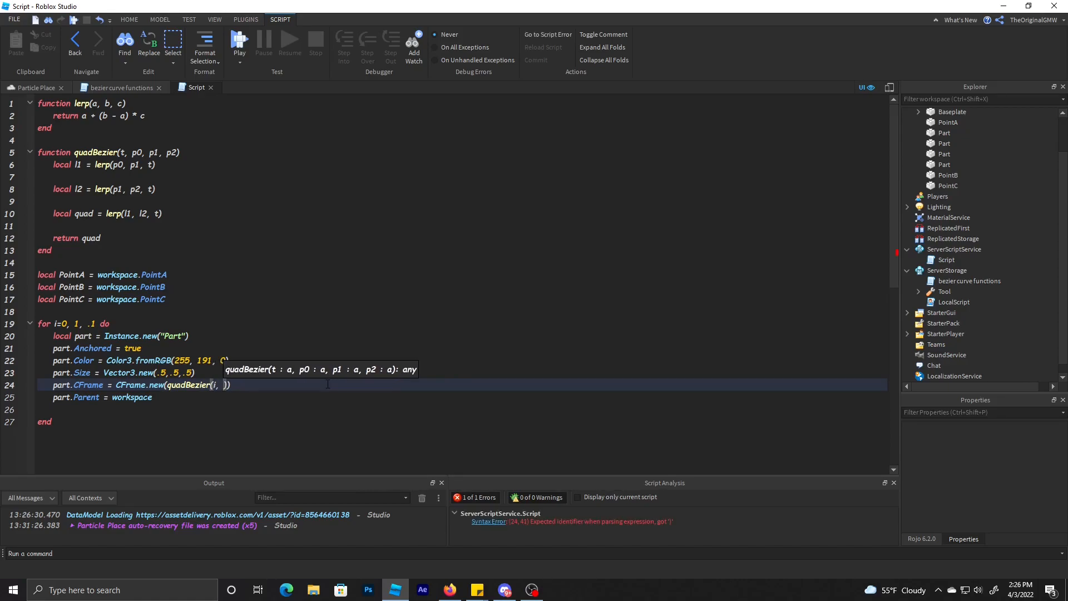
{"action": "type", "text": "po"}
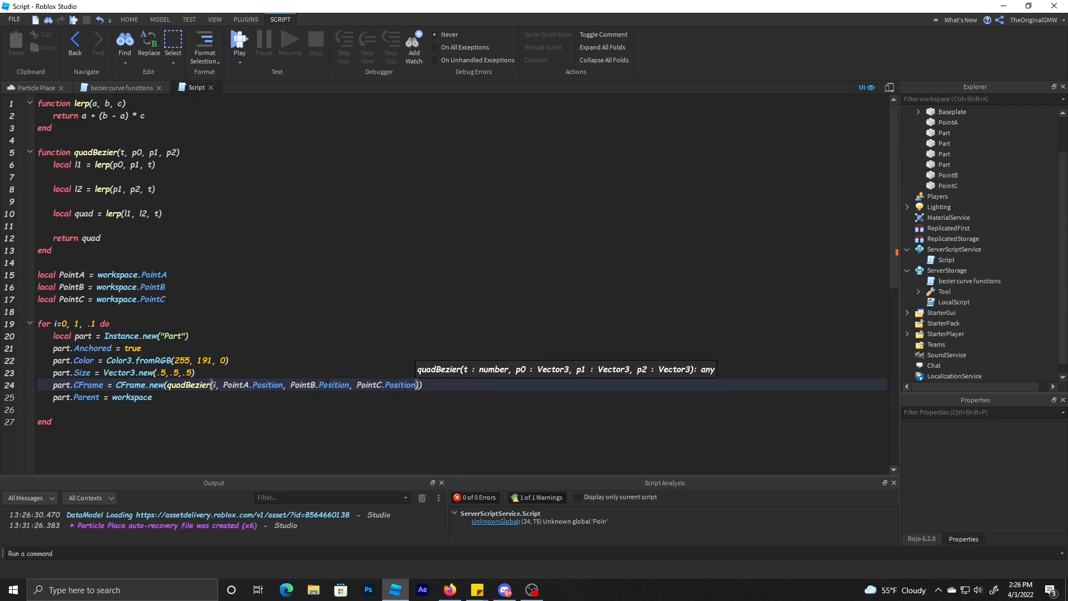
{"action": "type", "text": "ta"}
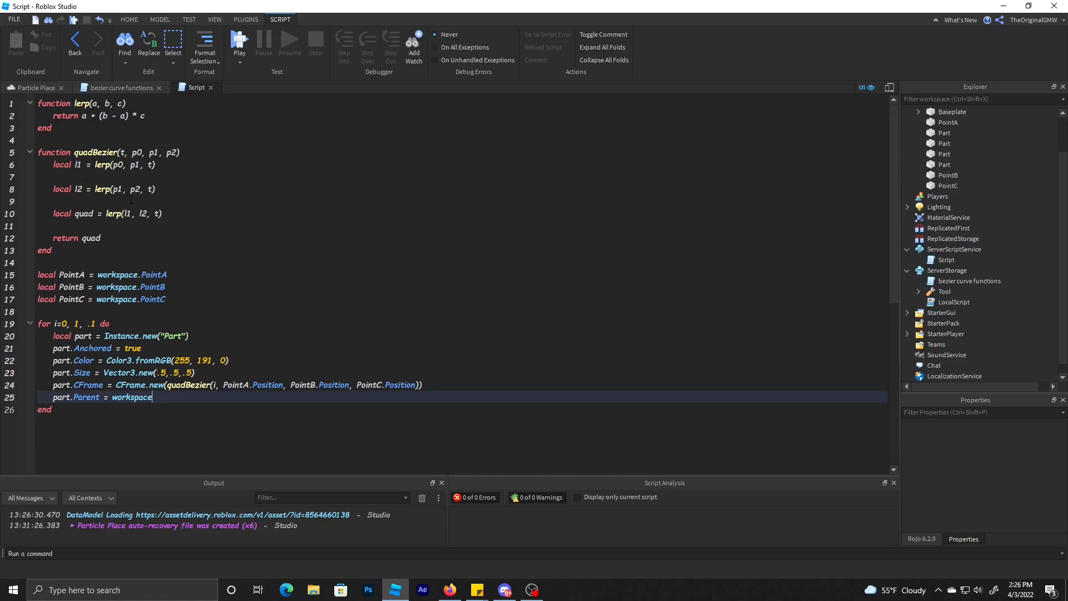
{"action": "left_click", "coordinate": [120, 87]}
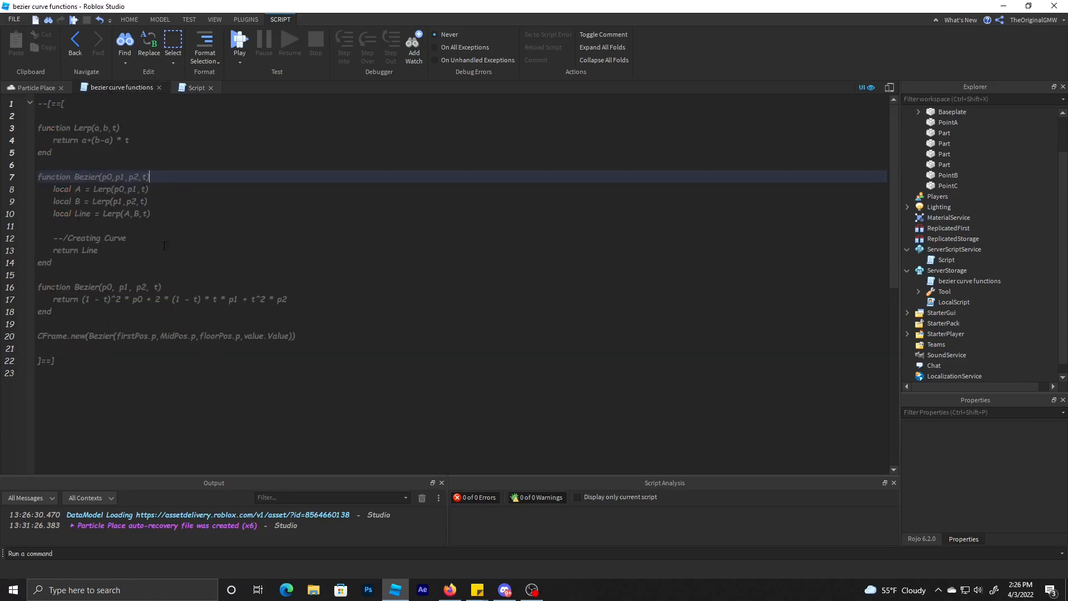
{"action": "left_click", "coordinate": [36, 87]}
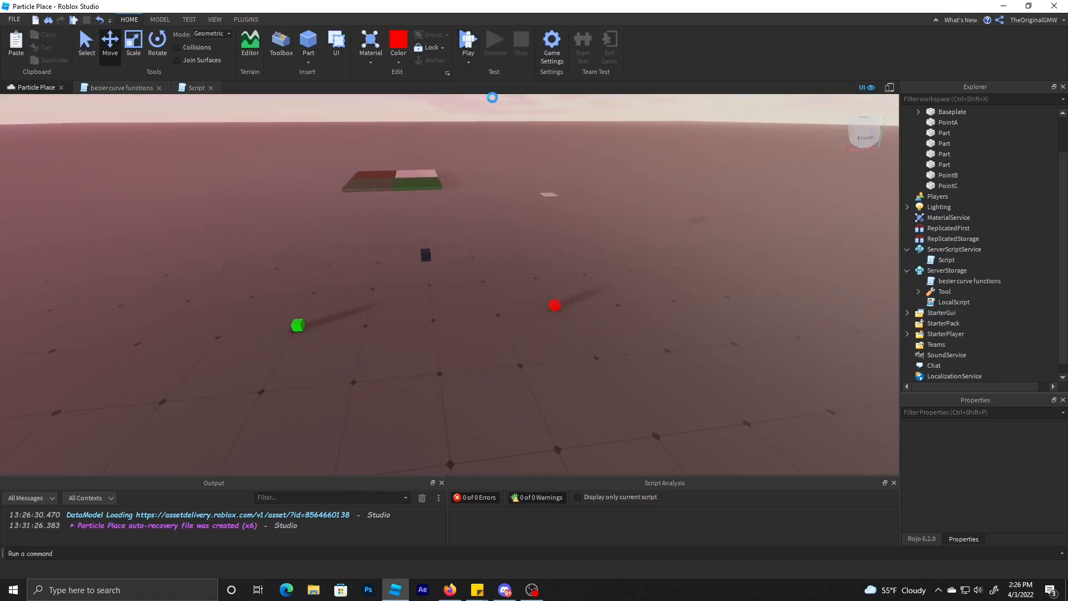
Step: Play-test the place to see the yellow parts trace the curve, then stop
{"action": "left_click", "coordinate": [469, 41]}
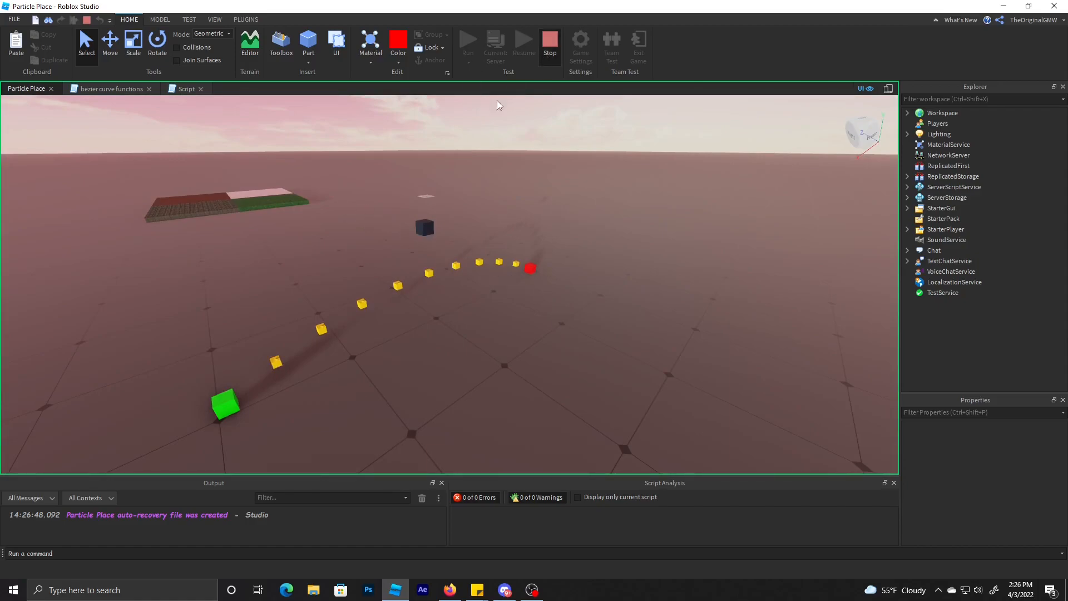
{"action": "left_click", "coordinate": [185, 88]}
{"action": "type", "text": "whu"}
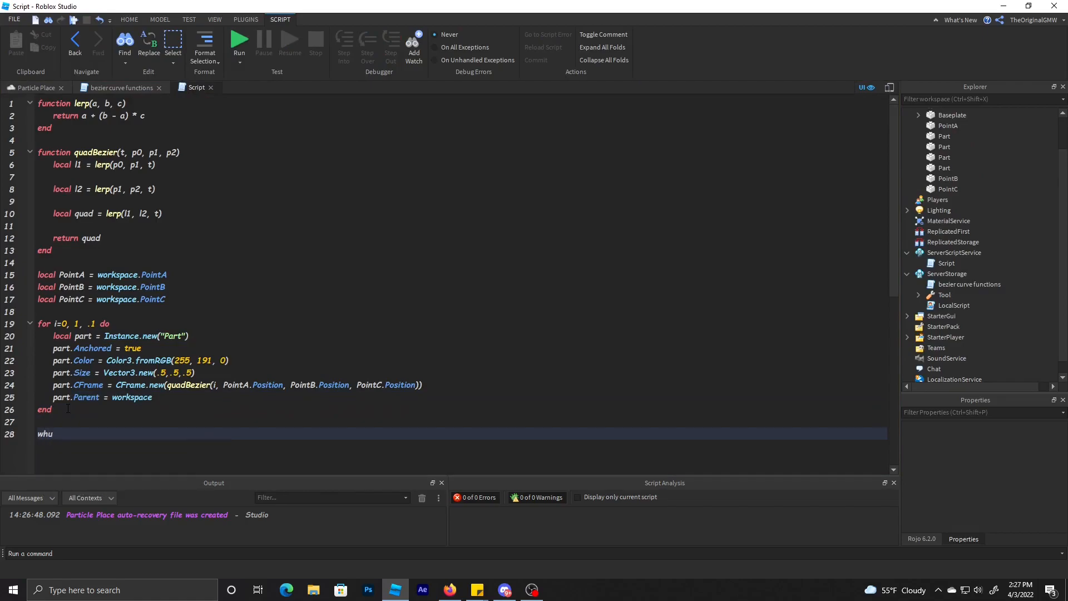
Step: Wrap the spawning loop in while true do and create a new Folder with Instance.new
{"action": "type", "text": "while"}
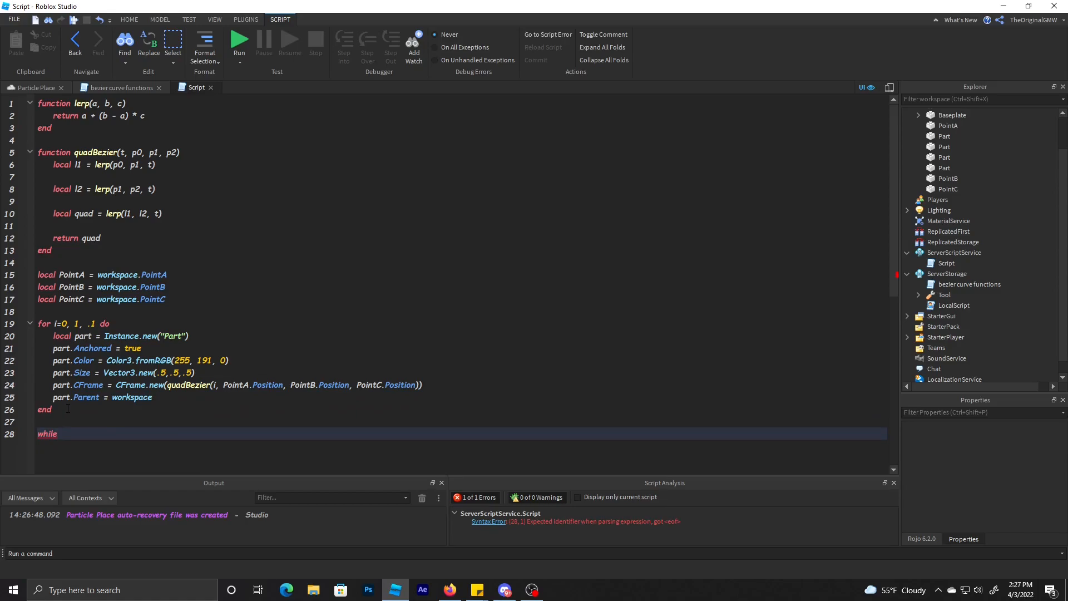
{"action": "type", "text": "true do"}
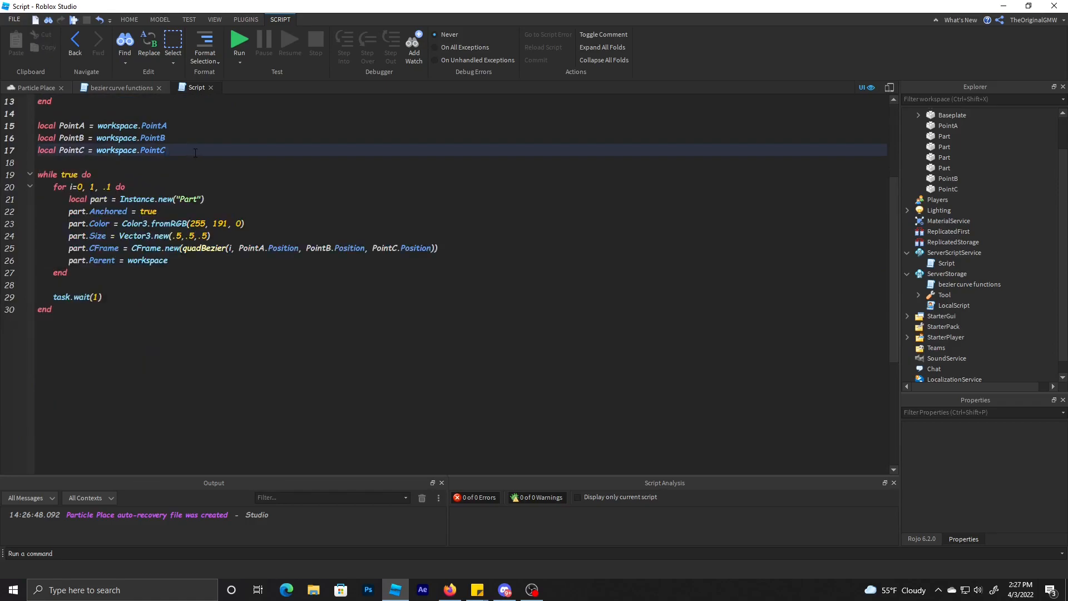
{"action": "scroll", "scroll_direction": "up", "scroll_amount": 3}
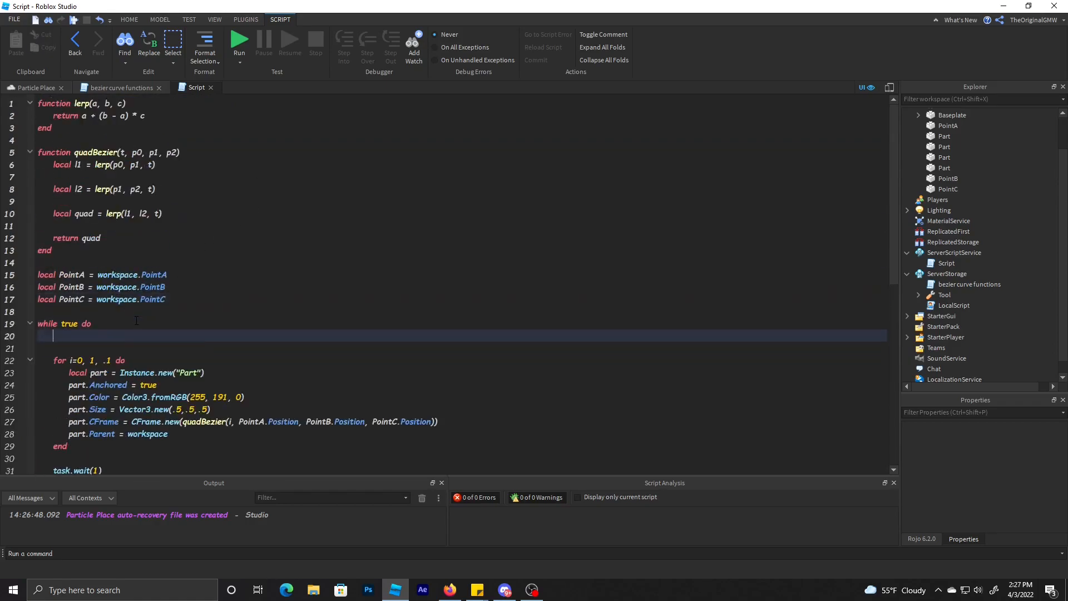
{"action": "type", "text": "local Folder ="}
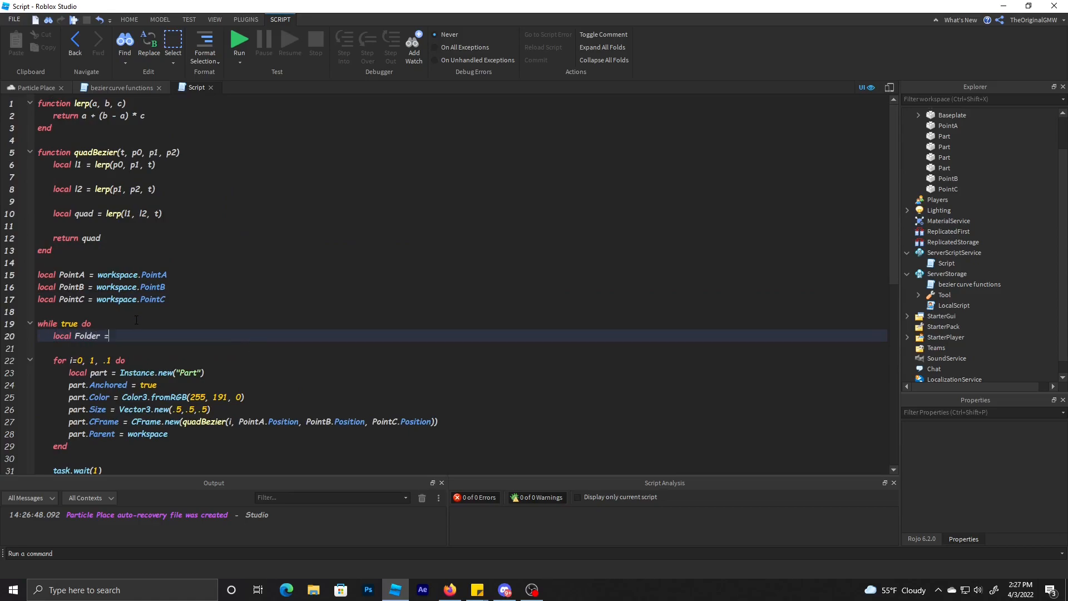
{"action": "type", "text": "Instance.new(\"Folder\")"}
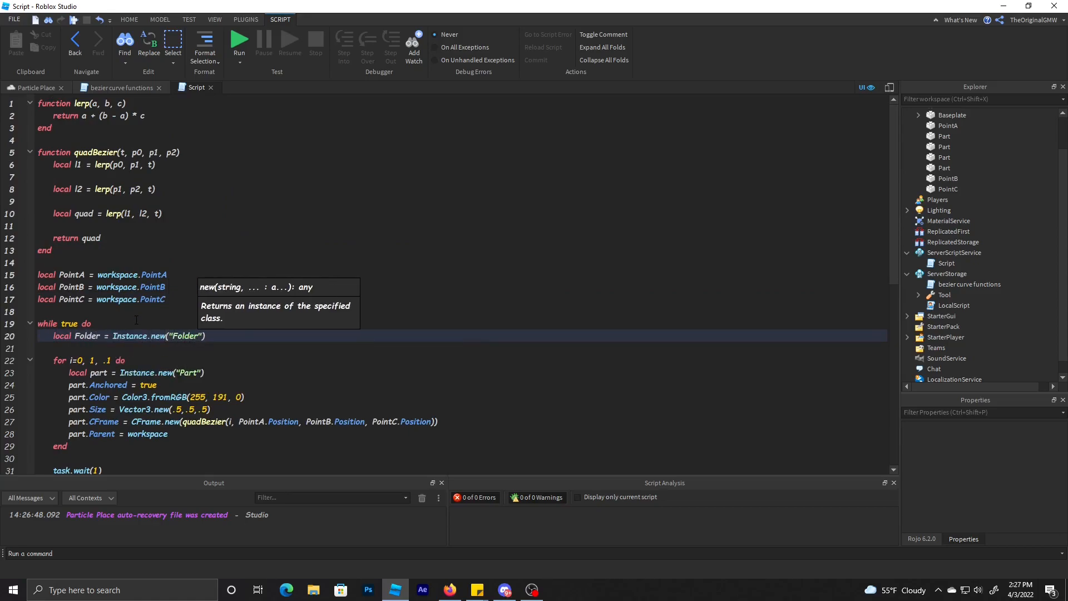
Step: Parent the Folder to workspace and the parts to it, then destroy the Folder after task.wait(1)
{"action": "type", "text": "fil"}
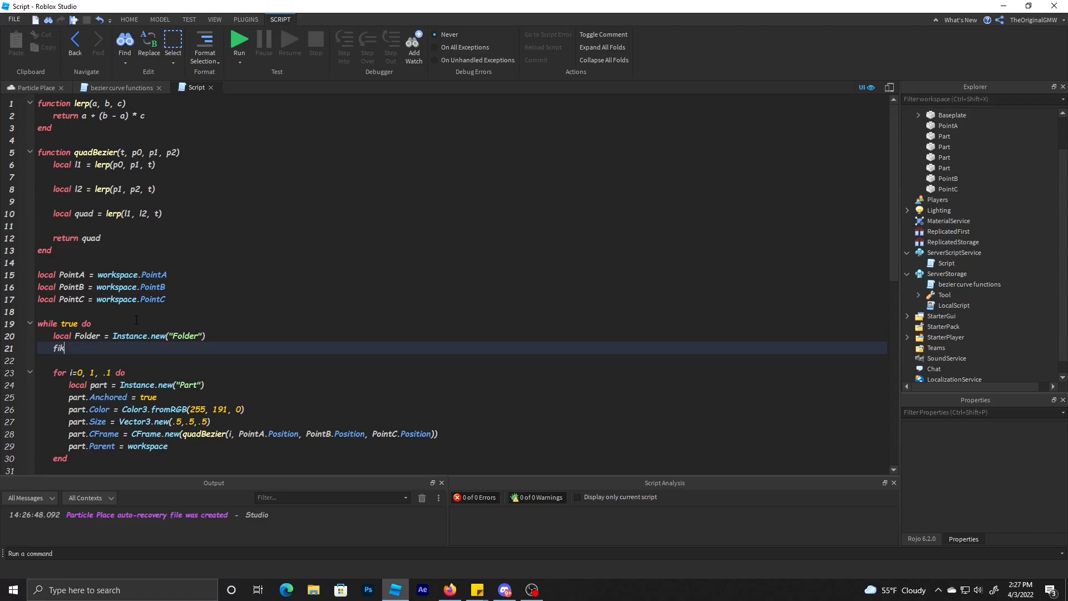
{"action": "type", "text": "Folder.Parent = workspace"}
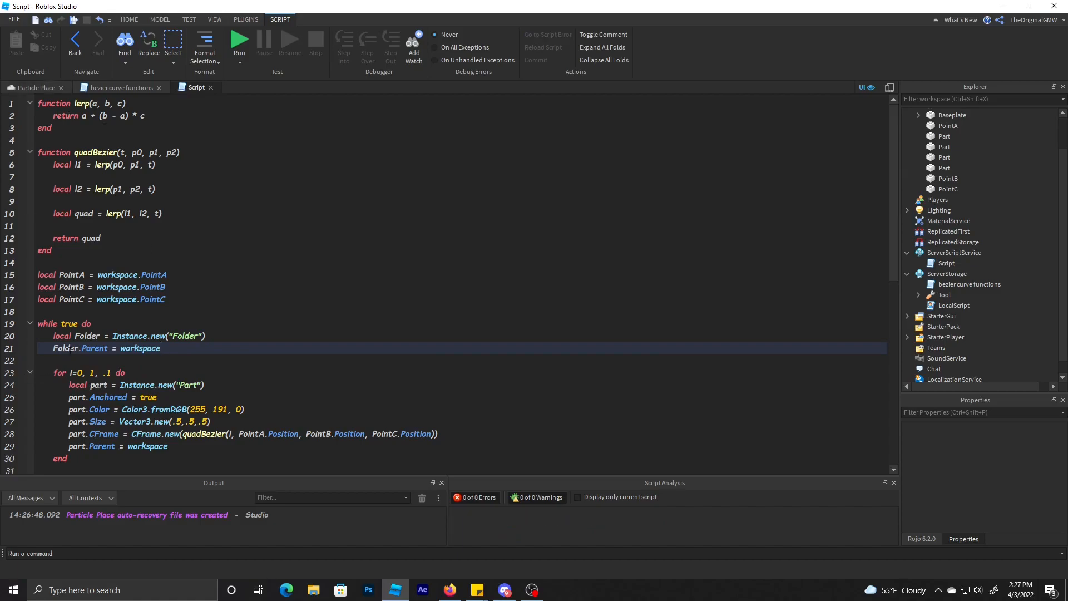
{"action": "type", "text": "Folder"}
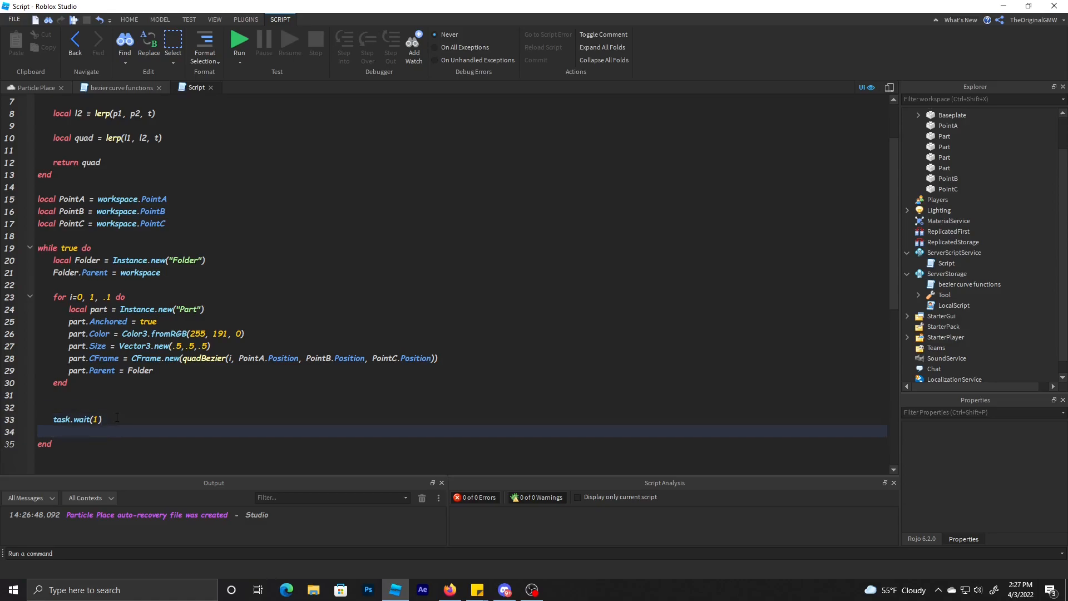
{"action": "type", "text": "Folder:de"}
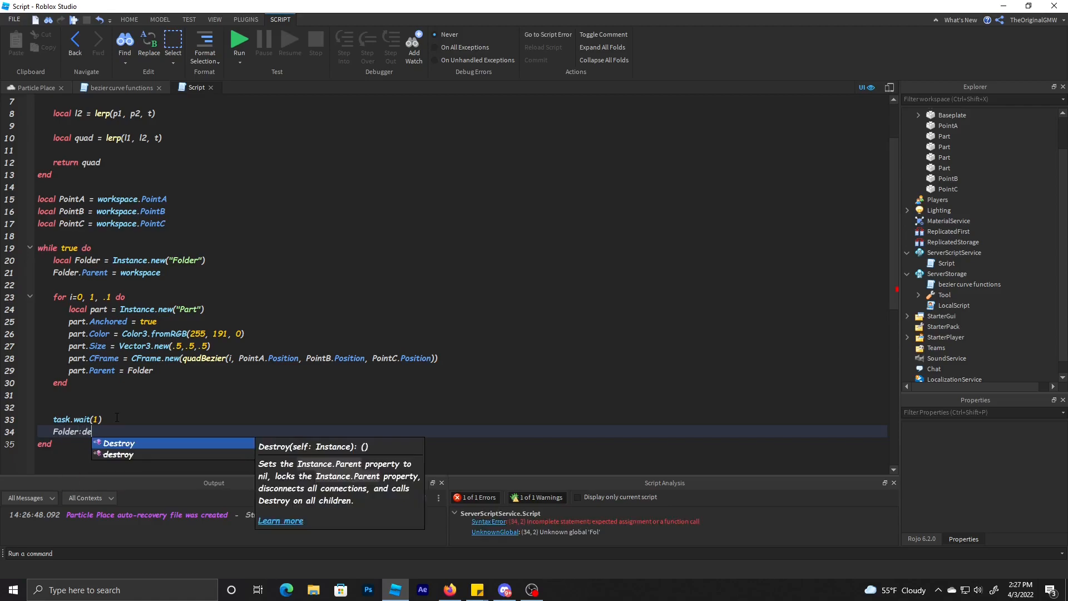
{"action": "left_click", "coordinate": [119, 444]}
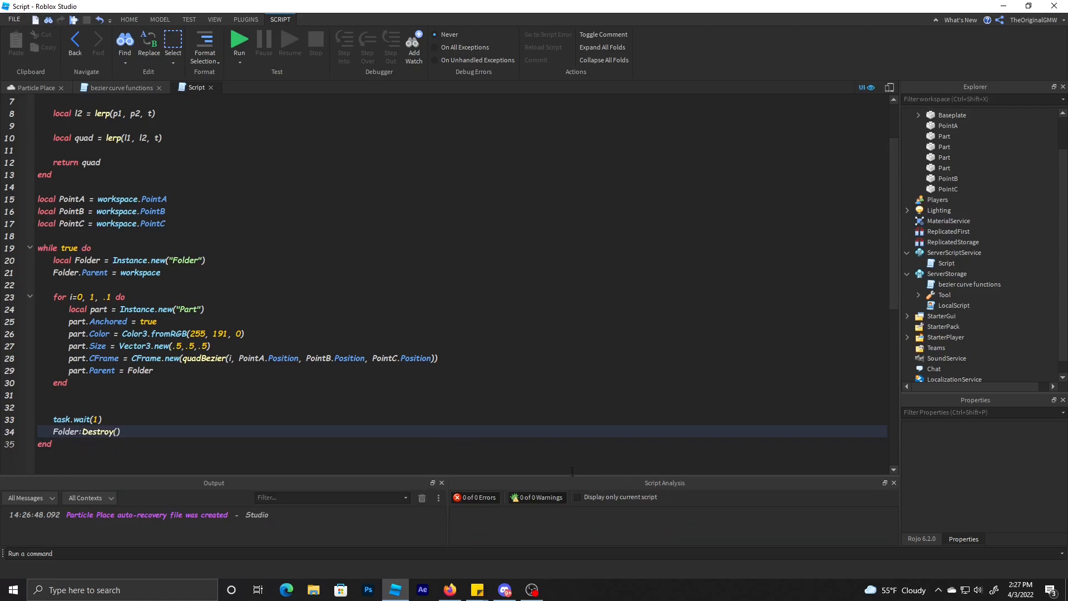
{"action": "left_click", "coordinate": [33, 86]}
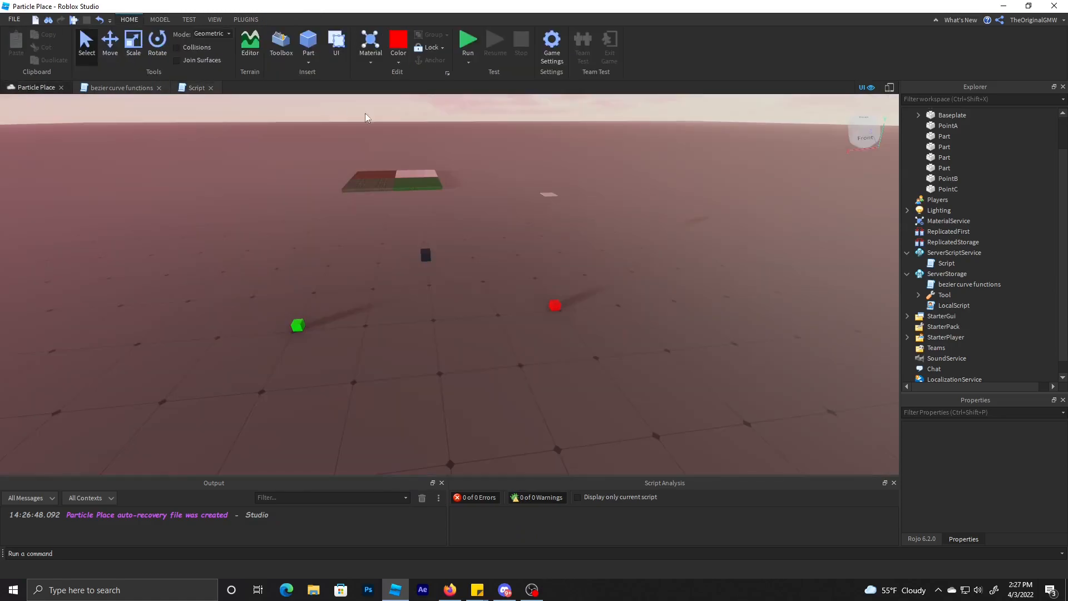
Step: Play-test, drop the 1 from task.wait(1), and watch the curve redraw while moving PointB
{"action": "left_click", "coordinate": [197, 87]}
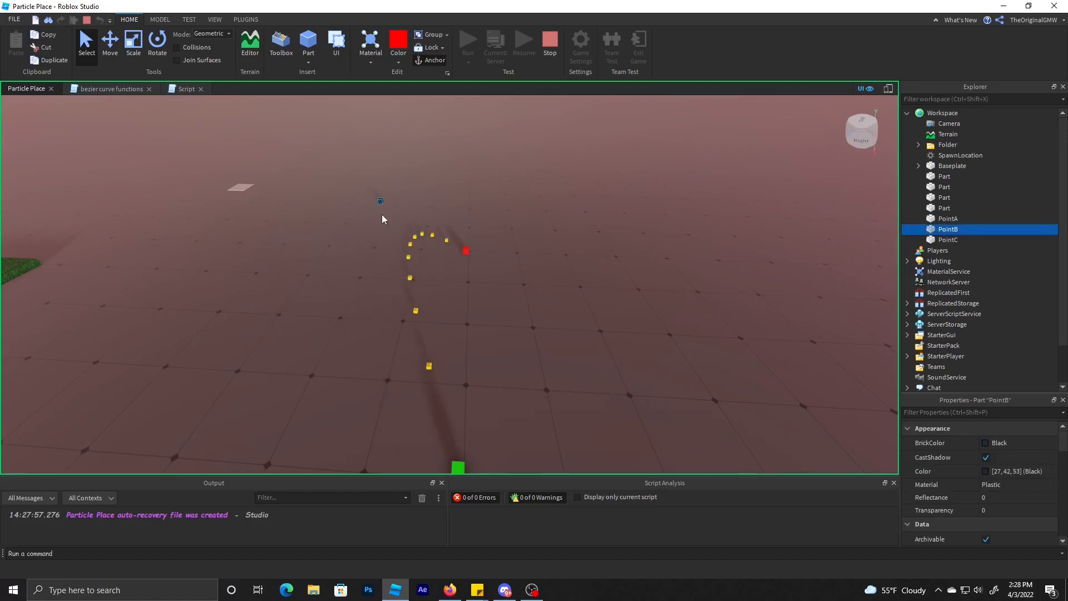
{"action": "left_click", "coordinate": [196, 87]}
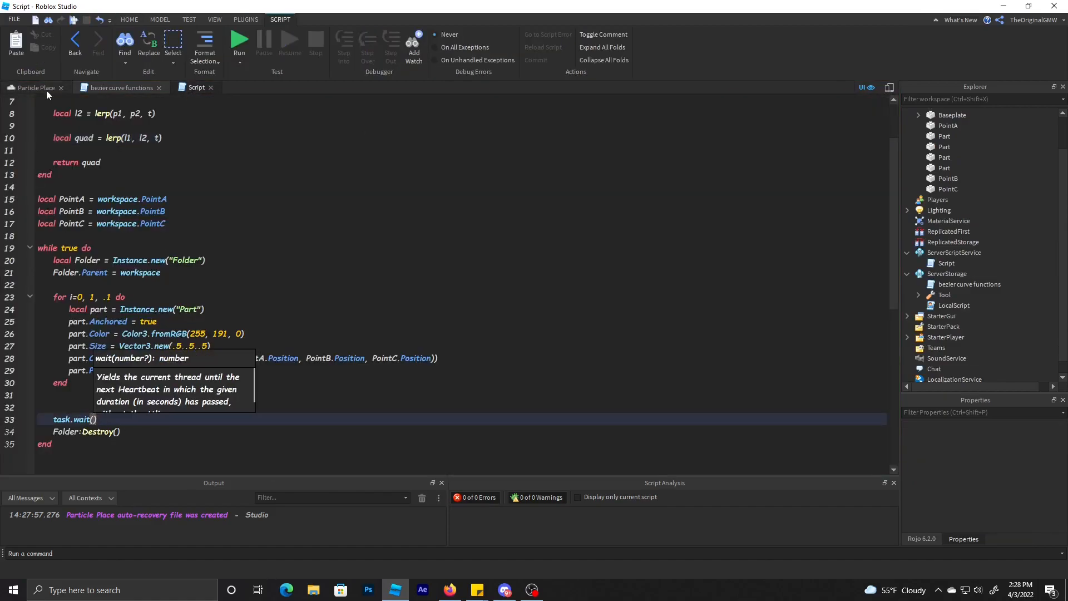
{"action": "left_click", "coordinate": [240, 41]}
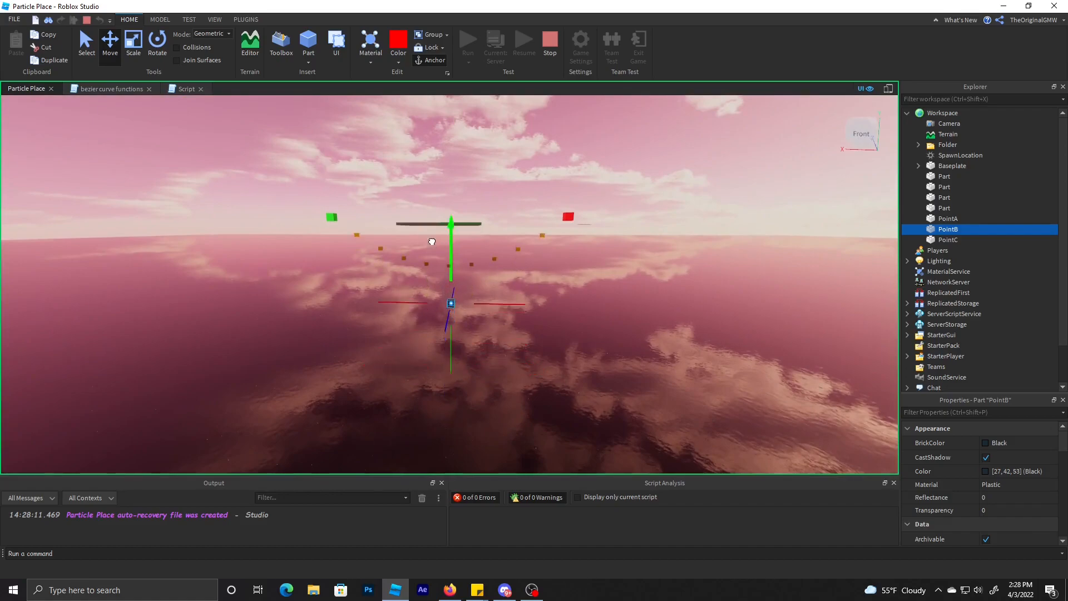
{"action": "left_click", "coordinate": [186, 87]}
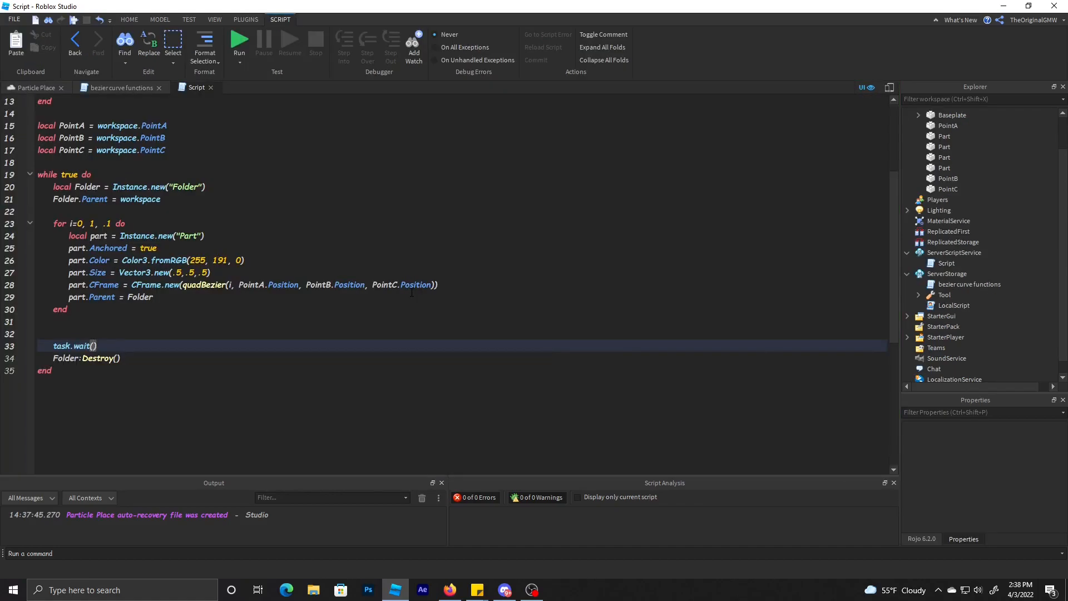
{"action": "scroll", "scroll_direction": "up", "scroll_amount": 3}
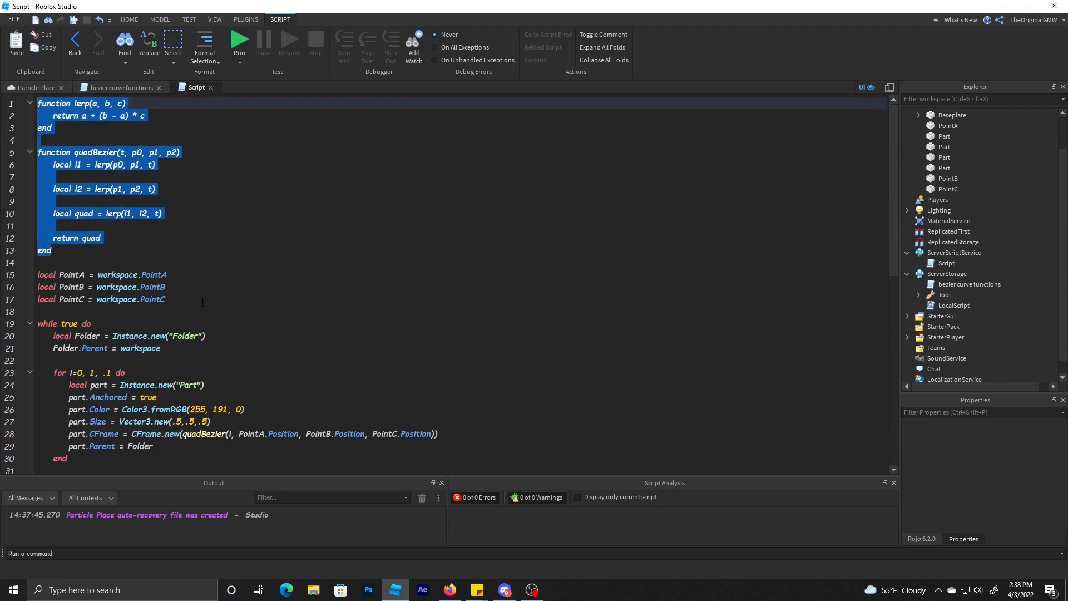
{"action": "scroll", "scroll_direction": "down", "scroll_amount": 3}
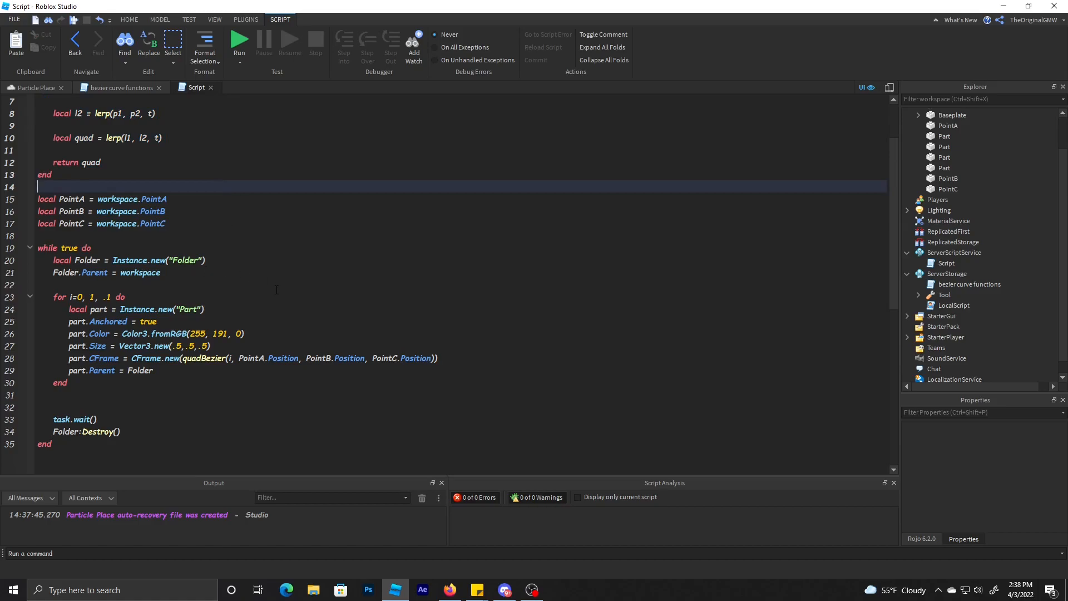
{"action": "scroll", "scroll_direction": "down", "scroll_amount": 3}
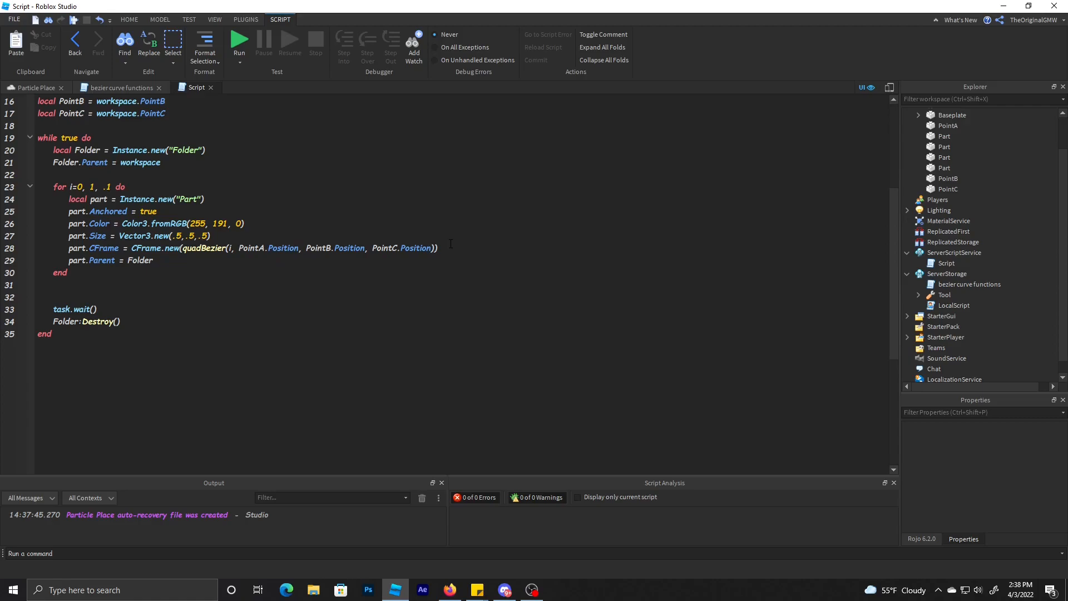
{"action": "scroll", "scroll_direction": "up", "scroll_amount": 3}
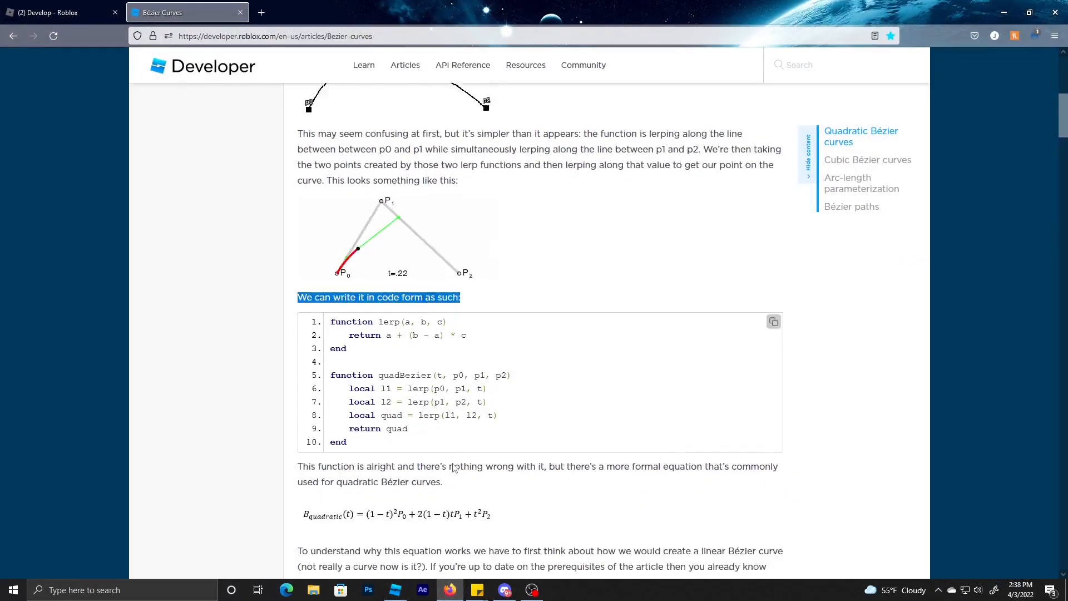
Step: Copy the formal quadratic Bézier code block from the Bezier Curves article
{"action": "scroll", "scroll_direction": "down", "scroll_amount": 3}
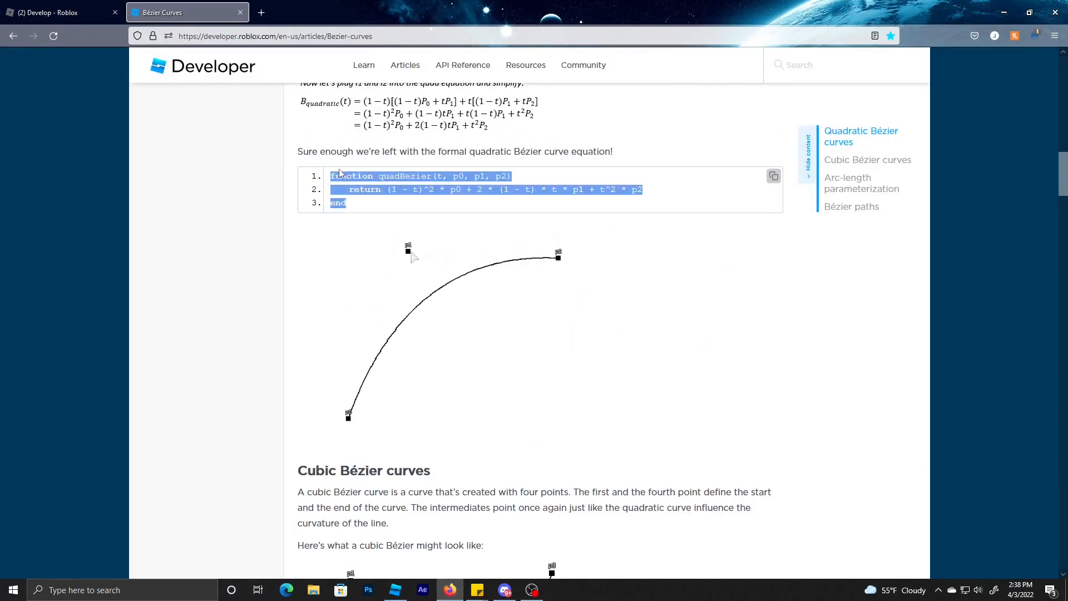
{"action": "left_click", "coordinate": [393, 590]}
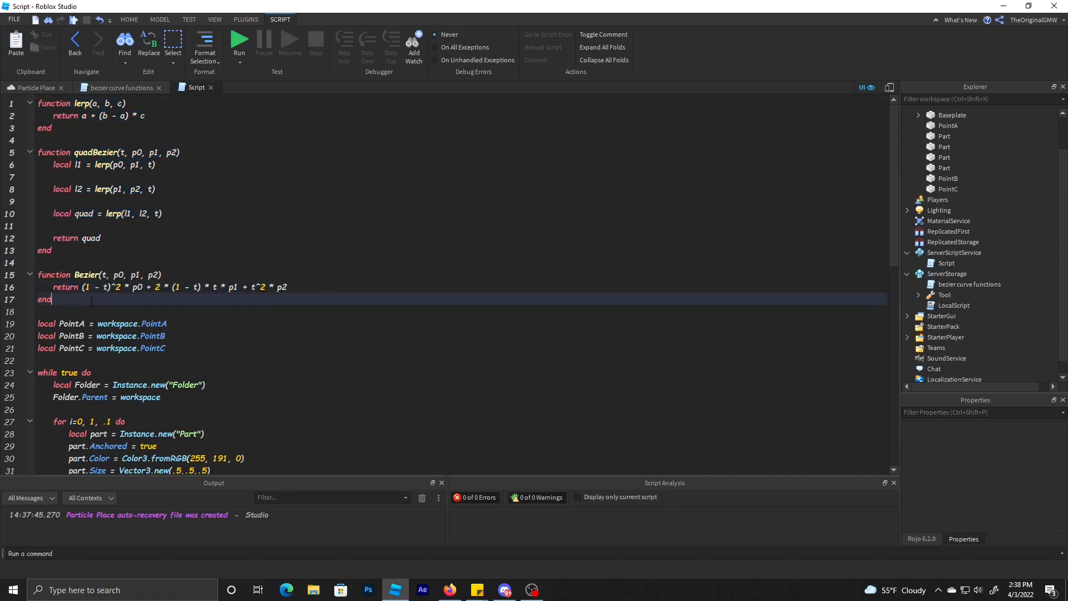
Step: Use the pasted Bezier function in the CFrame line and return to the Particle Place view
{"action": "scroll", "scroll_direction": "down", "scroll_amount": 3}
{"action": "type", "text": "part.CFrame = CFrame.new(Bezier(i, PointA.Position, PointB.Position, PointC.Position))"}
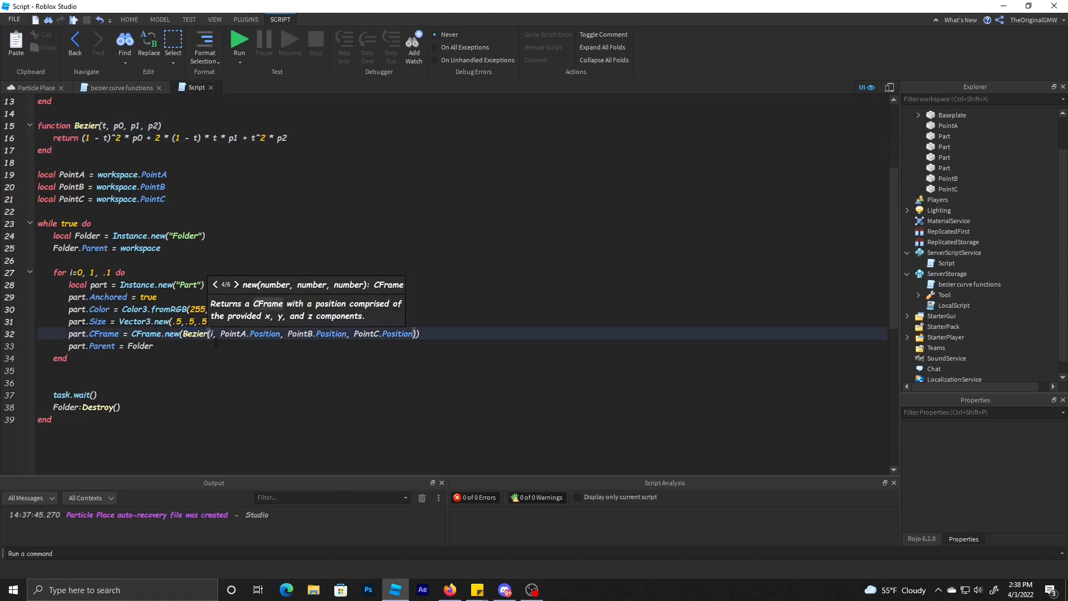
{"action": "left_click", "coordinate": [33, 87]}
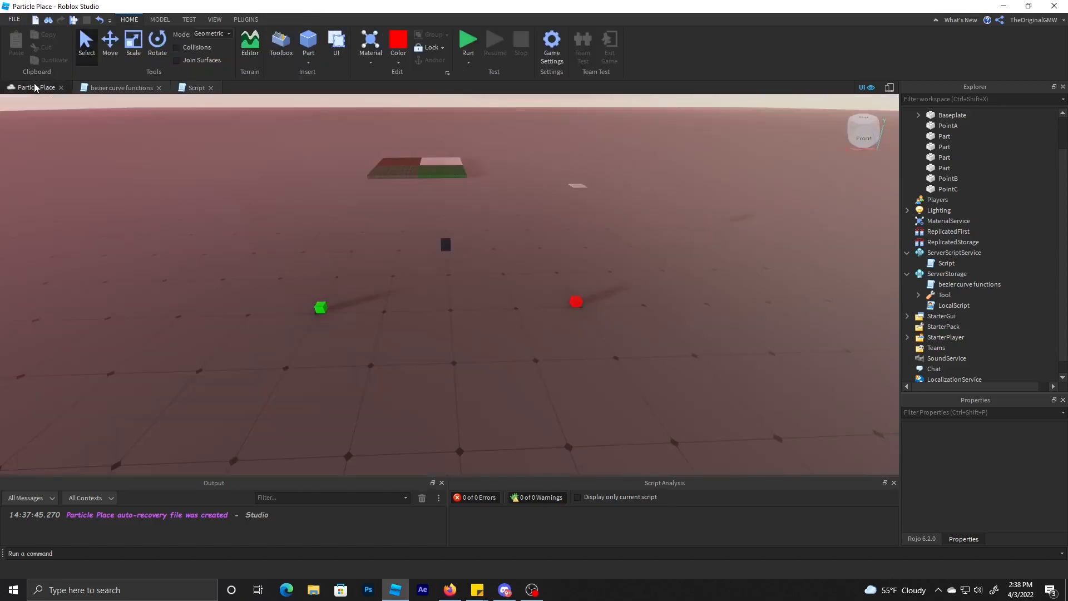
Step: Play-test the new Bezier function, glance at its p0 parameter uses, then stop the test
{"action": "left_click", "coordinate": [469, 41]}
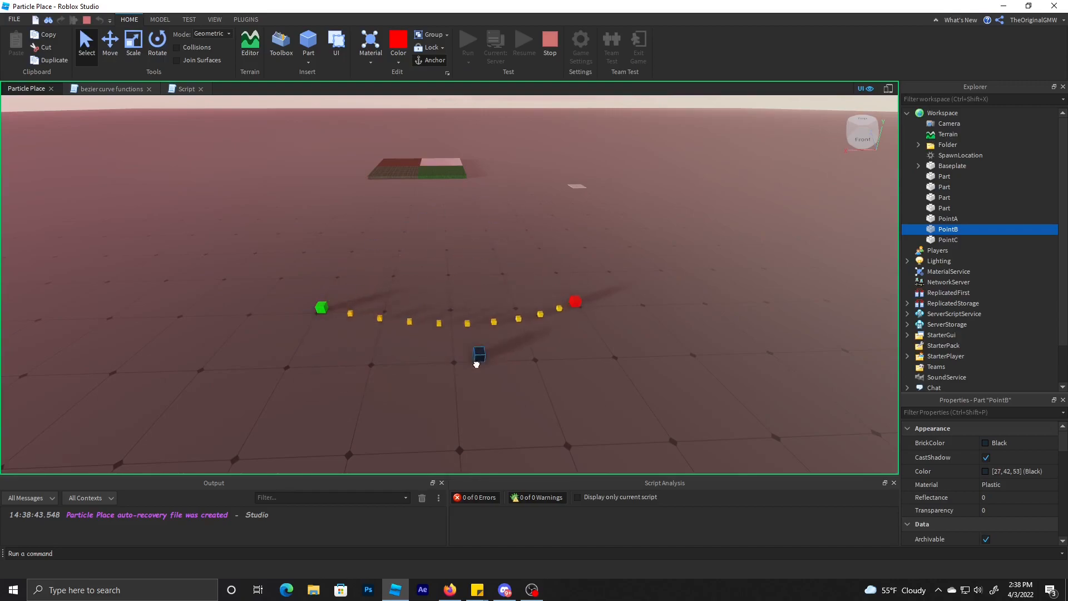
{"action": "left_click", "coordinate": [186, 89]}
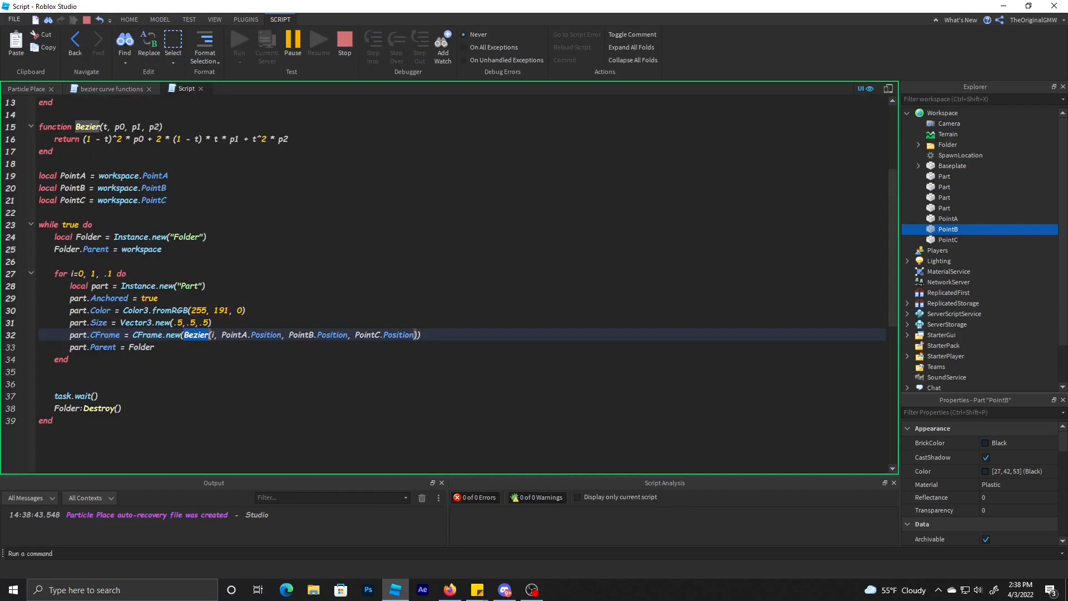
{"action": "scroll", "scroll_direction": "up", "scroll_amount": 3}
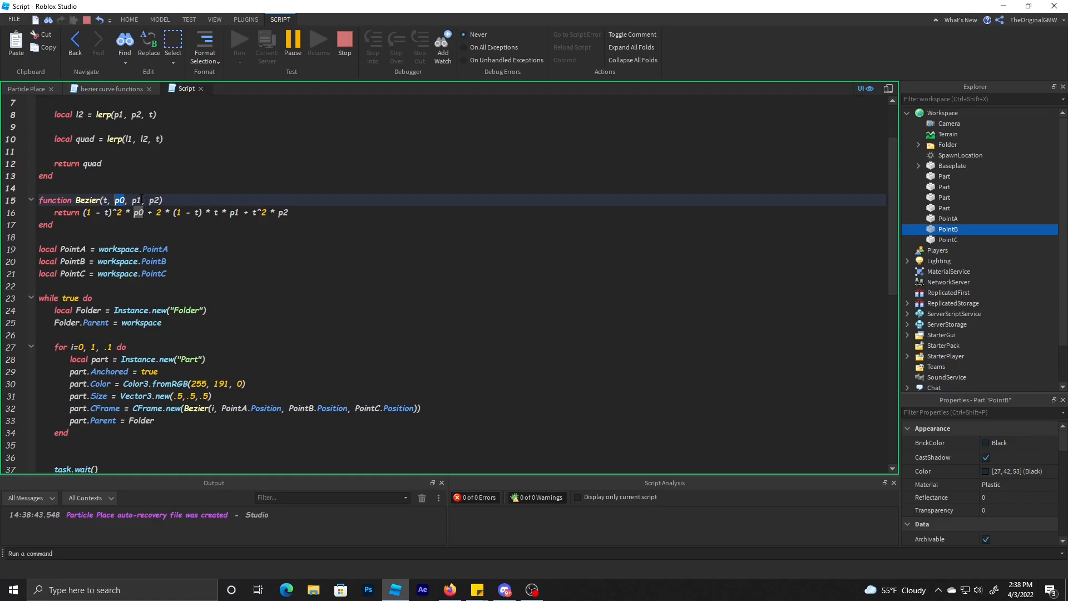
{"action": "double_click", "coordinate": [154, 199]}
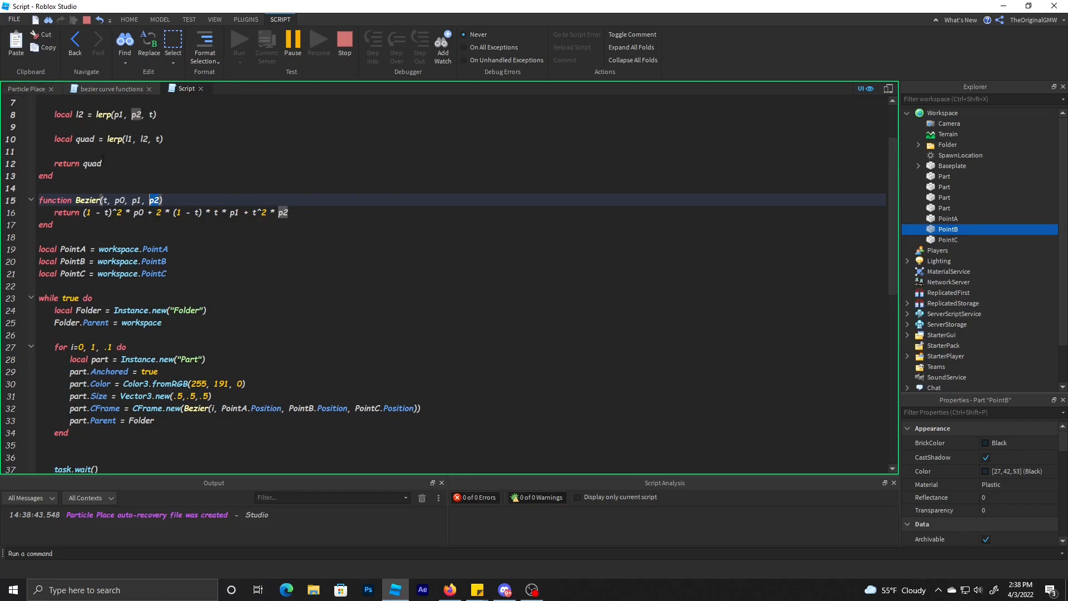
{"action": "left_click", "coordinate": [26, 89]}
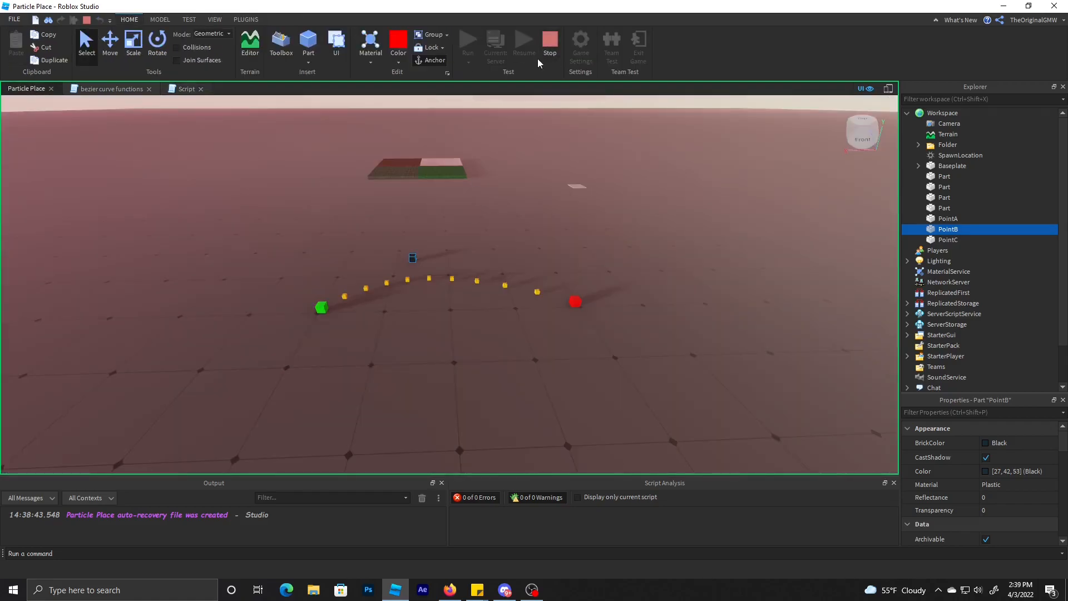
{"action": "left_click", "coordinate": [550, 41]}
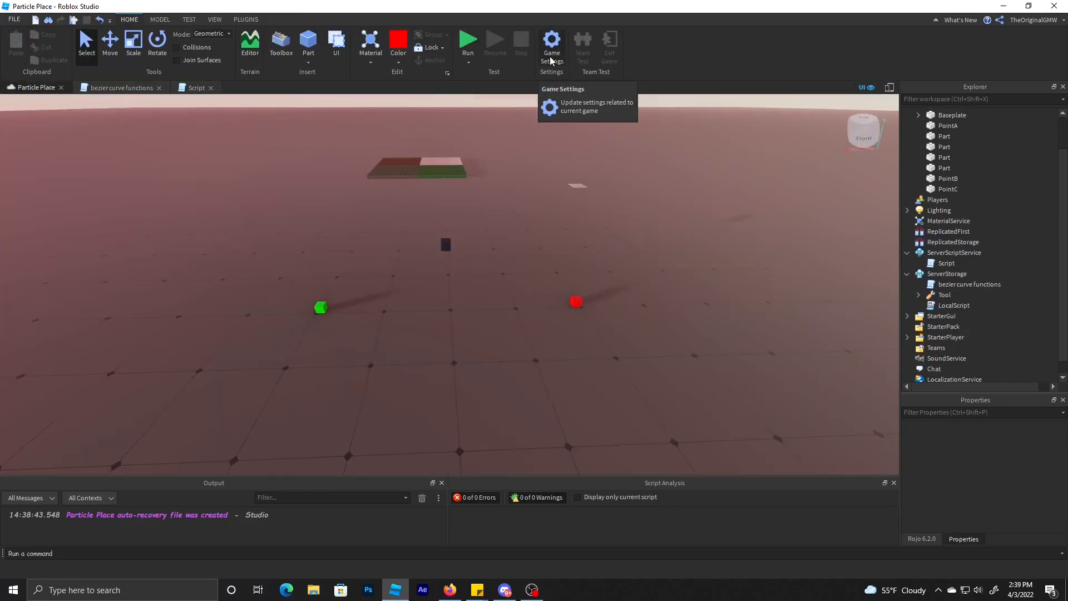
{"action": "mouse_move", "coordinate": [503, 90]}
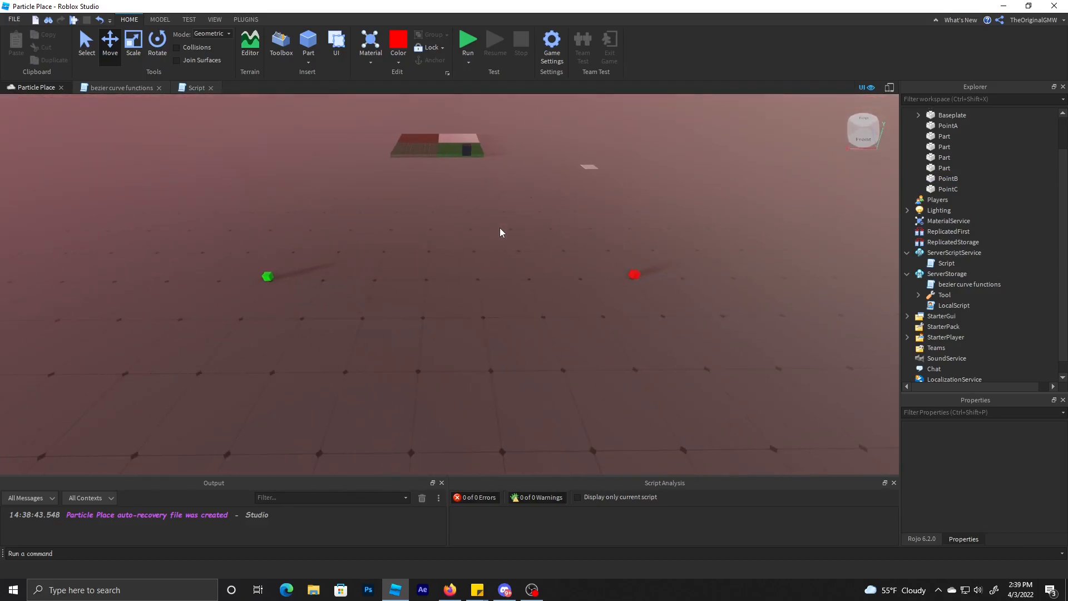
Step: Start a new while true do loop in the script ending with task.wait(1)
{"action": "left_click", "coordinate": [196, 87]}
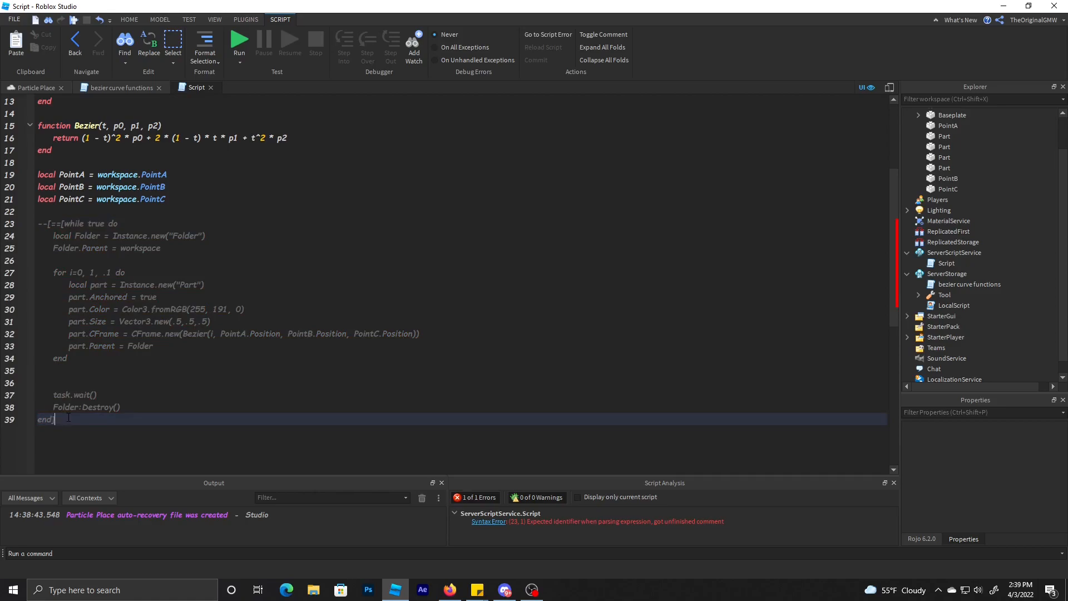
{"action": "type", "text": "while true do"}
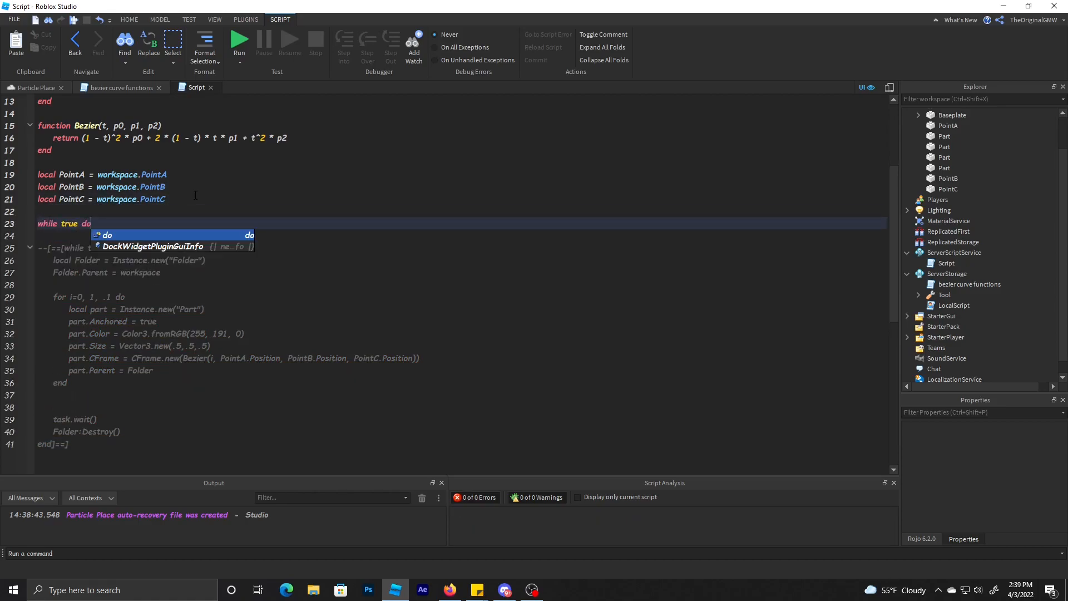
{"action": "type", "text": "t"}
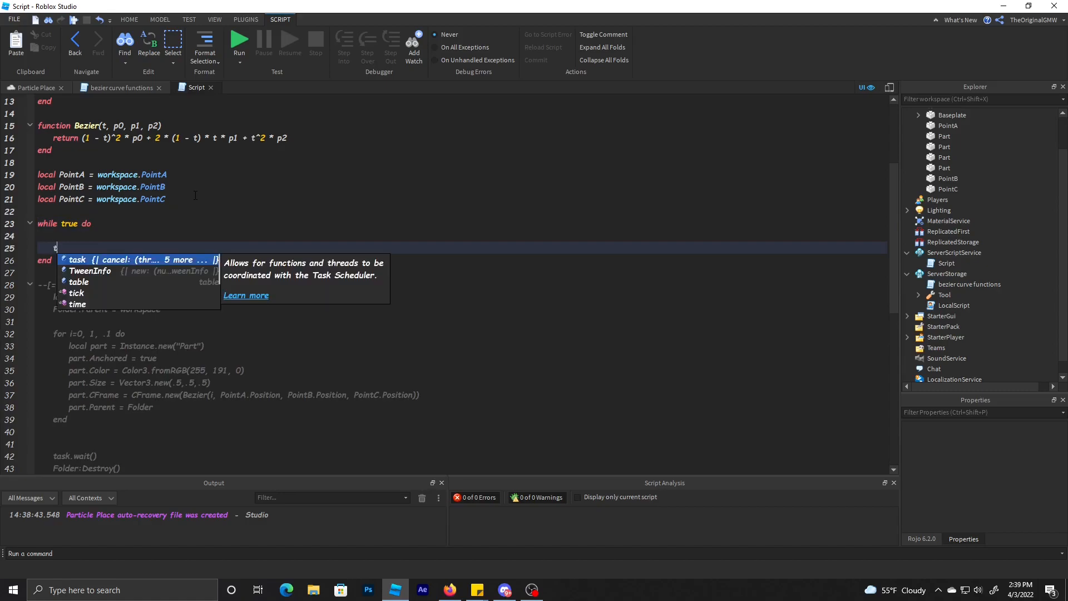
{"action": "type", "text": "ask.wait(1)"}
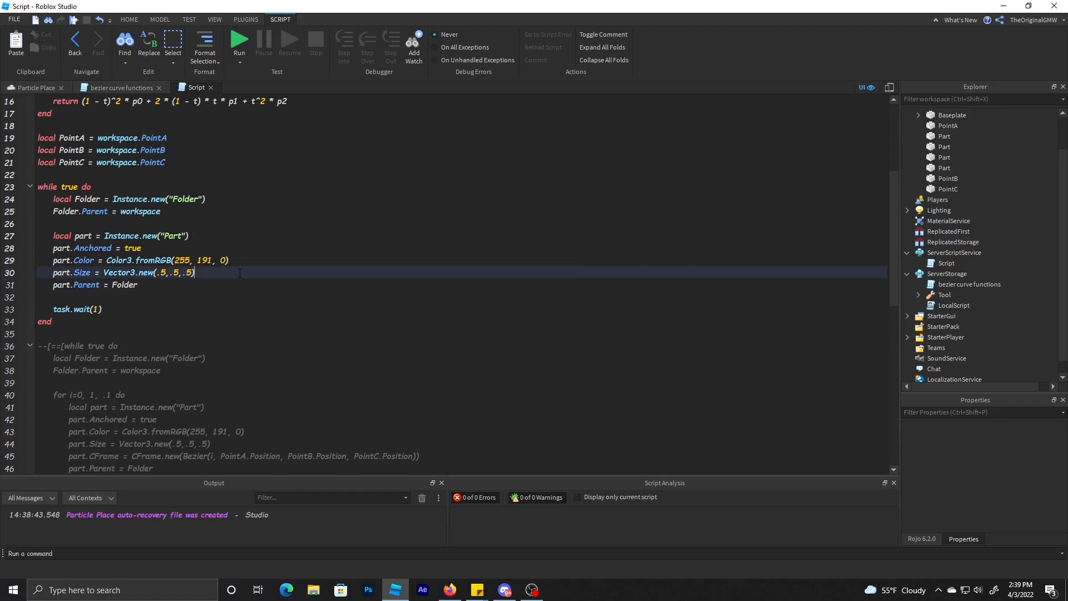
Step: Give the spawned part a Shape setting using the Sphere enum value
{"action": "left_click", "coordinate": [135, 285]}
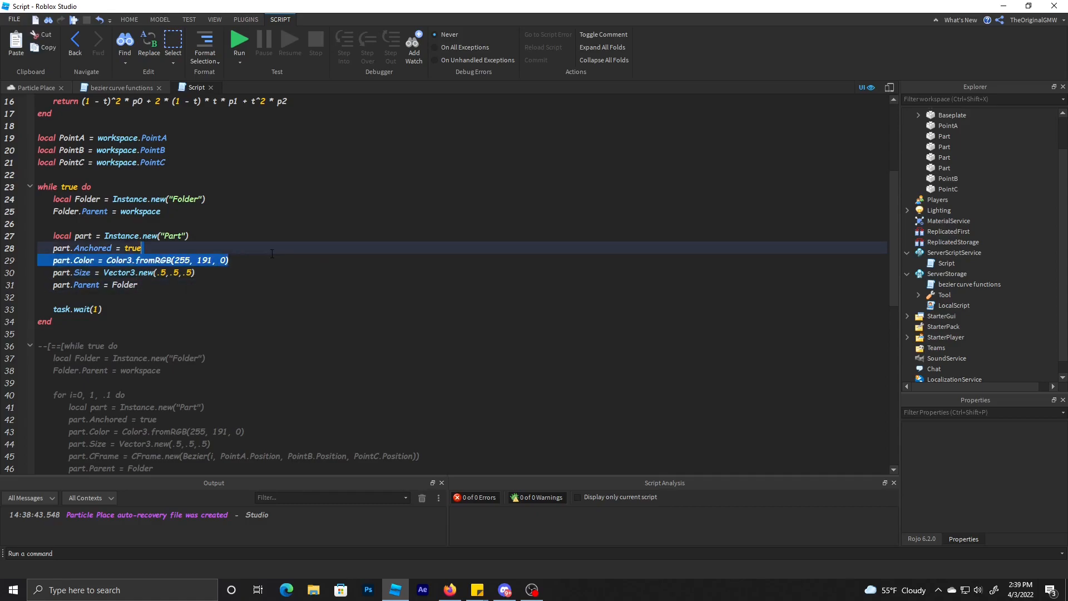
{"action": "type", "text": "part.Shape ="}
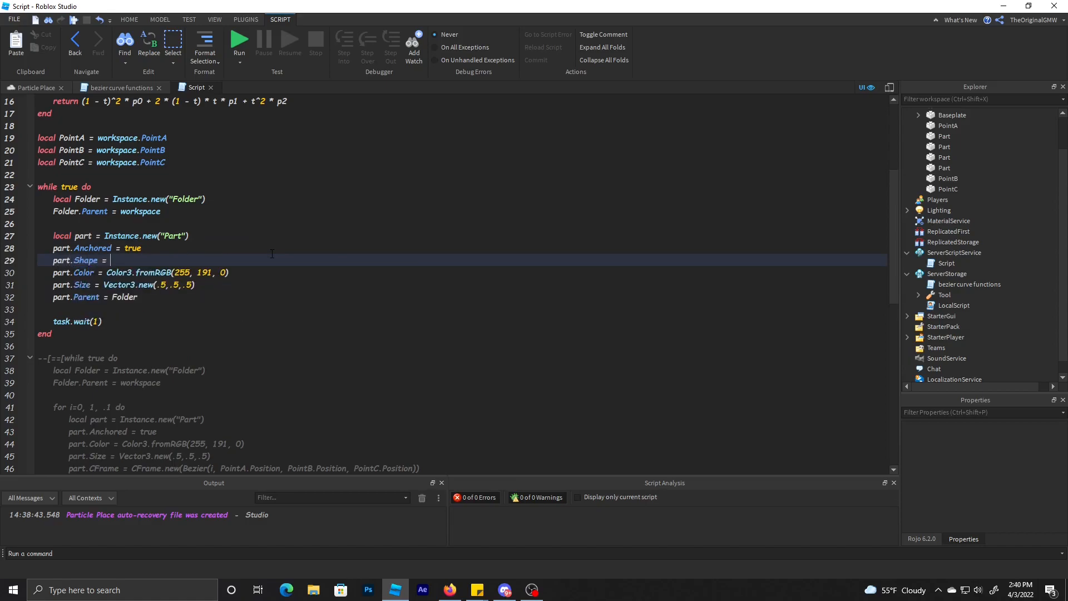
{"action": "type", "text": "Enum.shap"}
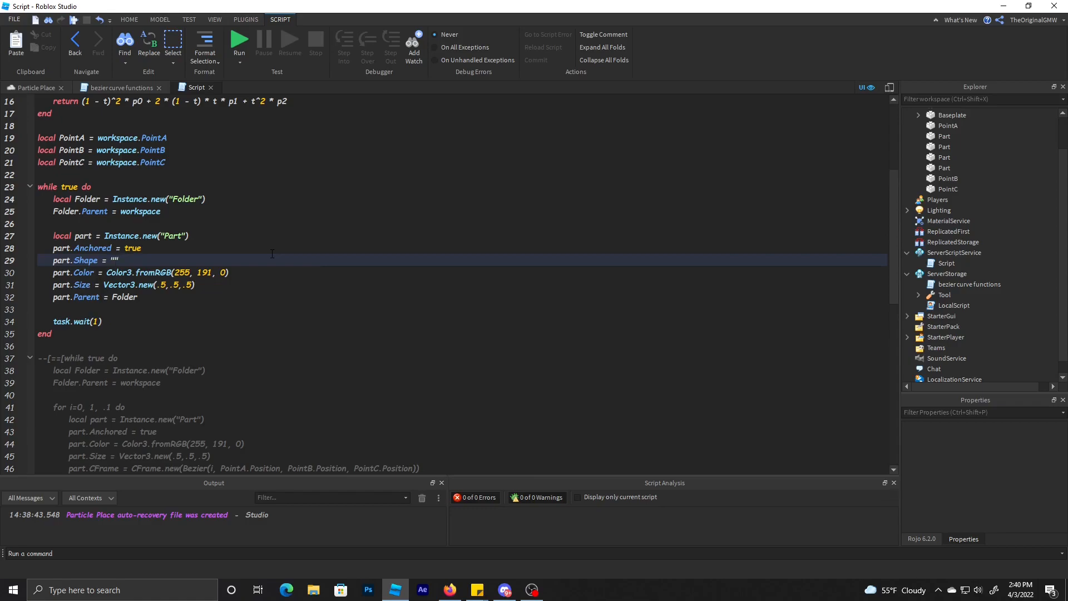
{"action": "type", "text": "Sphere"}
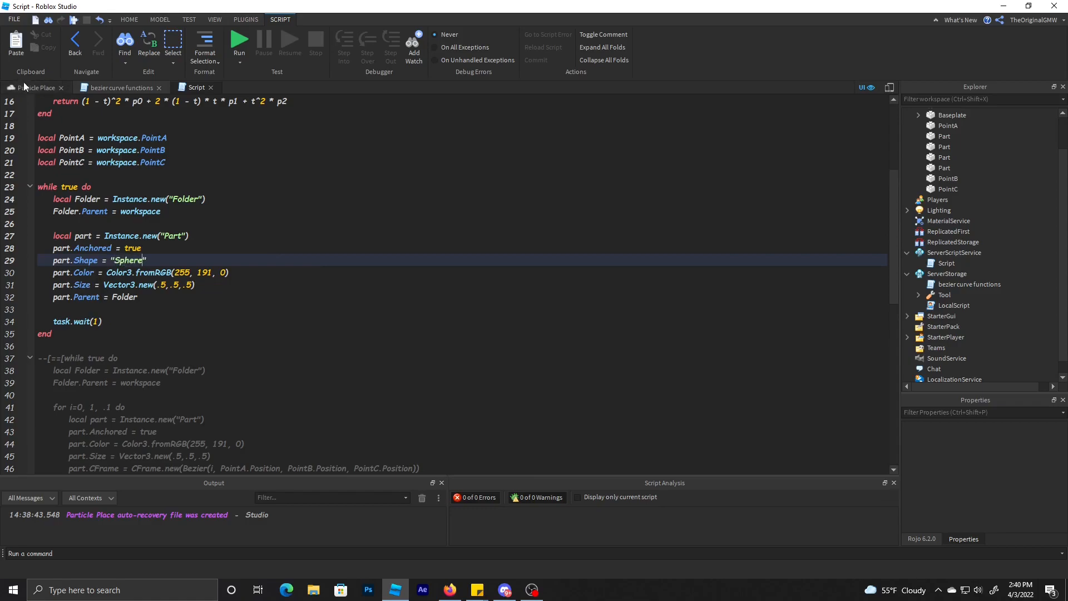
Step: Check PointA's Shape dropdown in Properties, then return to the script
{"action": "left_click", "coordinate": [34, 87]}
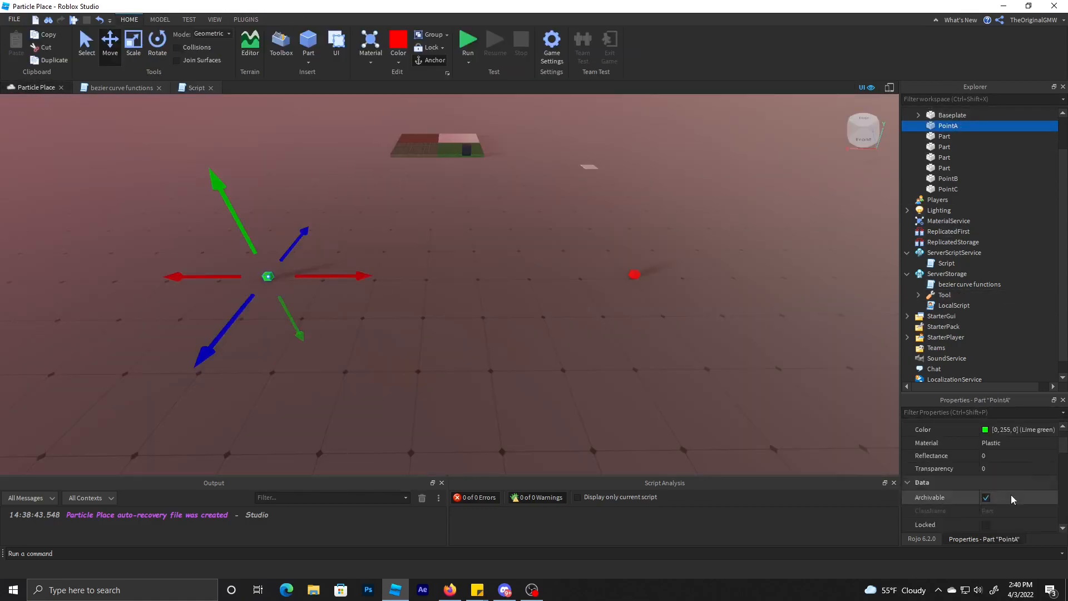
{"action": "scroll", "scroll_direction": "down", "scroll_amount": 3}
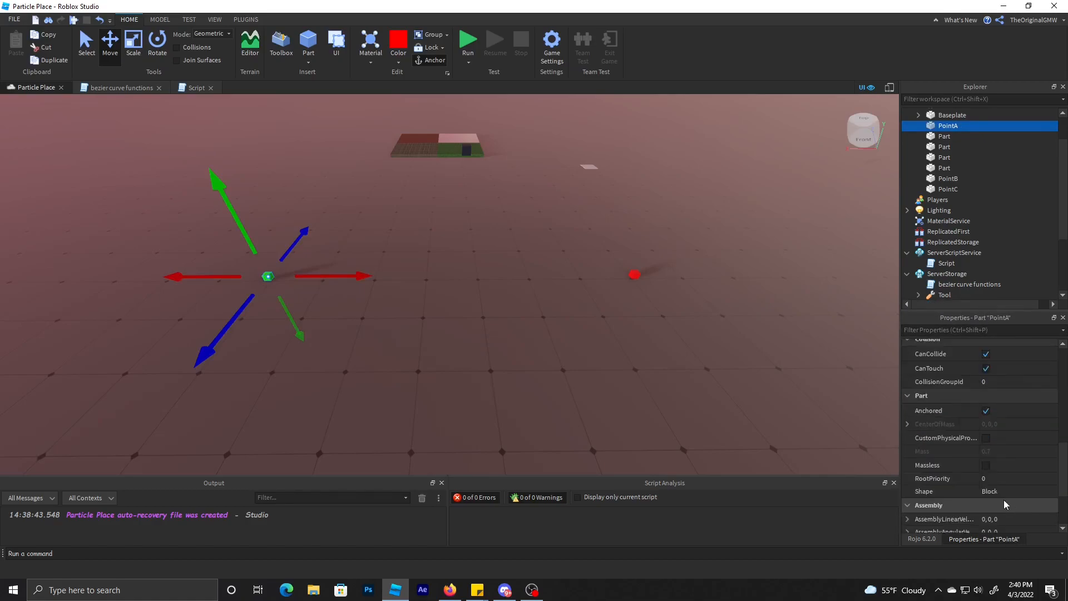
{"action": "left_click", "coordinate": [1018, 397]}
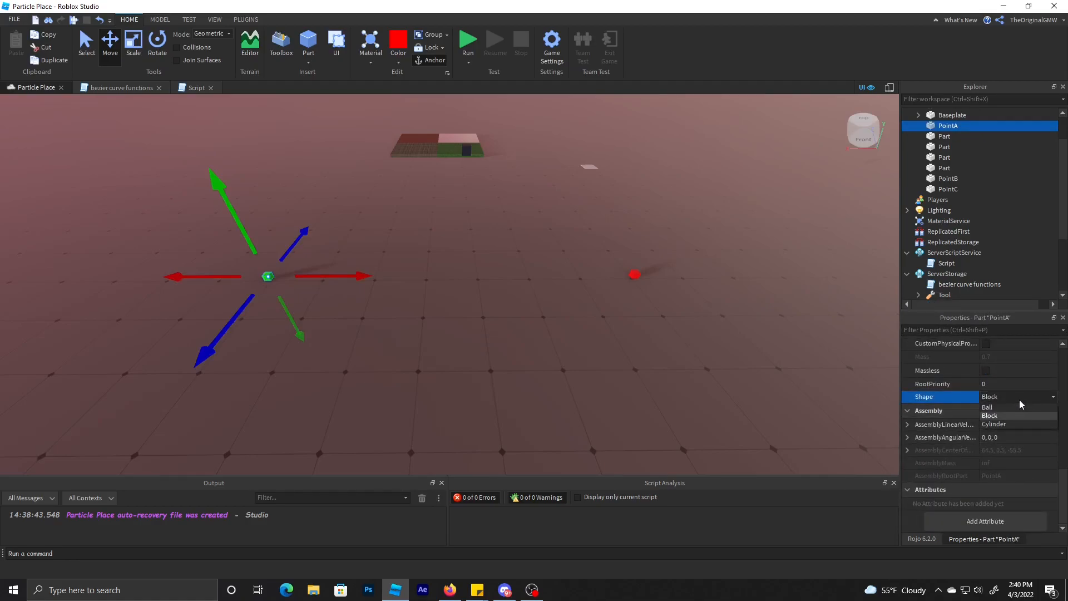
{"action": "left_click", "coordinate": [196, 86]}
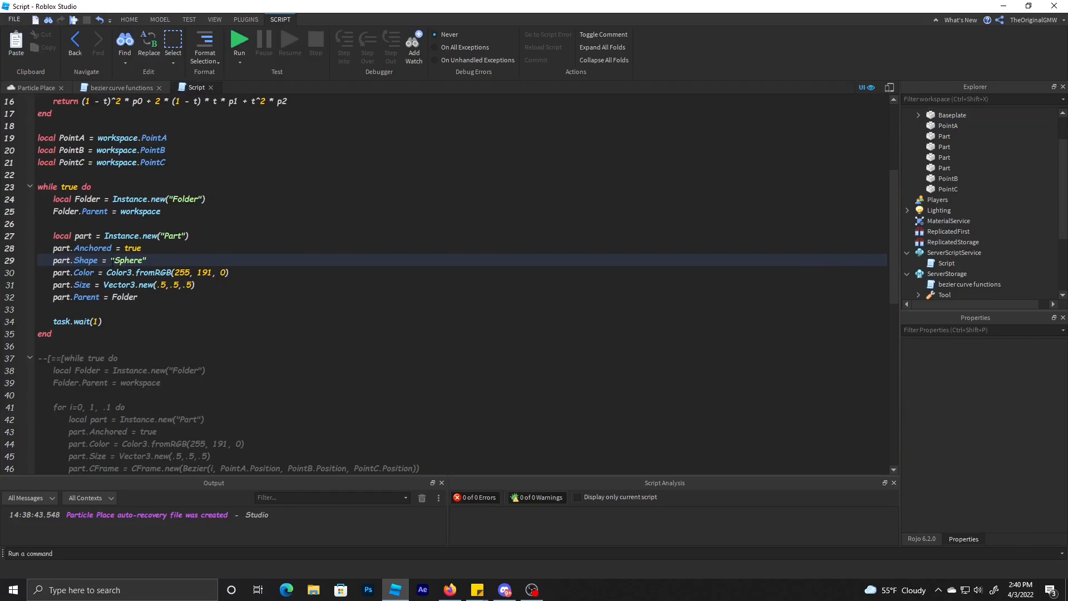
Step: Set the part's Size to Vector3.new(1,1,1) and Position to PointA.Position
{"action": "type", "text": "Ball"}
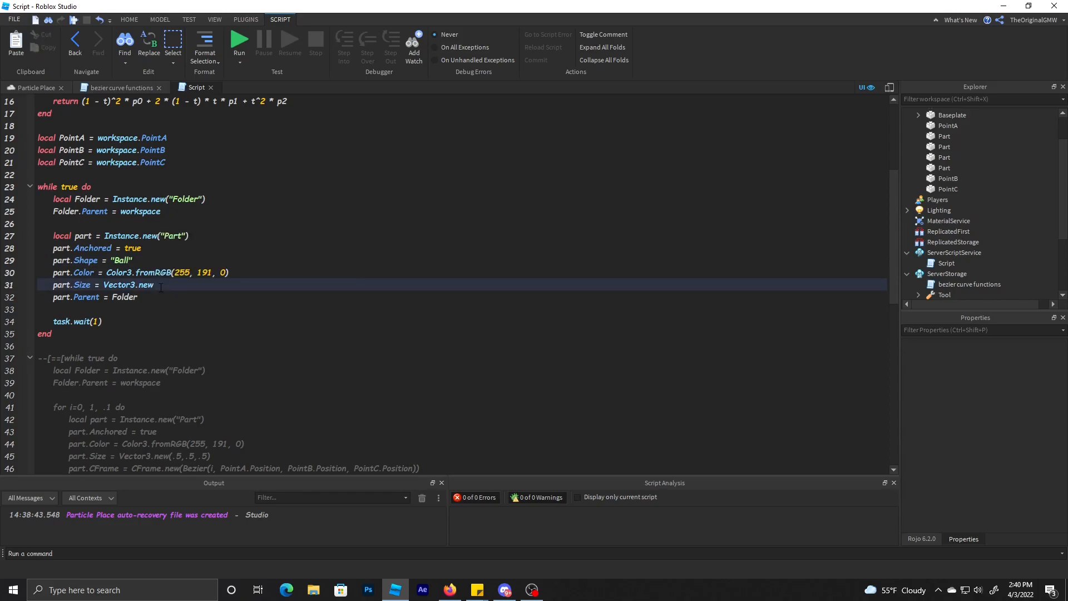
{"action": "type", "text": "(1,1,1"}
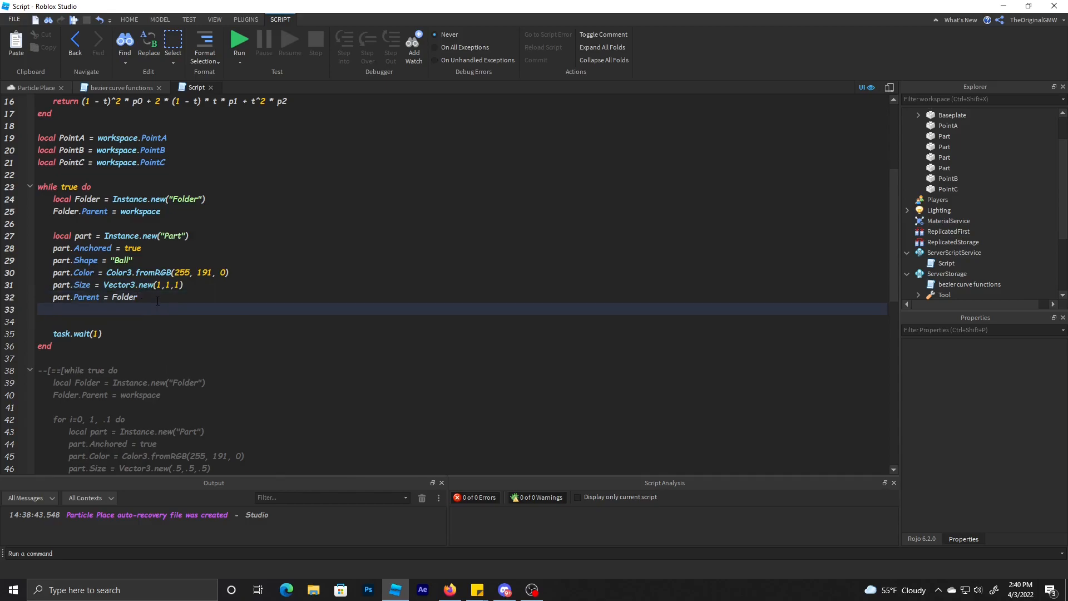
{"action": "left_click", "coordinate": [229, 273]}
{"action": "type", "text": "part = PointA"}
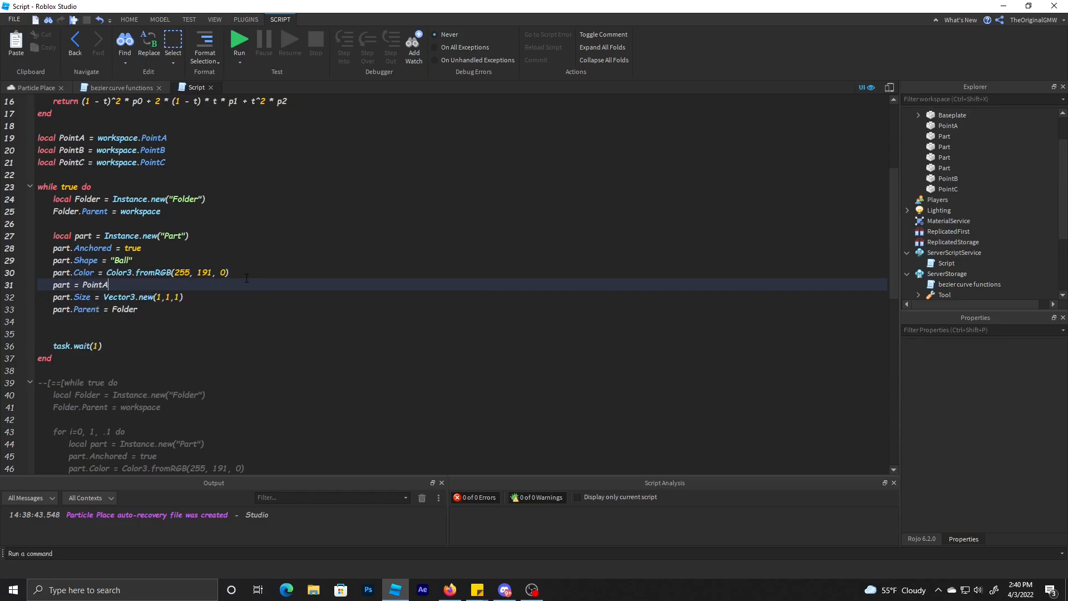
{"action": "type", "text": ".Position"}
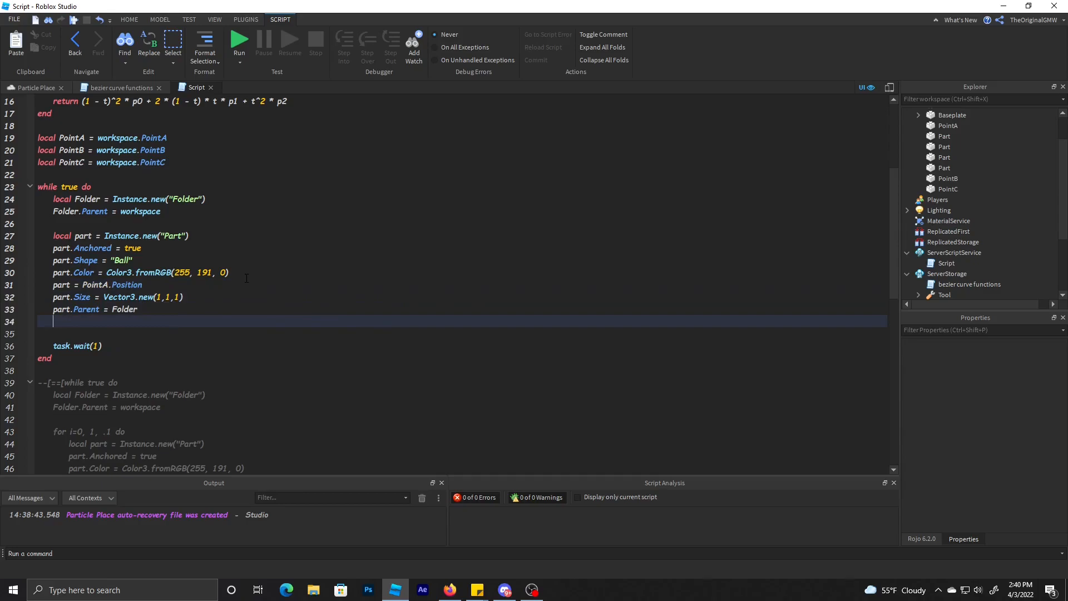
{"action": "key", "text": "enter"}
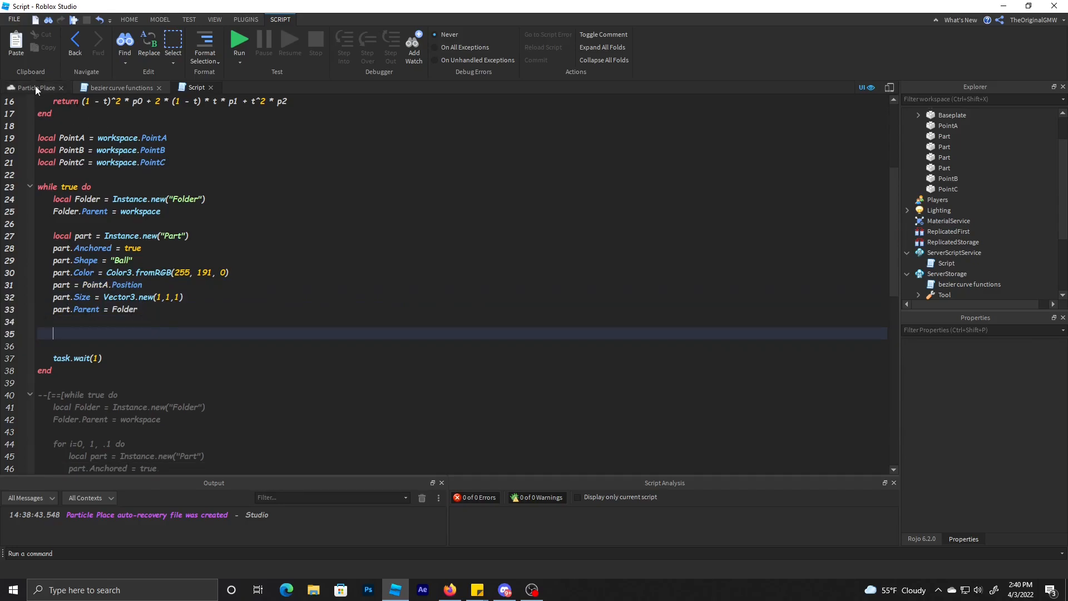
Step: Play-test, read the assignment errors in Output, stop, and return to the script
{"action": "left_click", "coordinate": [239, 39]}
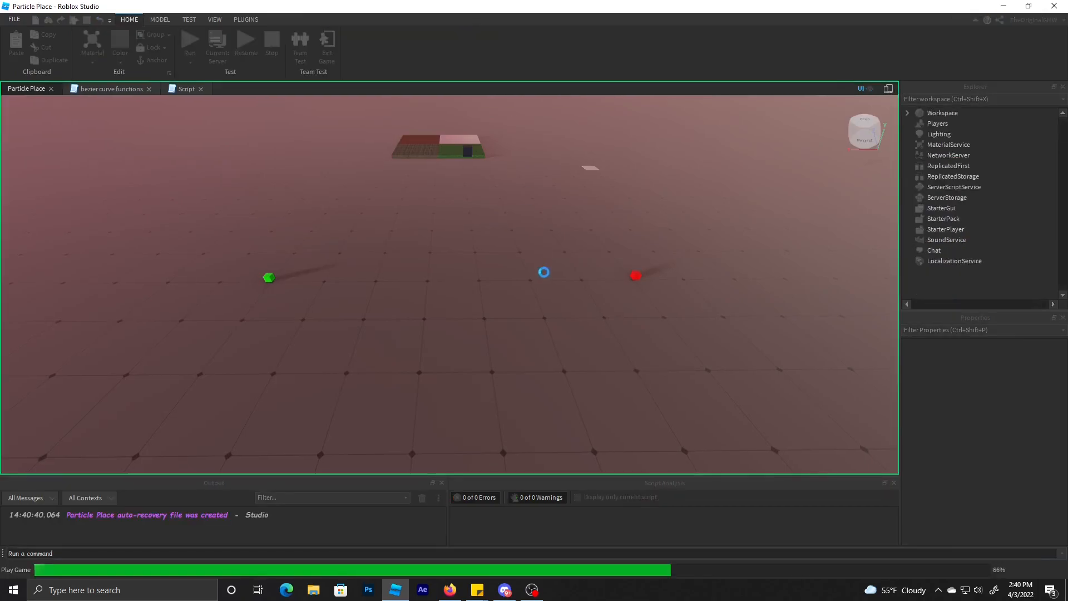
{"action": "left_click", "coordinate": [549, 41]}
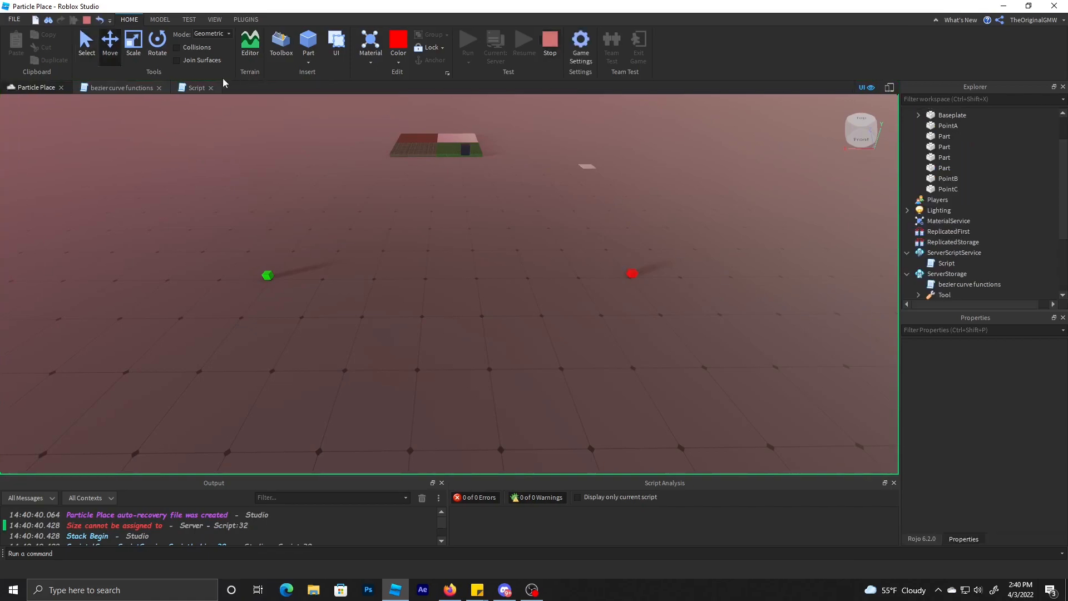
{"action": "left_click", "coordinate": [196, 87]}
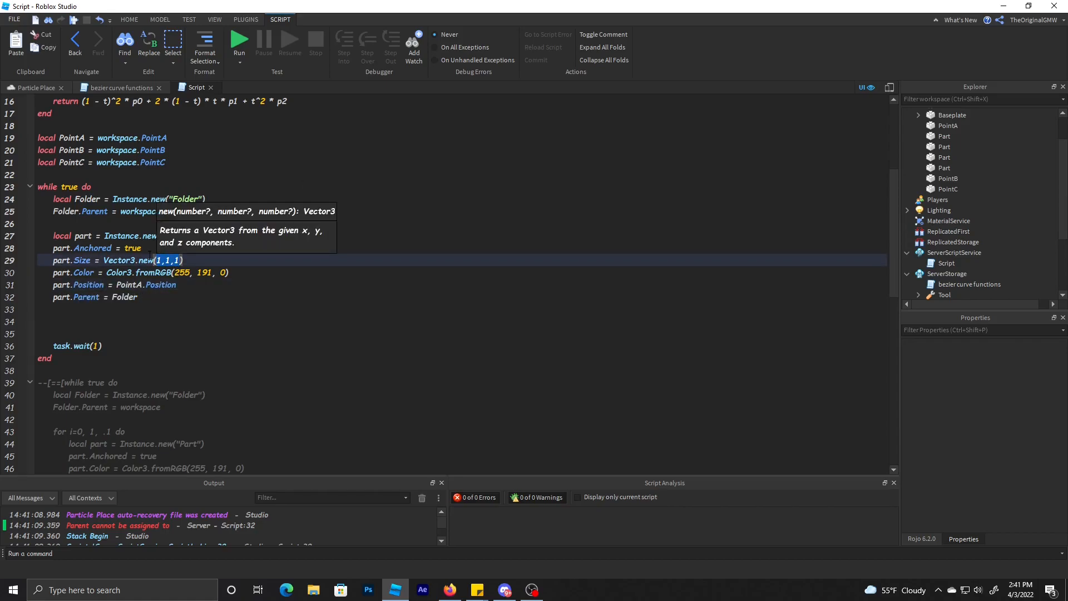
Step: Change the size to 2,2,2 and Shape to "Ball", then play-test and return to the script
{"action": "type", "text": "2,2,2"}
{"action": "type", "text": "part.Shape"}
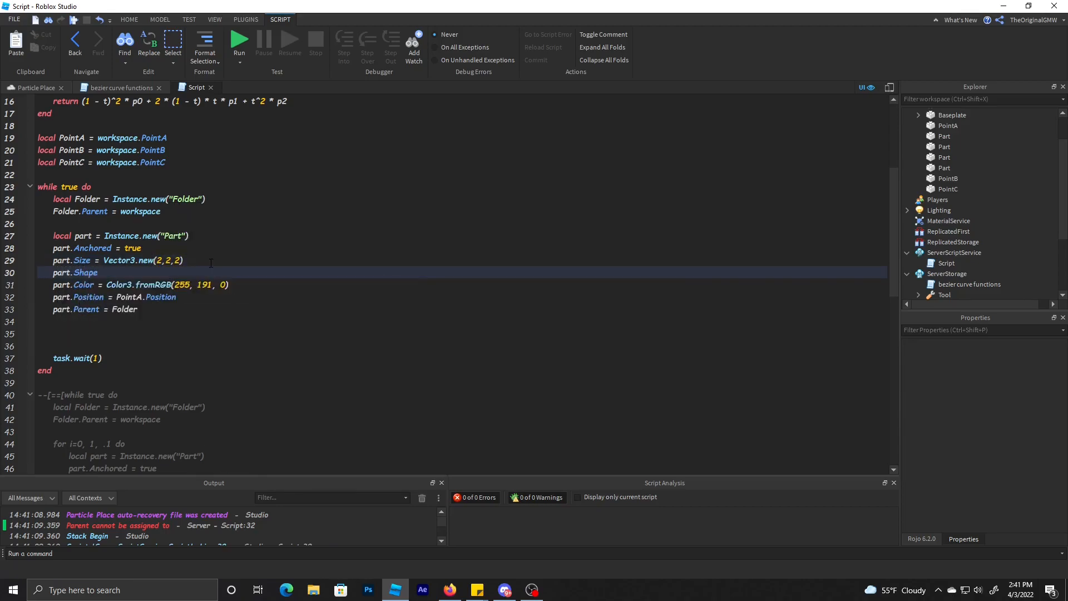
{"action": "type", "text": "= \"Ball\""}
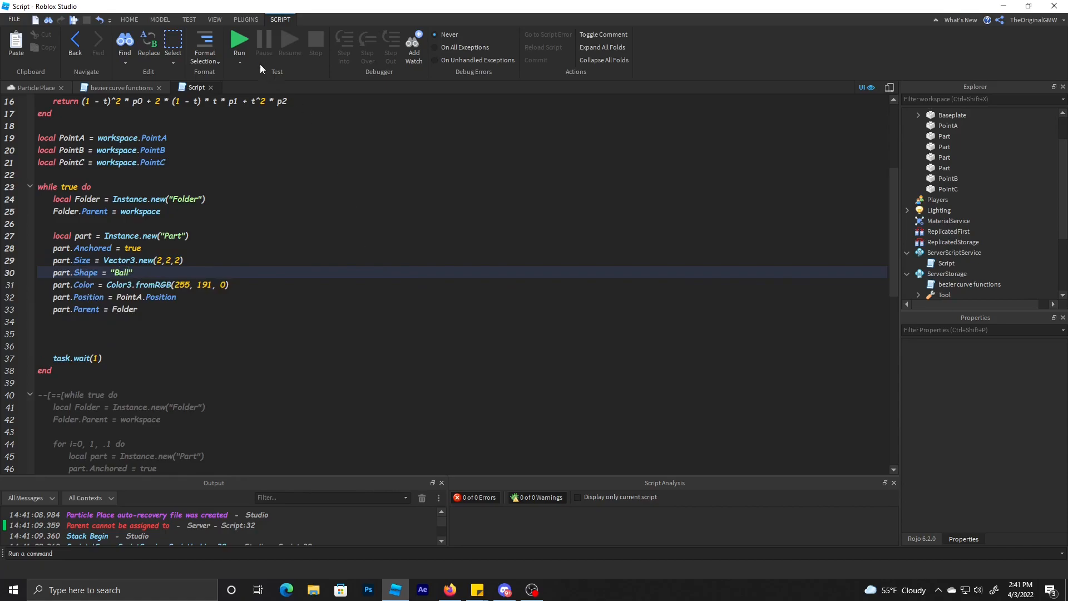
{"action": "left_click", "coordinate": [240, 44]}
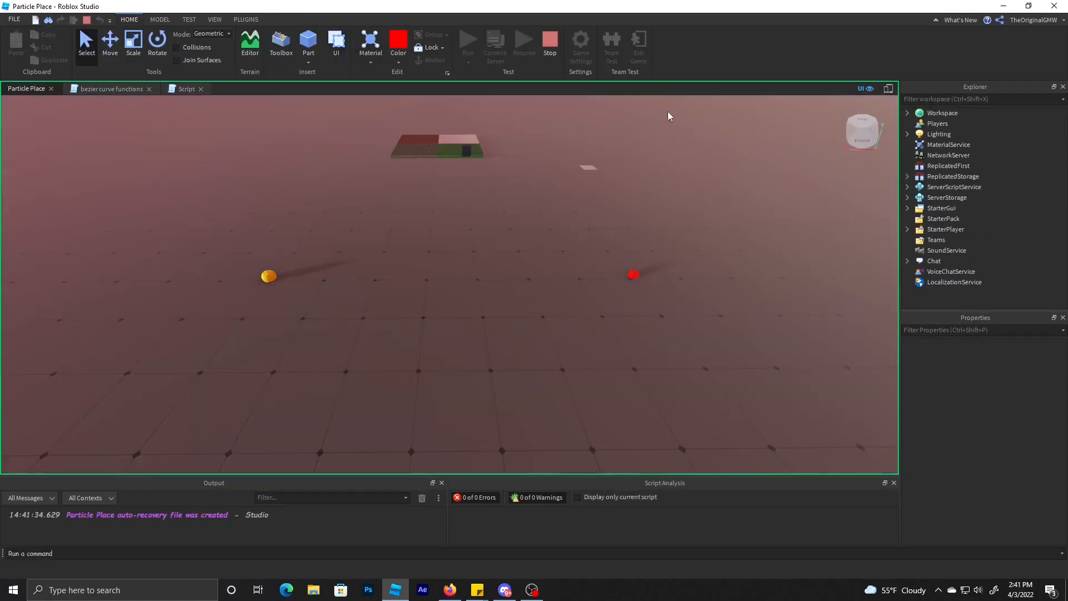
{"action": "mouse_move", "coordinate": [387, 94]}
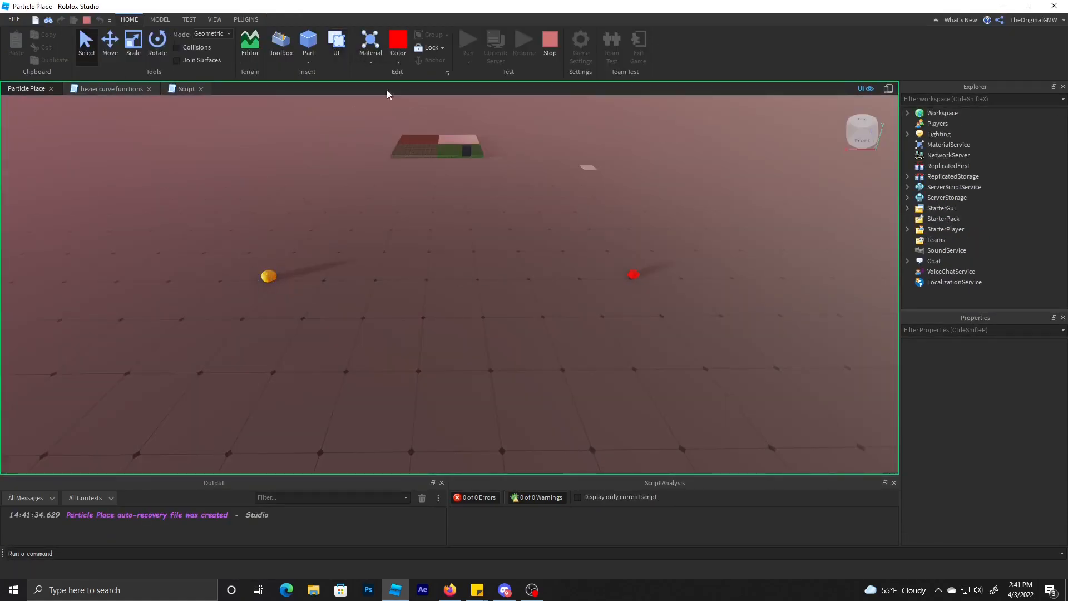
{"action": "left_click", "coordinate": [191, 87]}
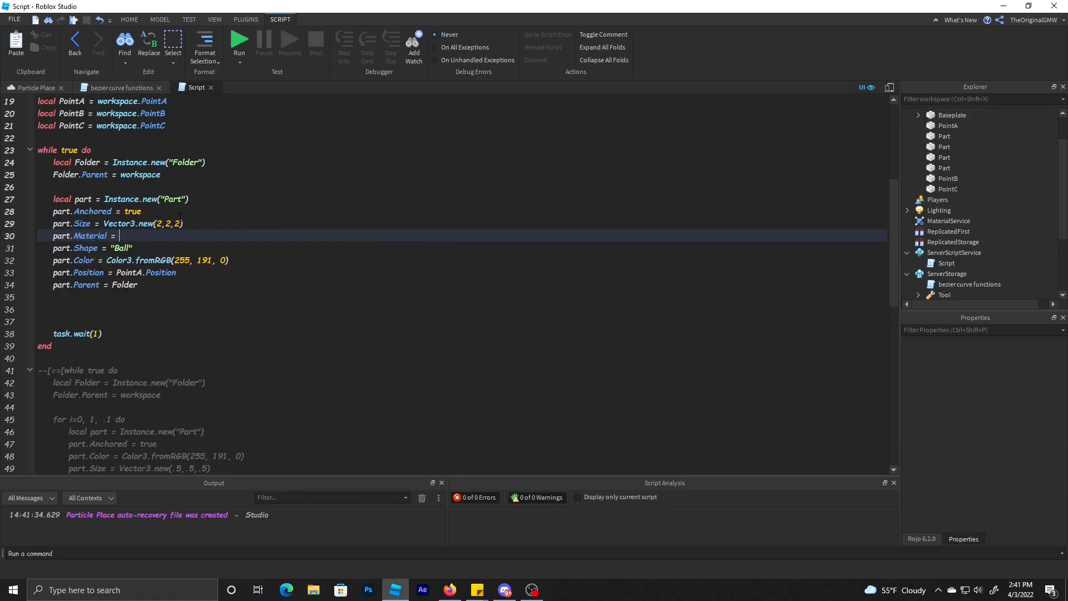
Step: Set the part's material to Neon and view the glowing ball in a play test
{"action": "type", "text": "\"\""}
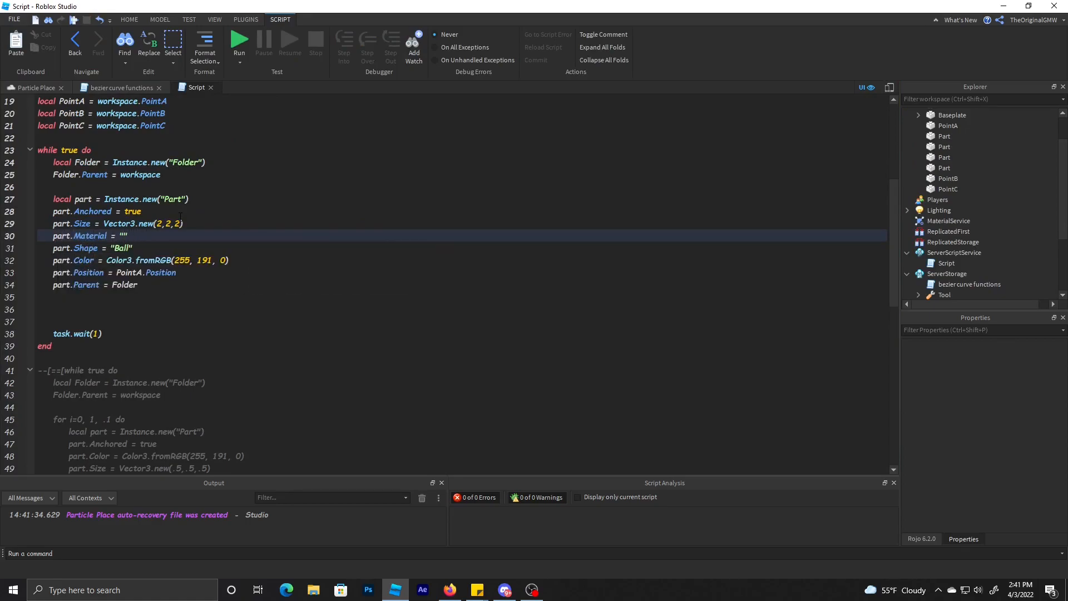
{"action": "type", "text": "Neon"}
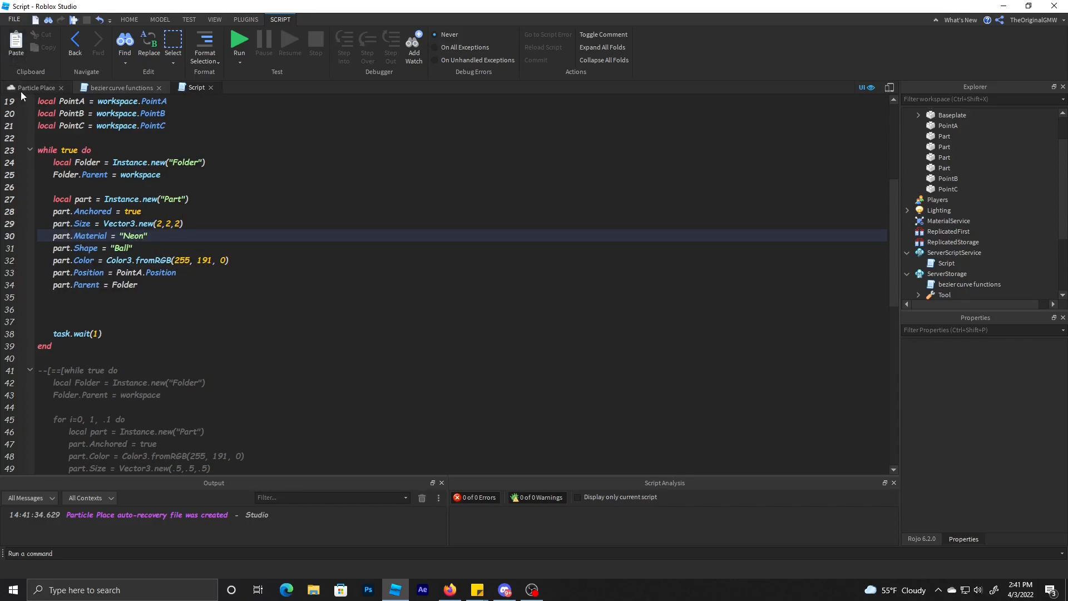
{"action": "left_click", "coordinate": [240, 39]}
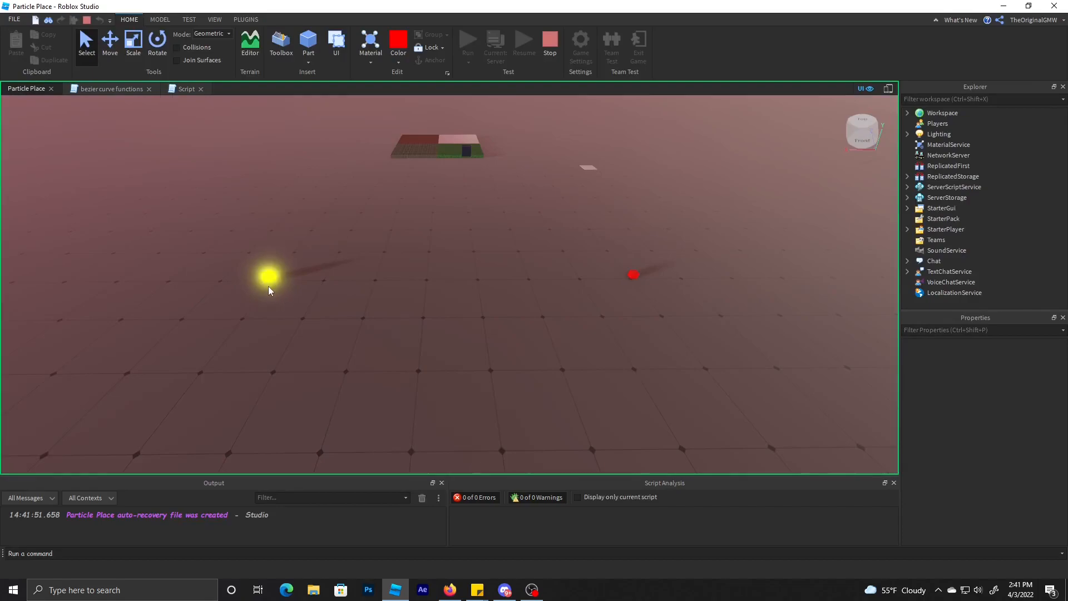
{"action": "mouse_move", "coordinate": [630, 289]}
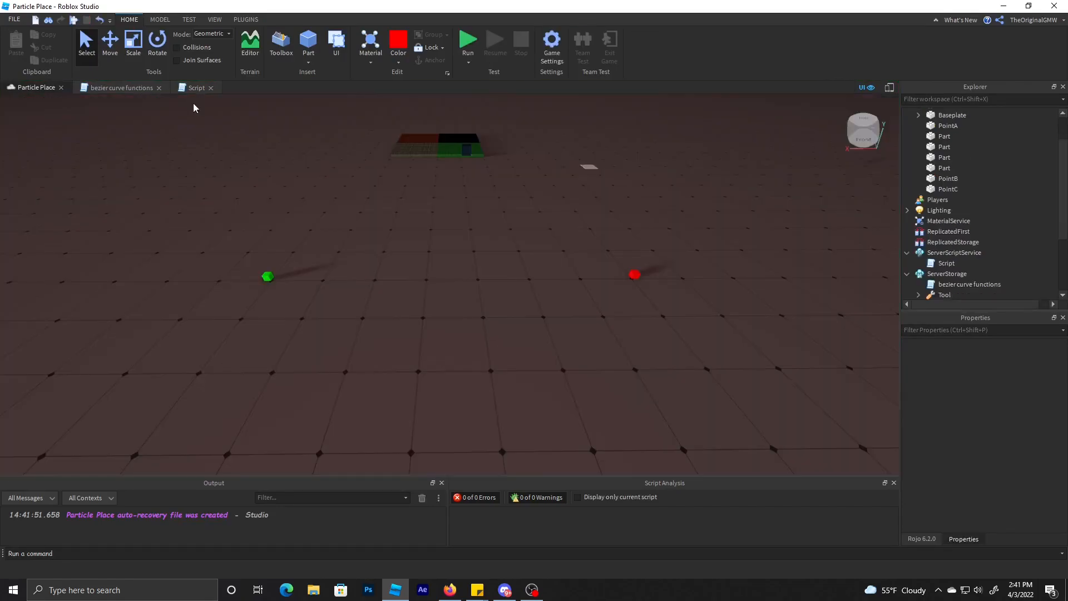
{"action": "left_click", "coordinate": [196, 86]}
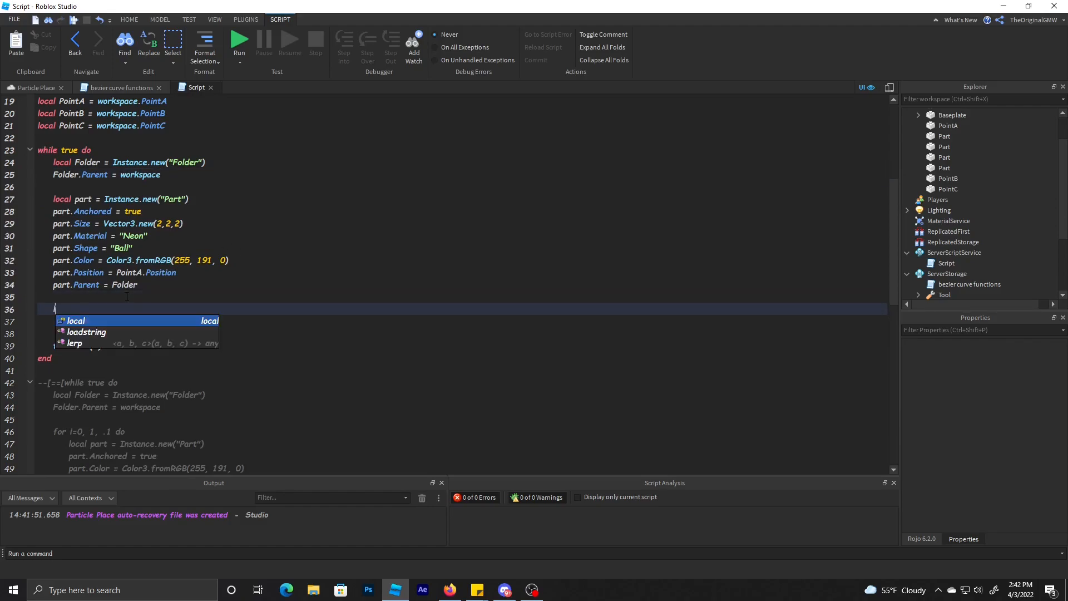
Step: Create local numberValue = Instance.new("NumberValue") inside the loop
{"action": "type", "text": "local numbe"}
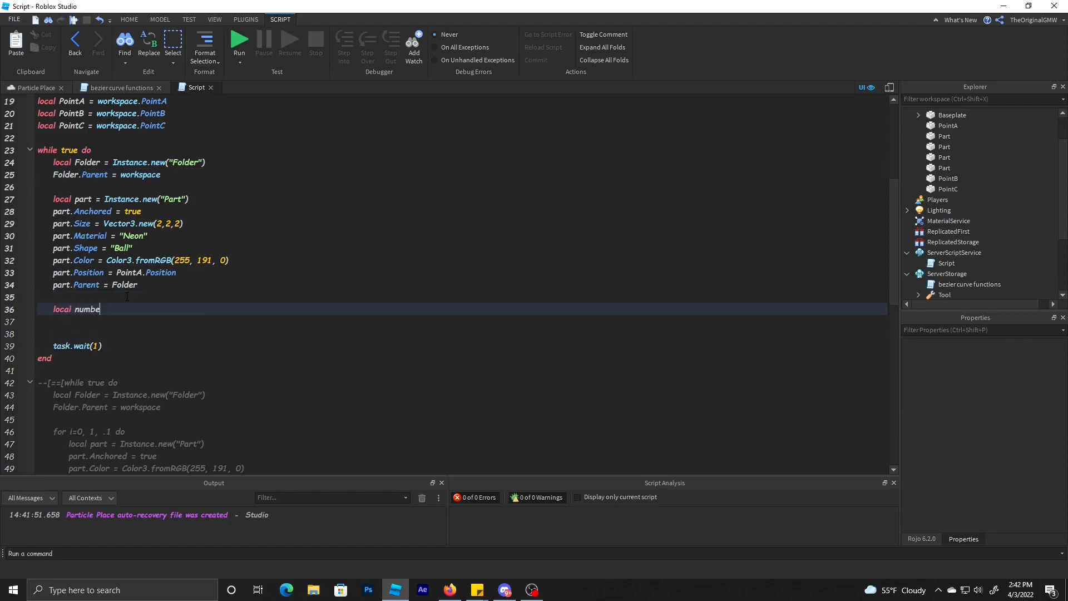
{"action": "type", "text": "r"}
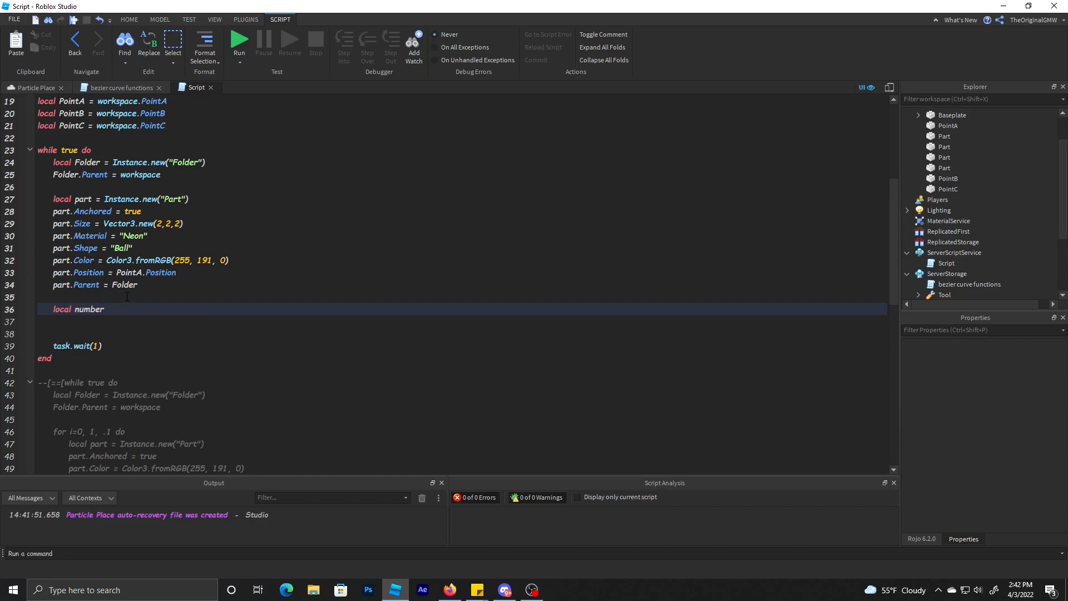
{"action": "type", "text": "Value = Instance"}
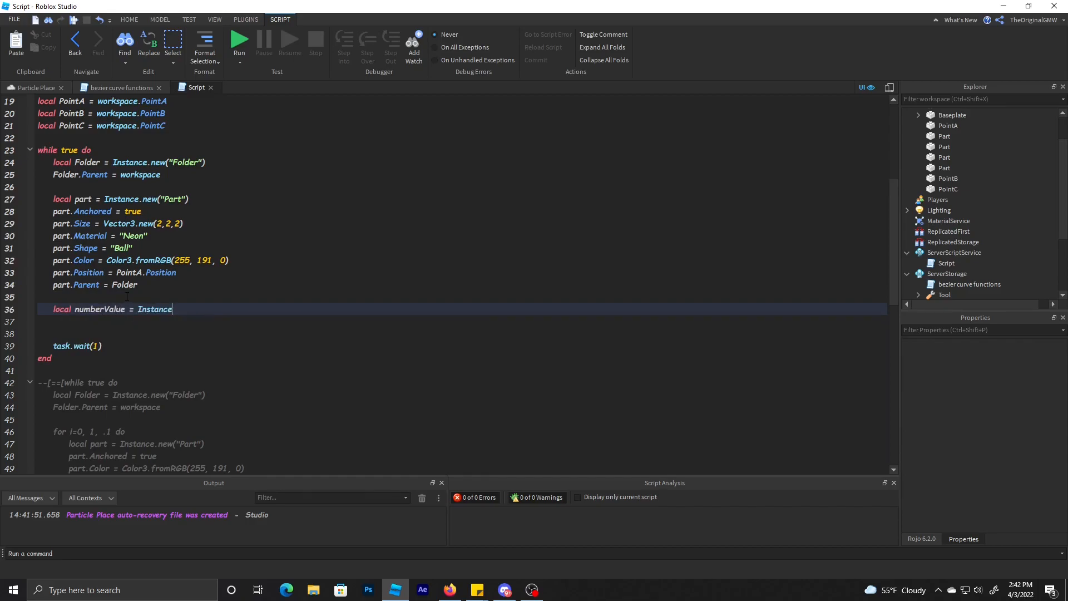
{"action": "type", "text": ".new(\""}
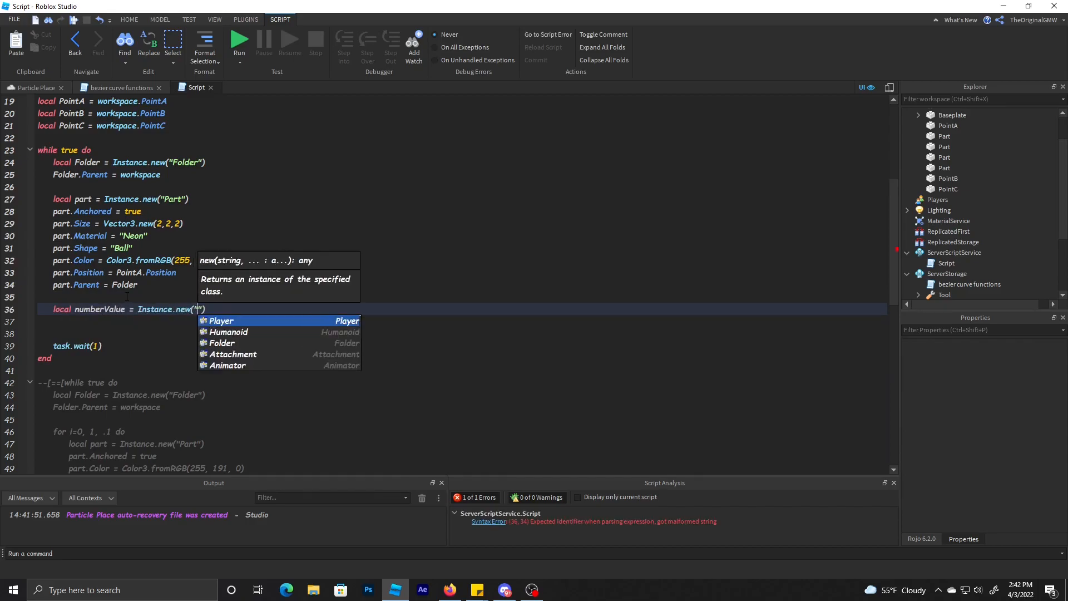
{"action": "type", "text": "NumberValue"}
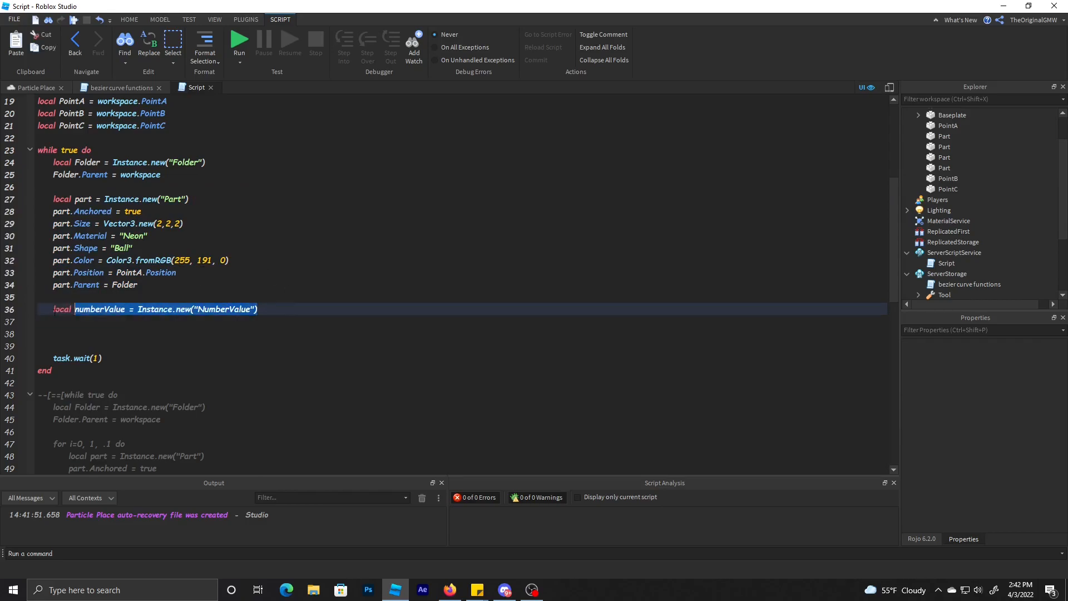
Step: Set numberValue.Value = 0 and numberValue.Parent = Folder, and begin a connection variable
{"action": "left_click", "coordinate": [290, 309]}
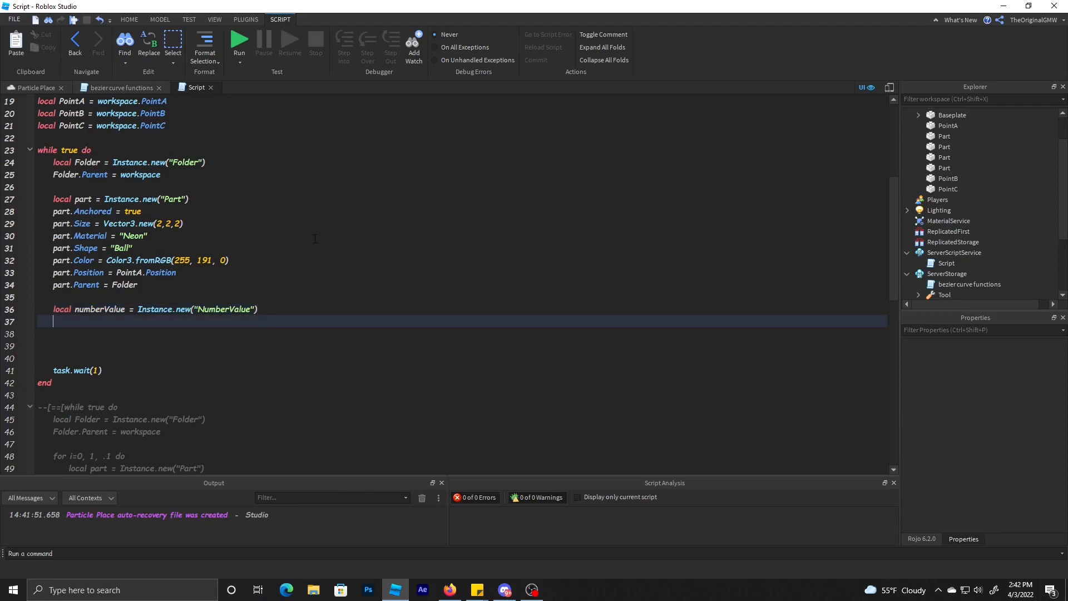
{"action": "type", "text": "numberValue.Parent ="}
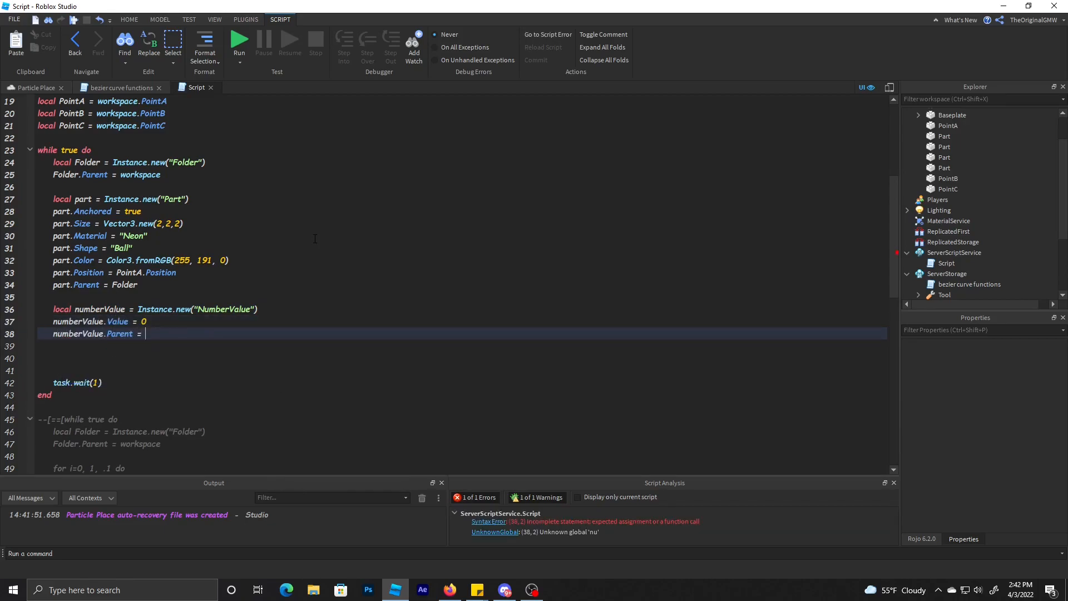
{"action": "type", "text": "Folder"}
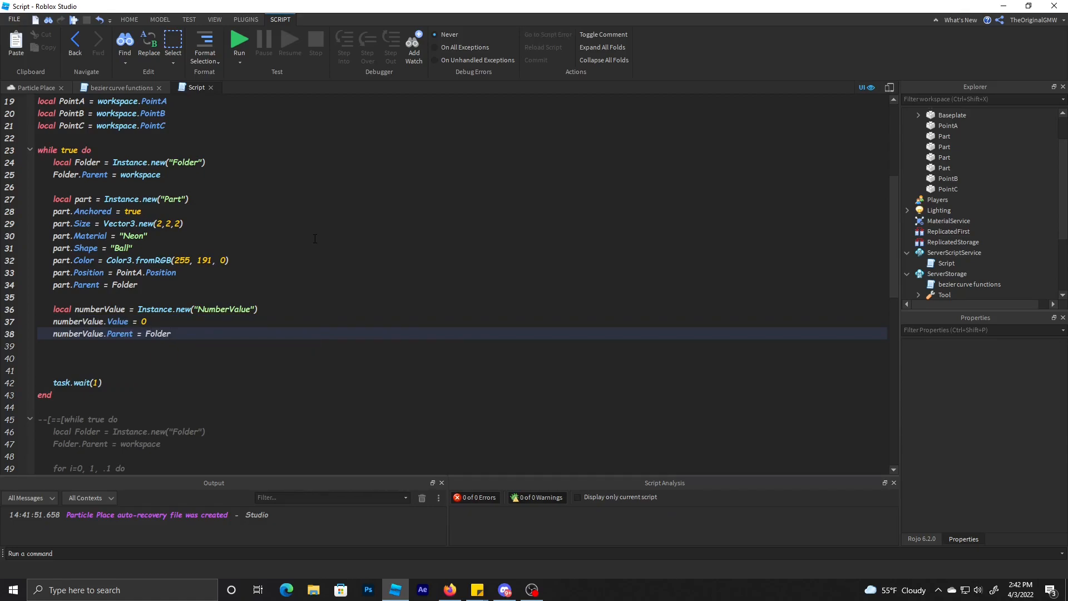
{"action": "type", "text": "local conne"}
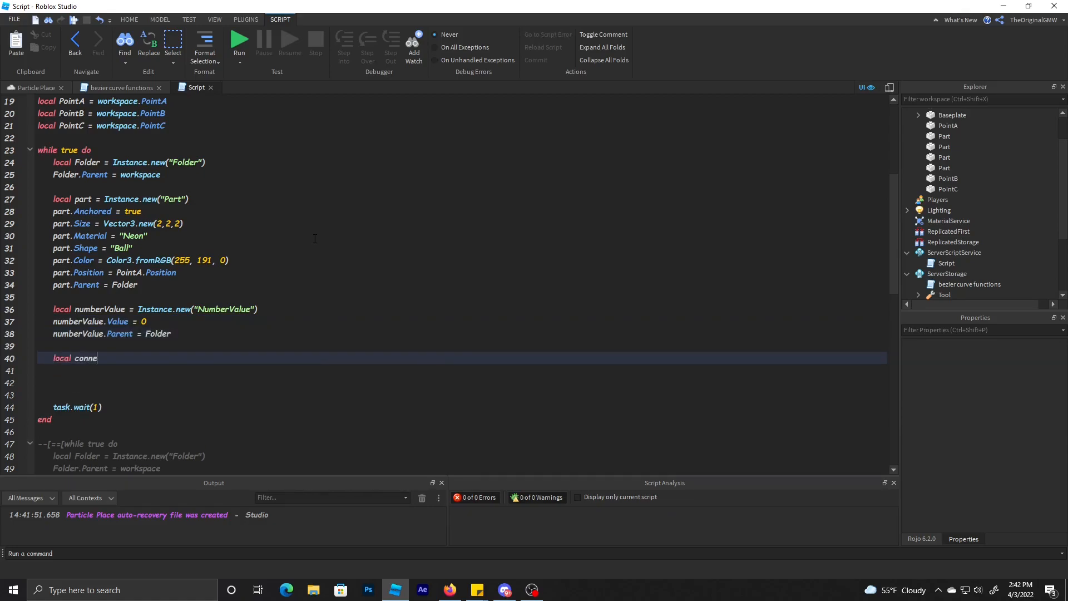
Step: Connect numberValue.Changed to a function, checking the Bezier functions script in passing
{"action": "type", "text": "ction"}
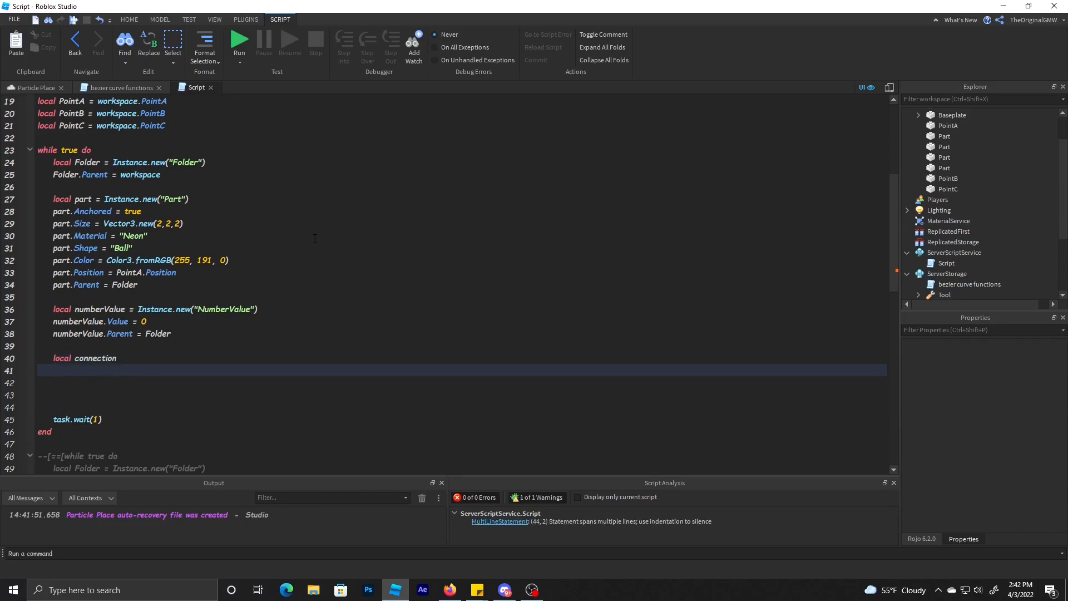
{"action": "type", "text": "connection ="}
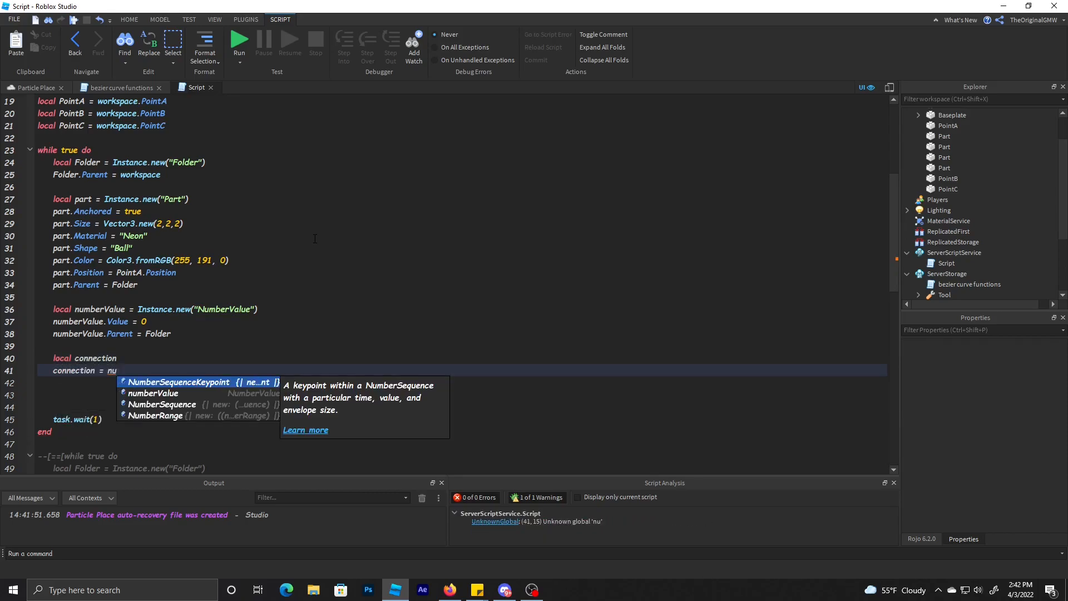
{"action": "type", "text": "numberValue.Changed:Connect(function("}
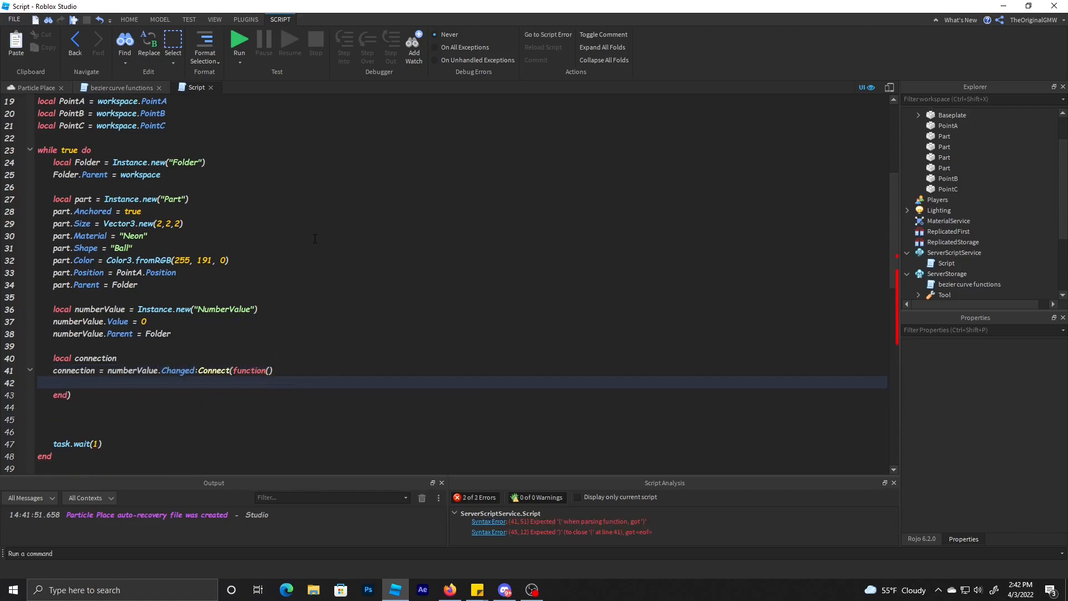
{"action": "left_click", "coordinate": [121, 87]}
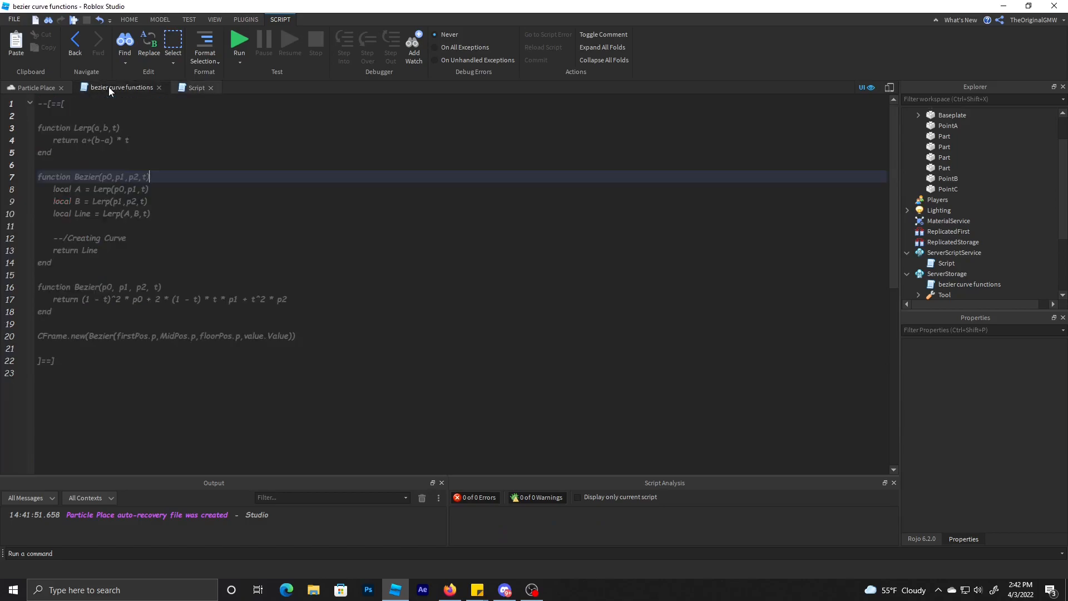
{"action": "left_click", "coordinate": [195, 87]}
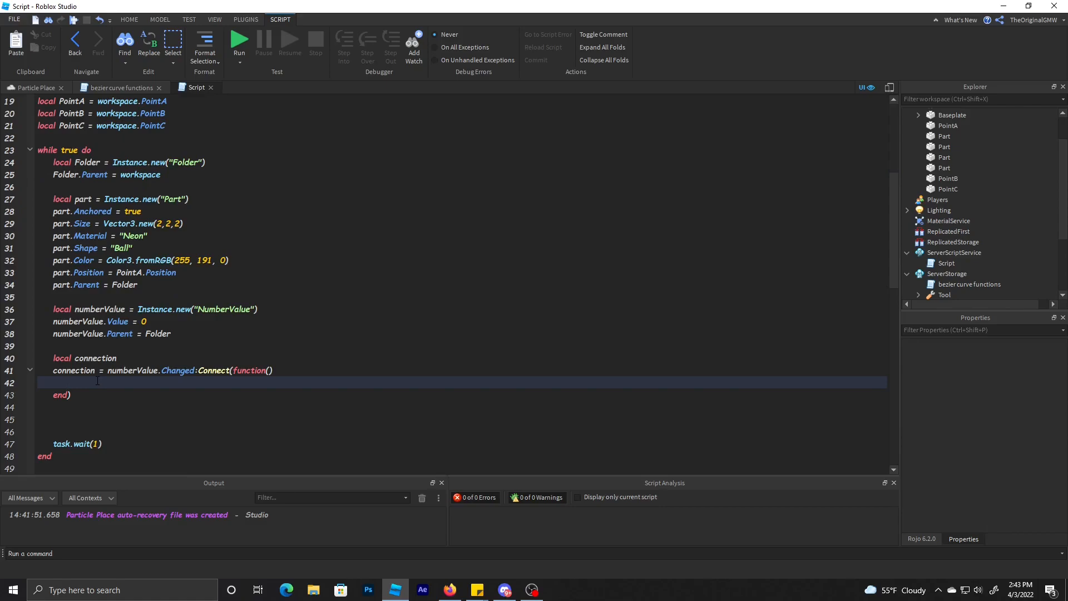
Step: Inside the handler set part.CFrame = CFrame.new(Bezier())
{"action": "type", "text": "part.p"}
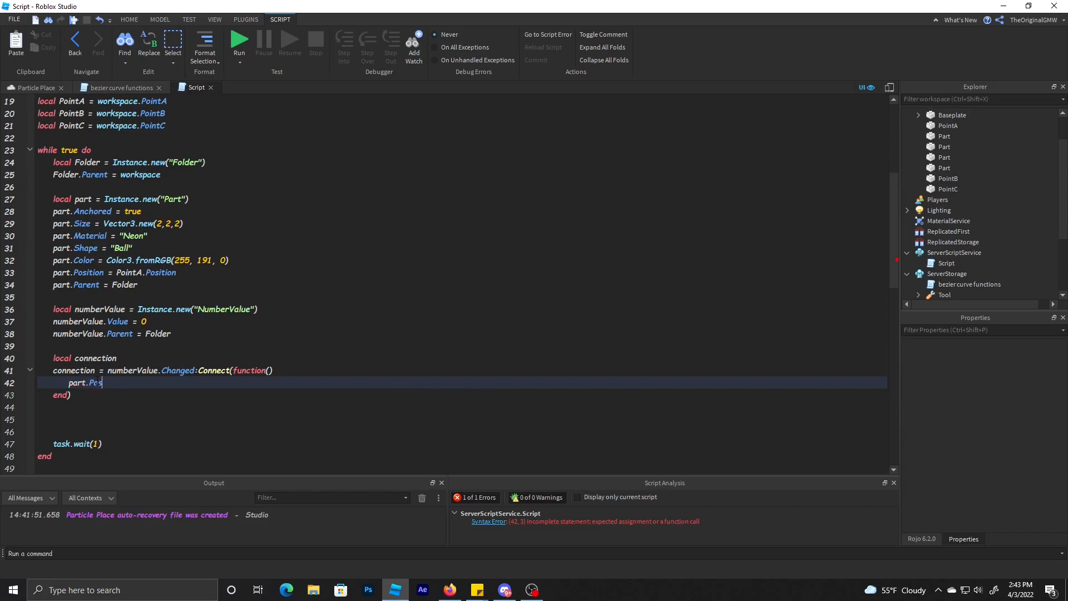
{"action": "type", "text": "CFrame"}
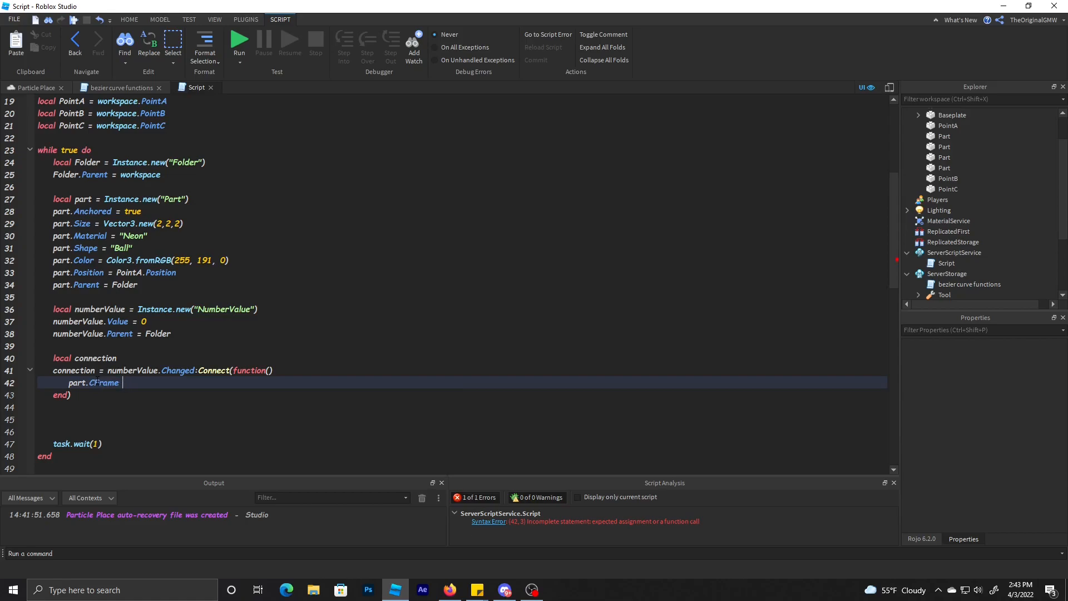
{"action": "type", "text": "= Bezier()"}
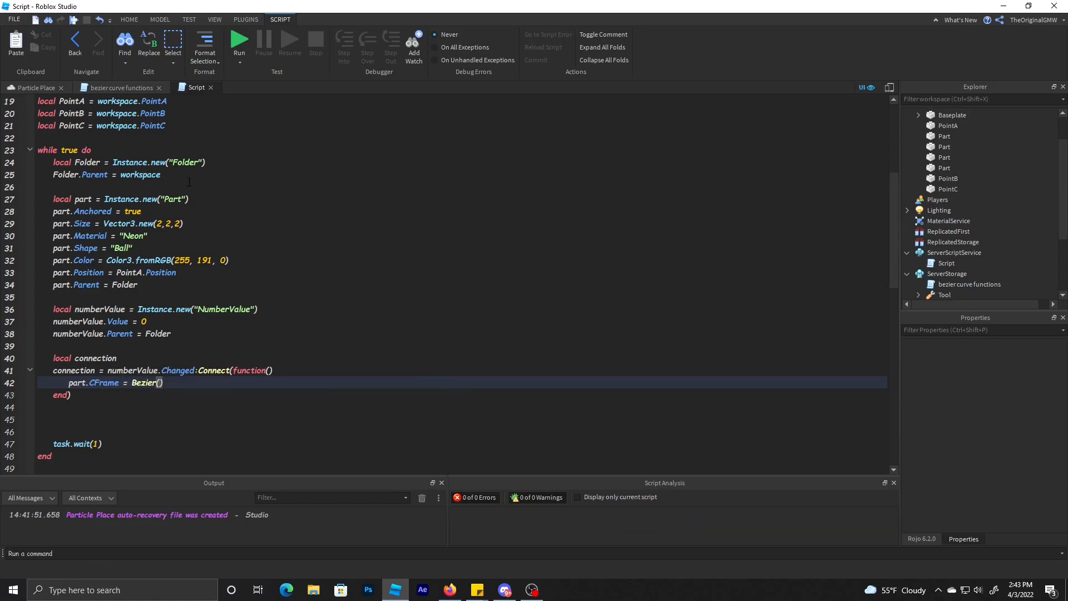
{"action": "scroll", "scroll_direction": "down", "scroll_amount": 3}
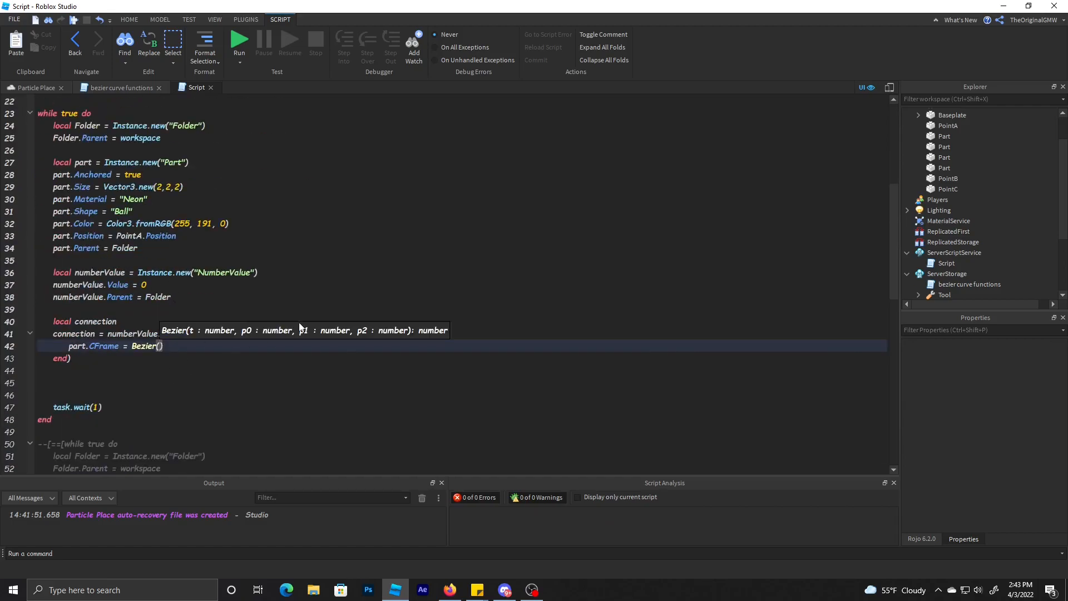
{"action": "scroll", "scroll_direction": "up", "scroll_amount": 3}
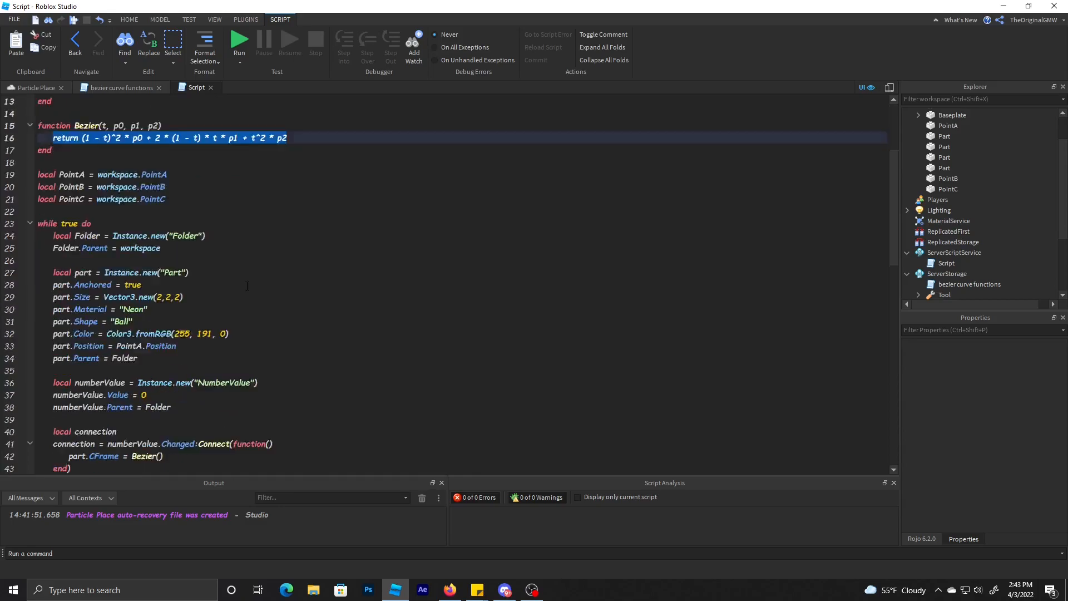
{"action": "scroll", "scroll_direction": "down", "scroll_amount": 3}
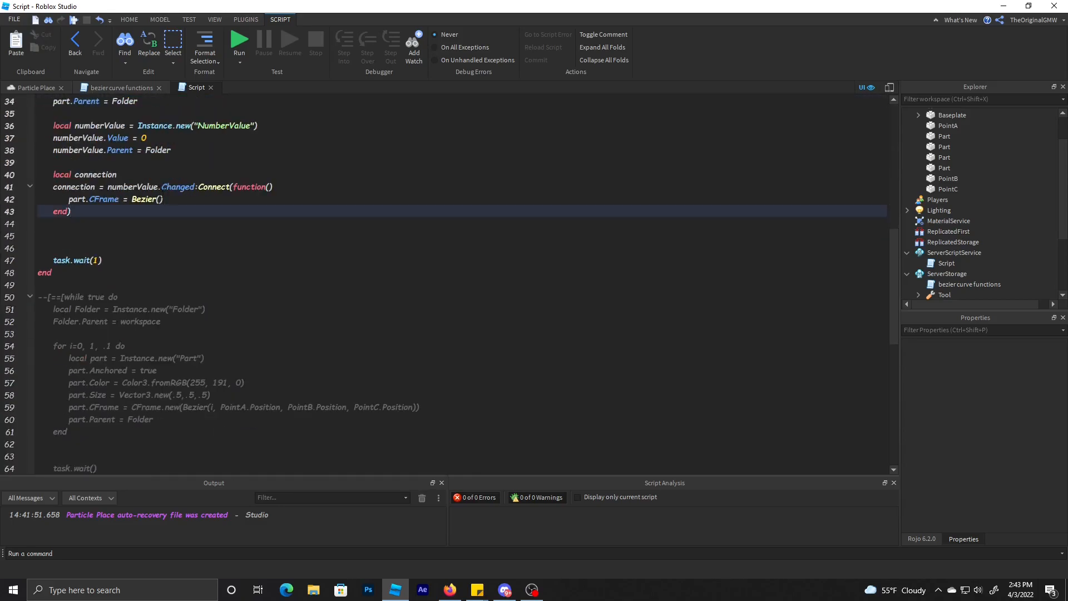
{"action": "type", "text": "cf"}
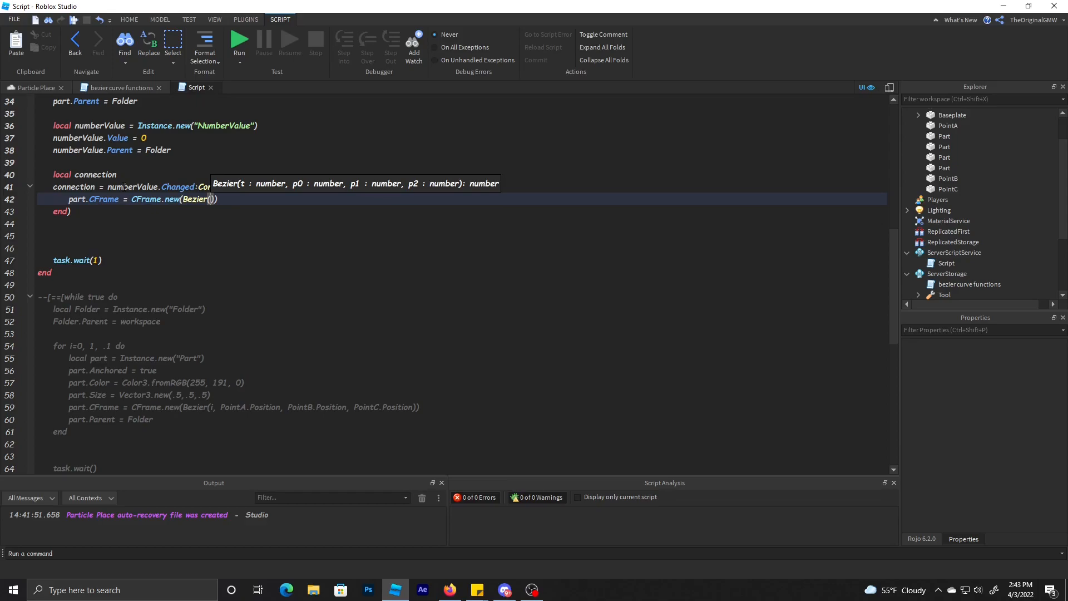
Step: Pass numberValue.Value and PointA, PointB, PointC positions as Bezier's arguments
{"action": "type", "text": "numberValue"}
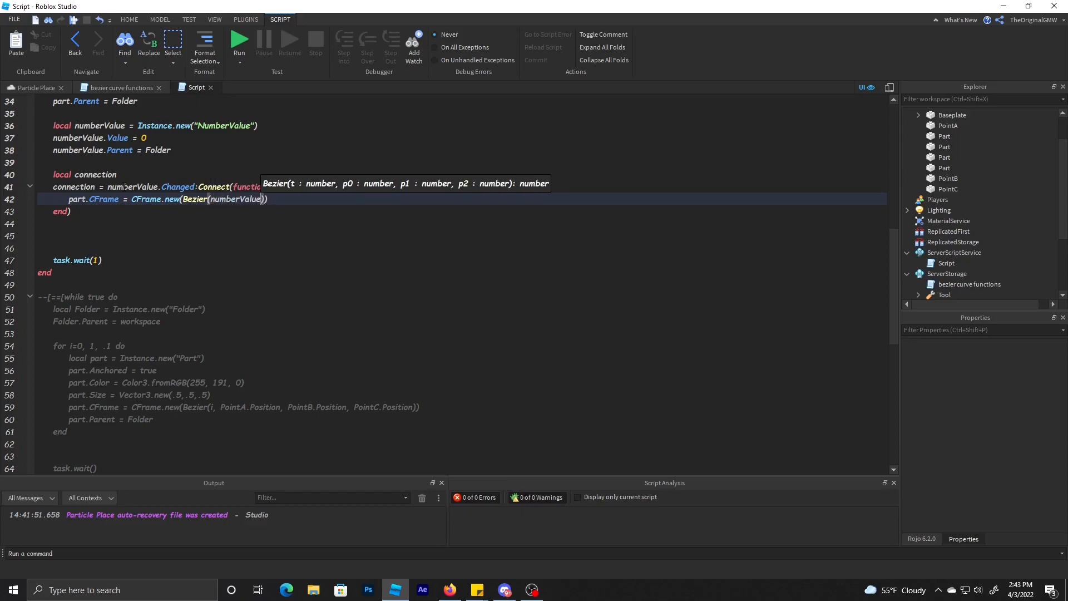
{"action": "type", "text": ".Value"}
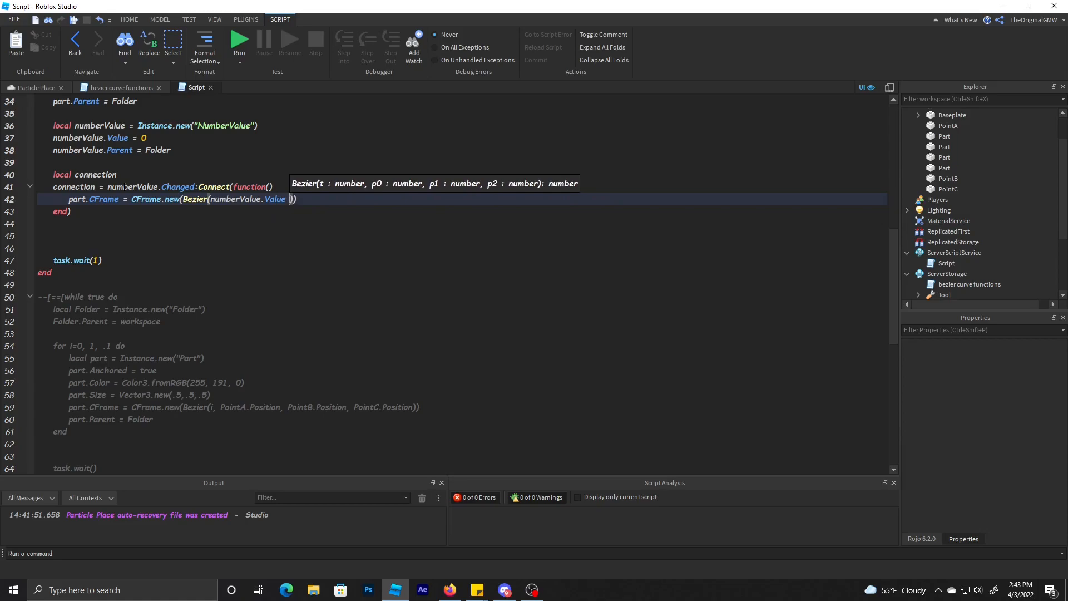
{"action": "type", "text": ","}
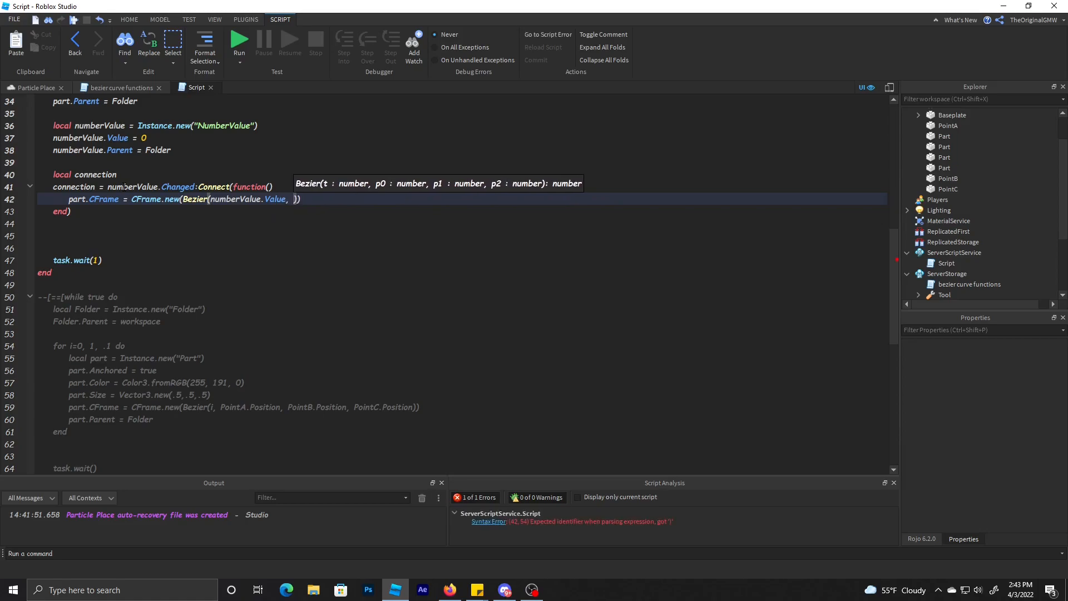
{"action": "type", "text": "p0"}
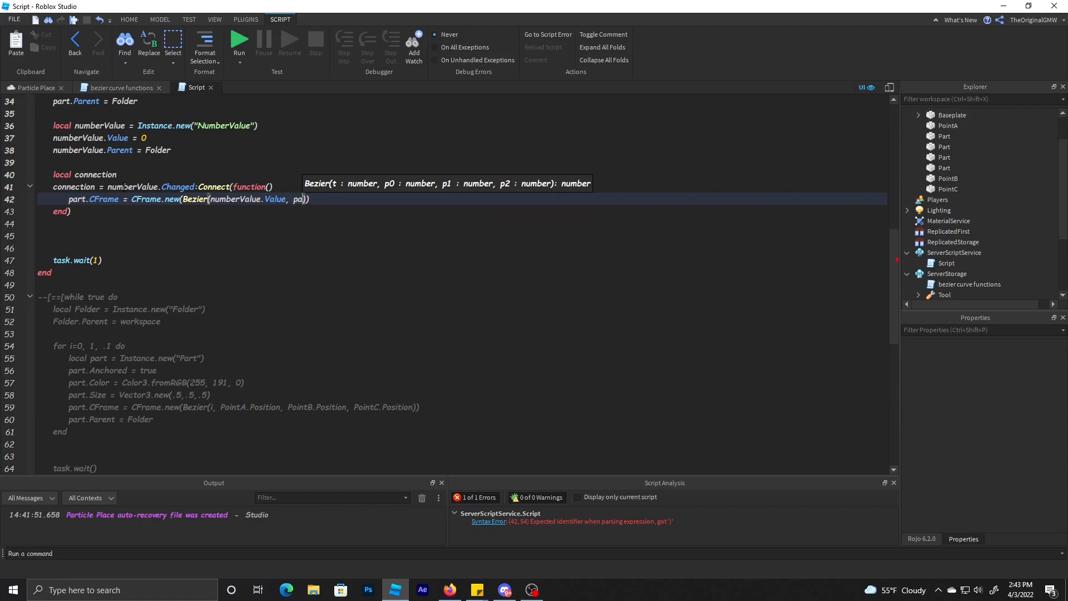
{"action": "type", "text": "ointA.Position"}
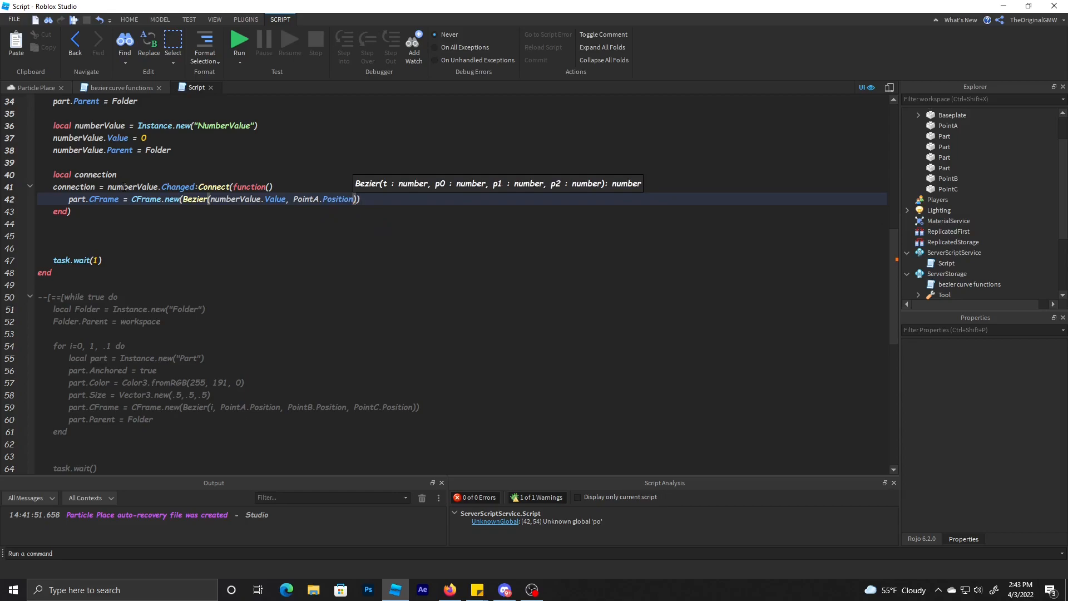
{"action": "type", "text": ","}
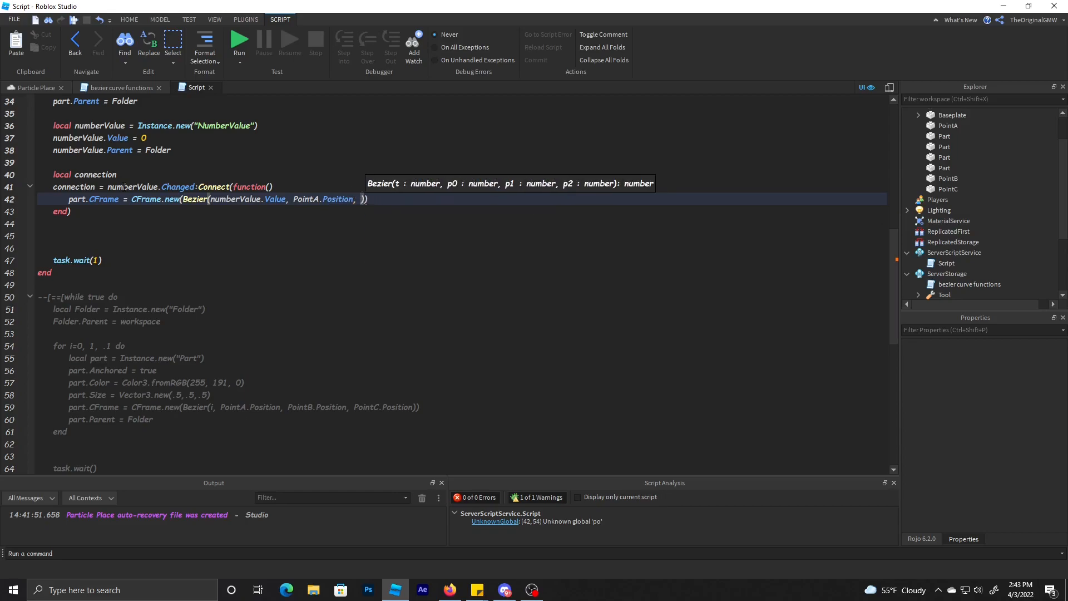
{"action": "type", "text": "PointB.Position, poi"}
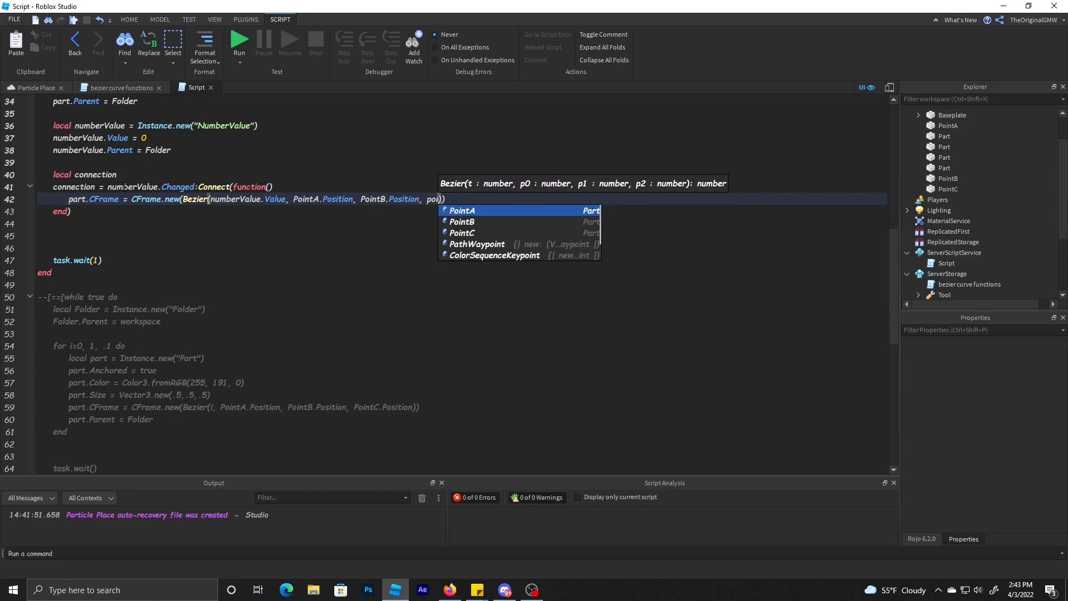
{"action": "type", "text": ".Par"}
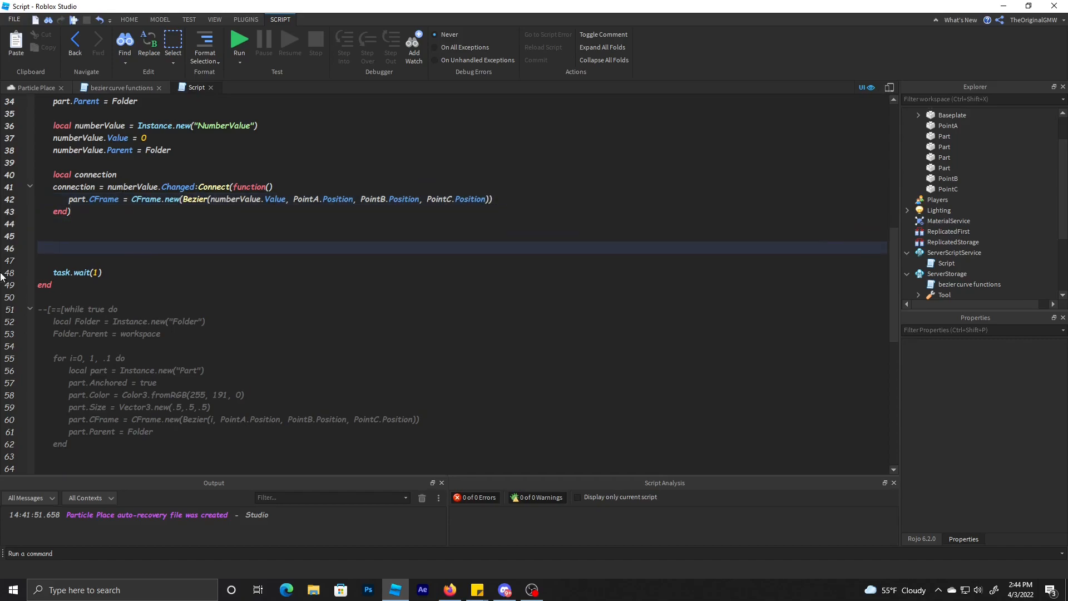
Step: Add 'if connection then connection:Disconnect() end' after task.wait(1) in the loop
{"action": "type", "text": "if connection then"}
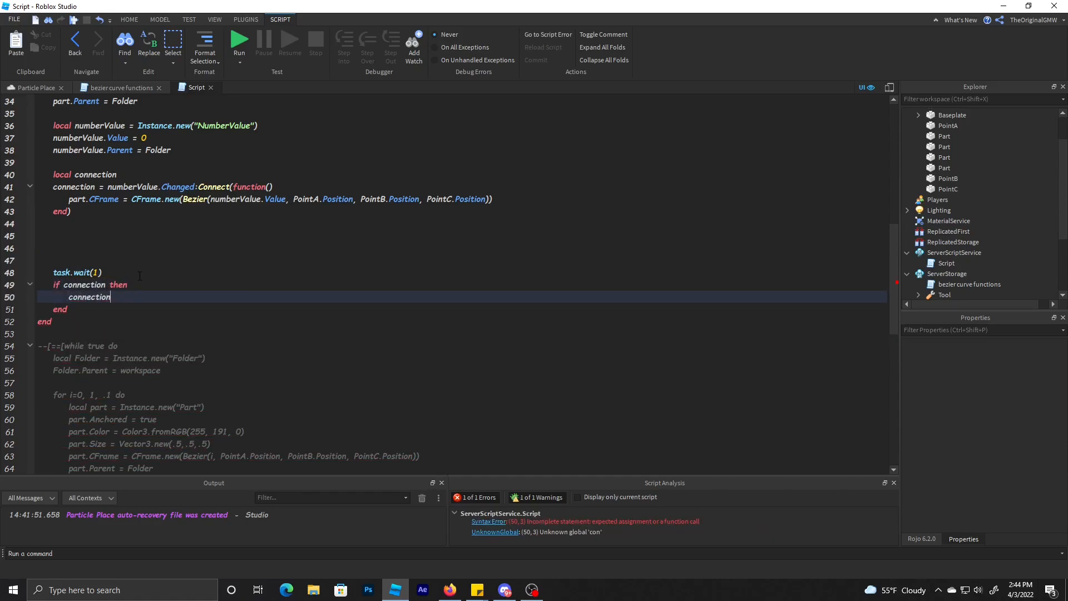
{"action": "type", "text": ":Disconnect()"}
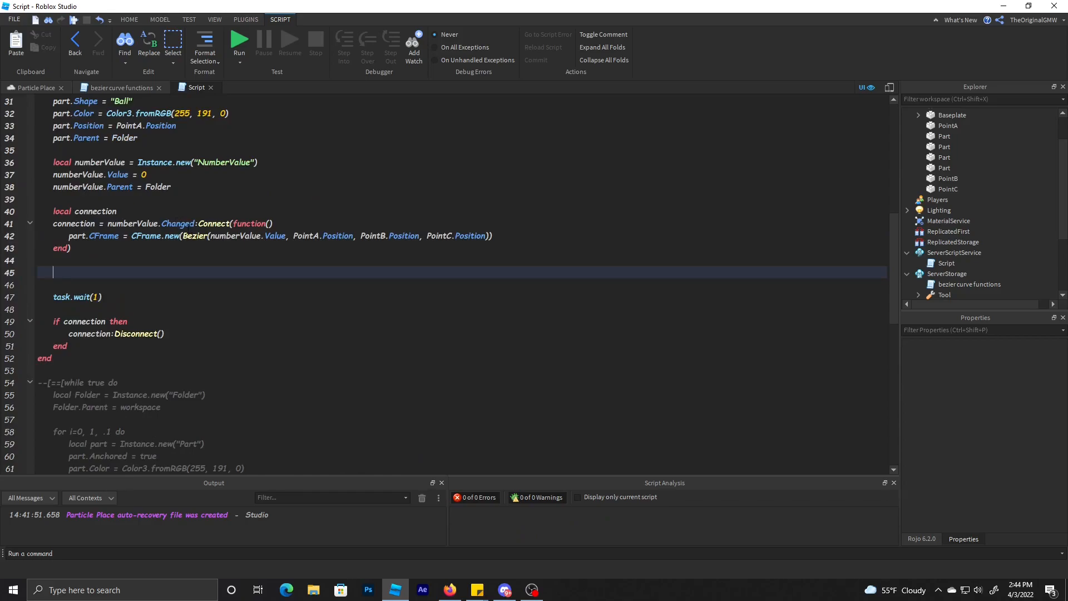
{"action": "scroll", "scroll_direction": "up", "scroll_amount": 3}
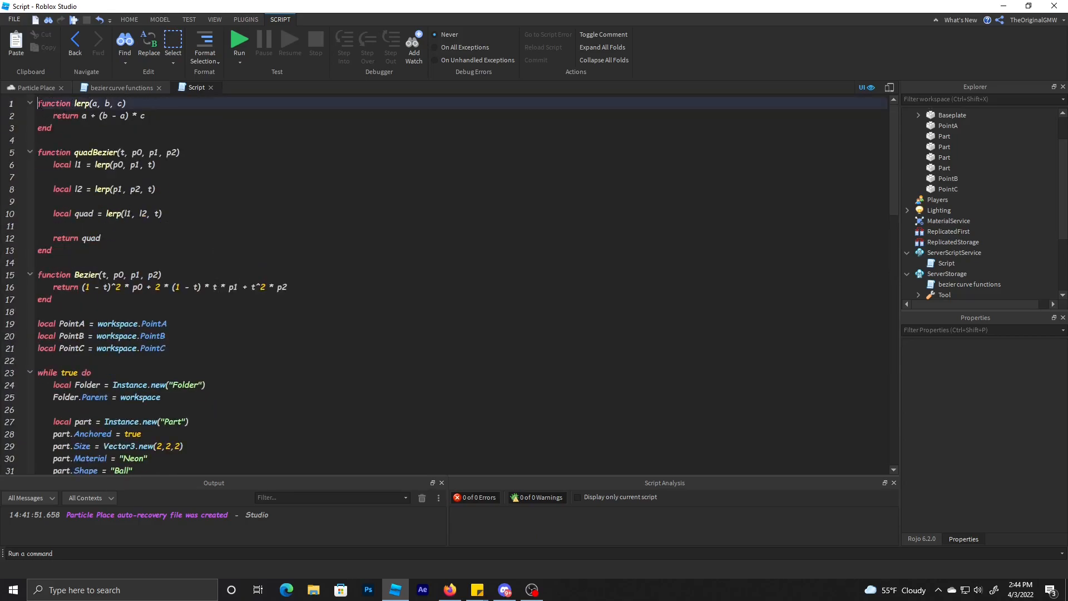
Step: Declare local TweenService = game:GetService("TweenService") at the top of the script
{"action": "type", "text": "twe"}
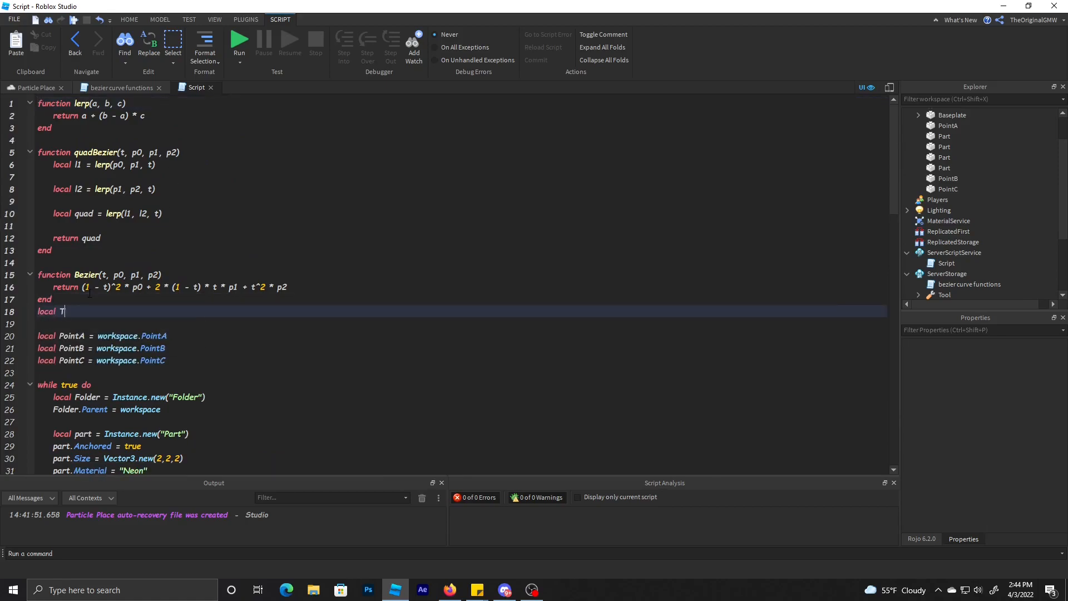
{"action": "type", "text": "weenService = game:GetService(\"TweenService"}
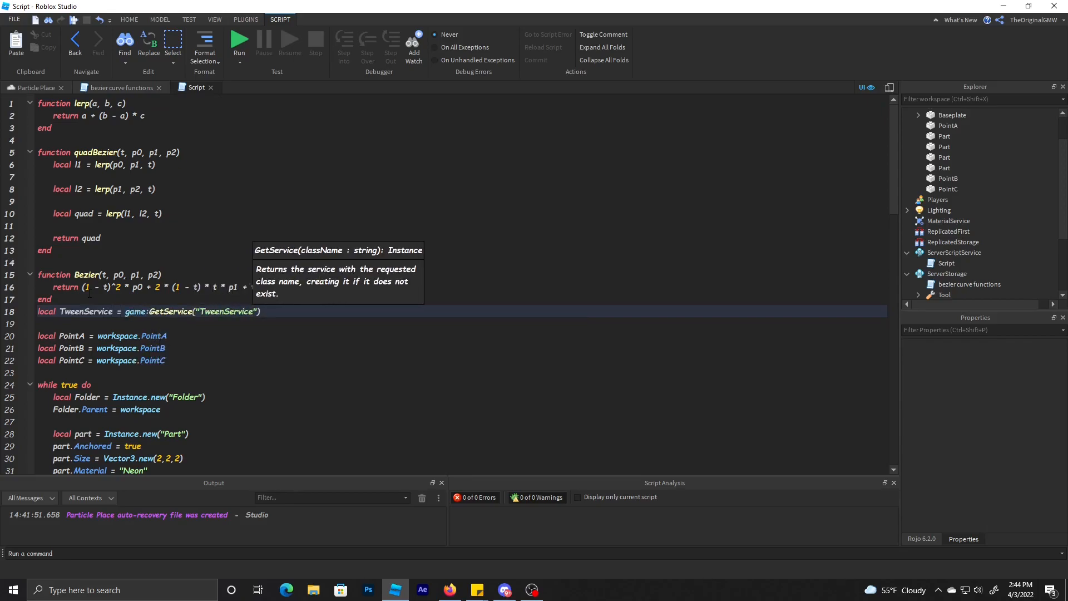
{"action": "double_click", "coordinate": [86, 324]}
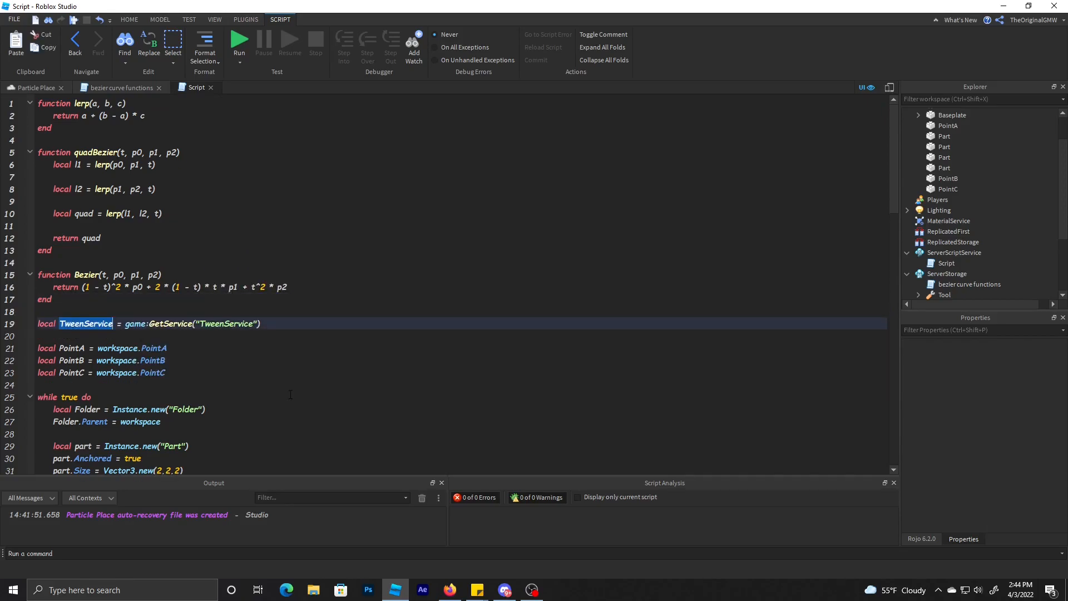
{"action": "scroll", "scroll_direction": "down", "scroll_amount": 3}
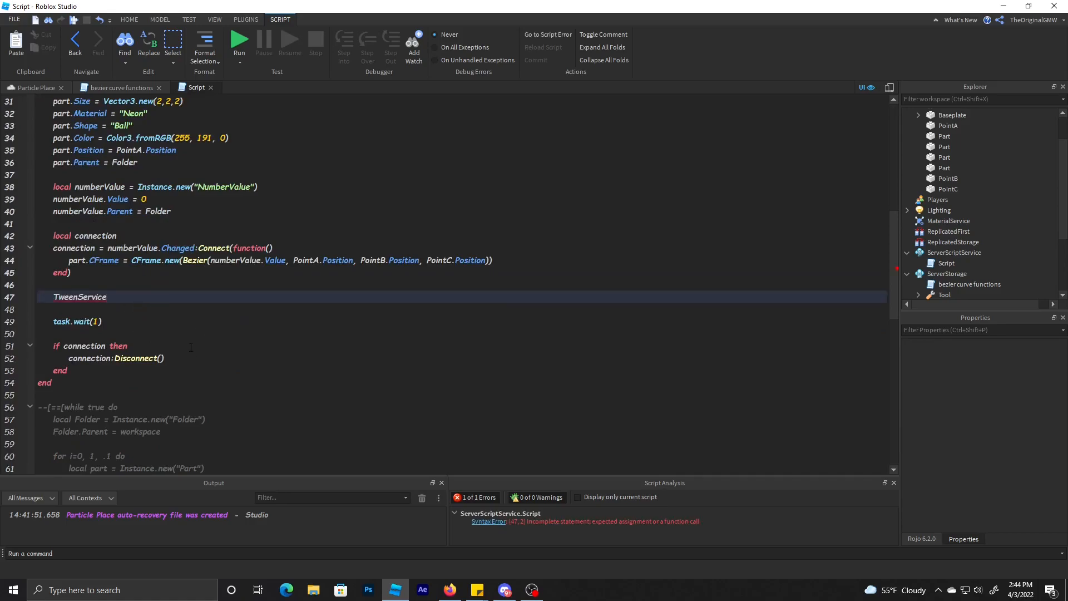
Step: Create and play a tween on numberValue with TweenInfo.new(1, Linear, Out) driving Value to 1
{"action": "type", "text": ":Create("}
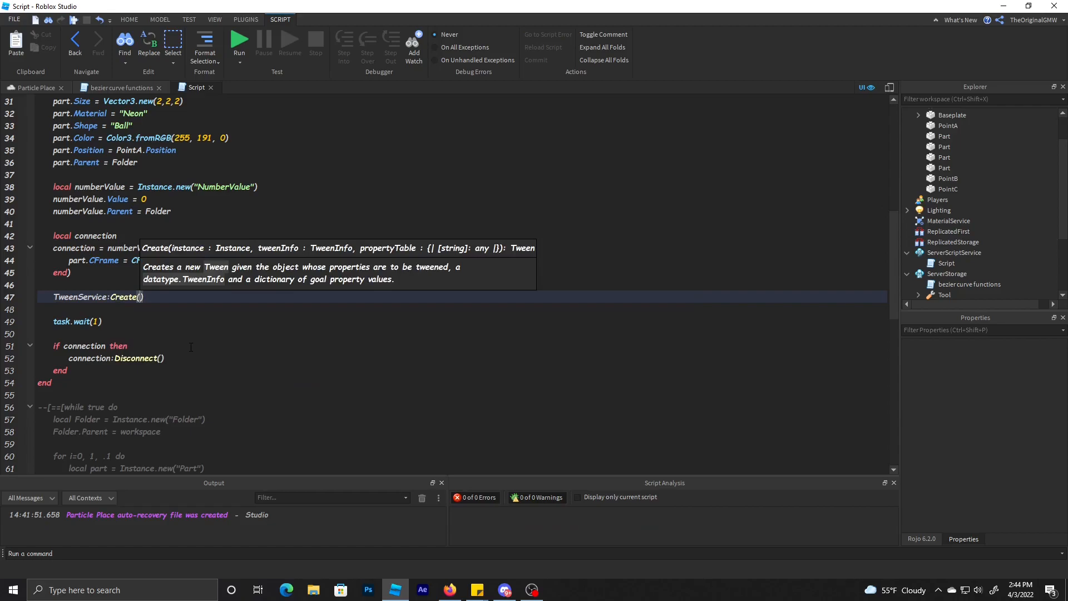
{"action": "type", "text": "numberValue"}
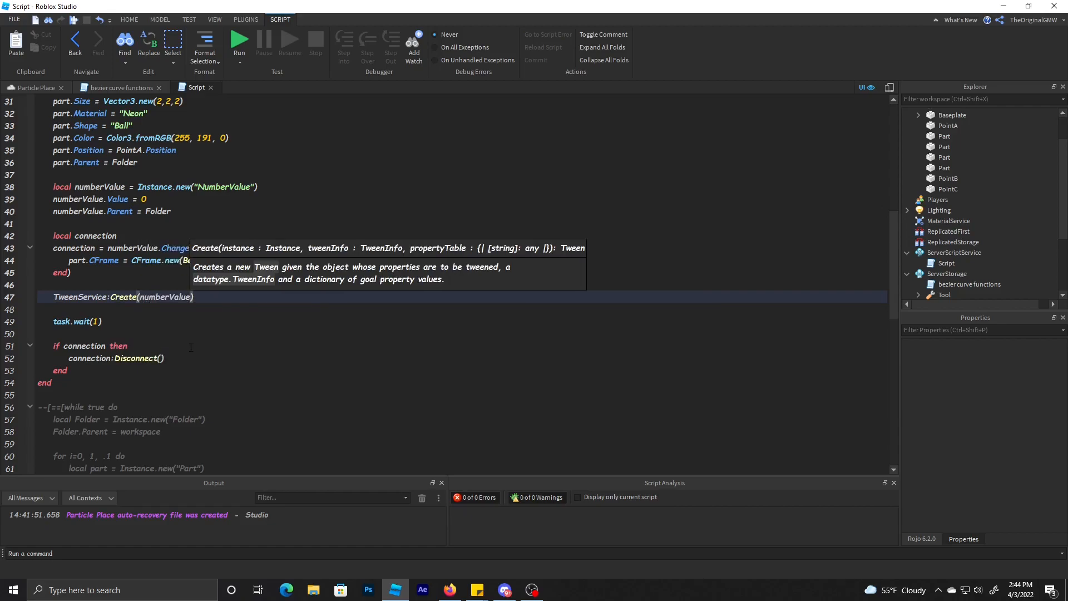
{"action": "type", "text": ","}
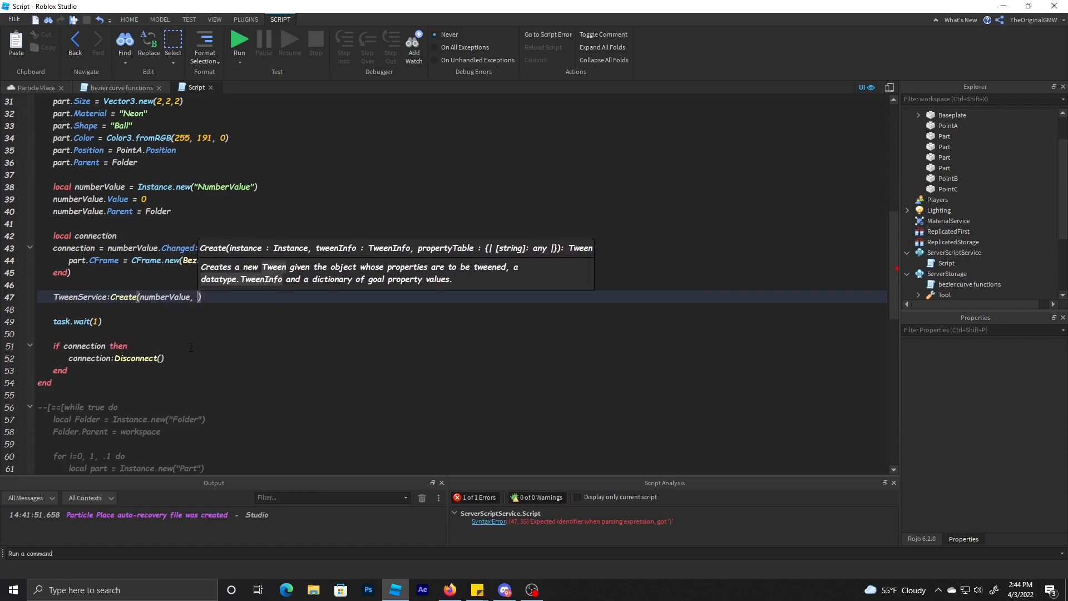
{"action": "type", "text": "TweenInfo.new(1, Enum.EasingStyle.Linear,"}
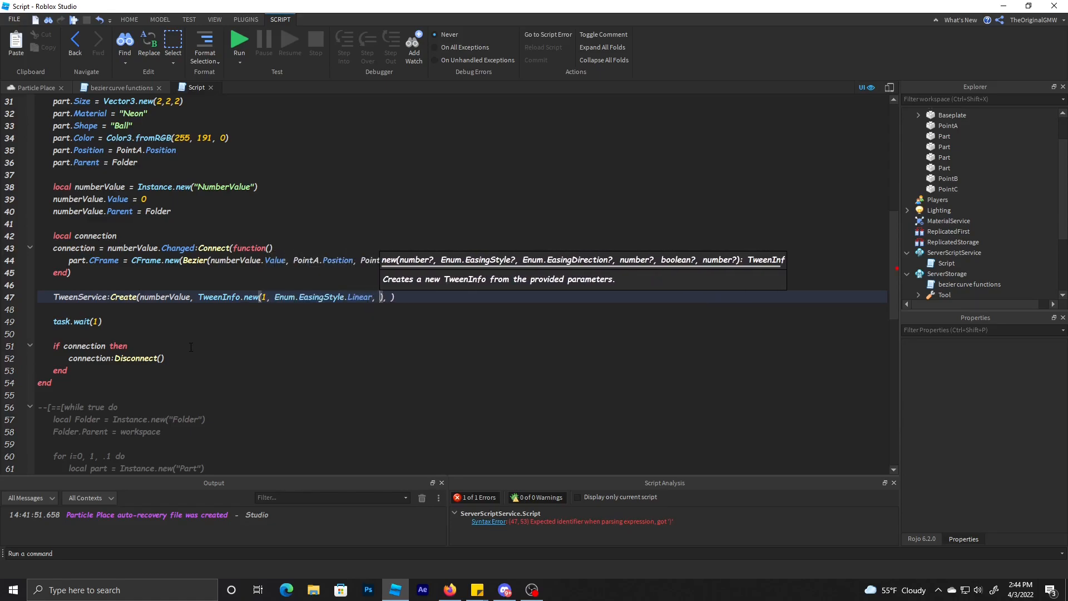
{"action": "type", "text": "Enum.EasingDirection.Out"}
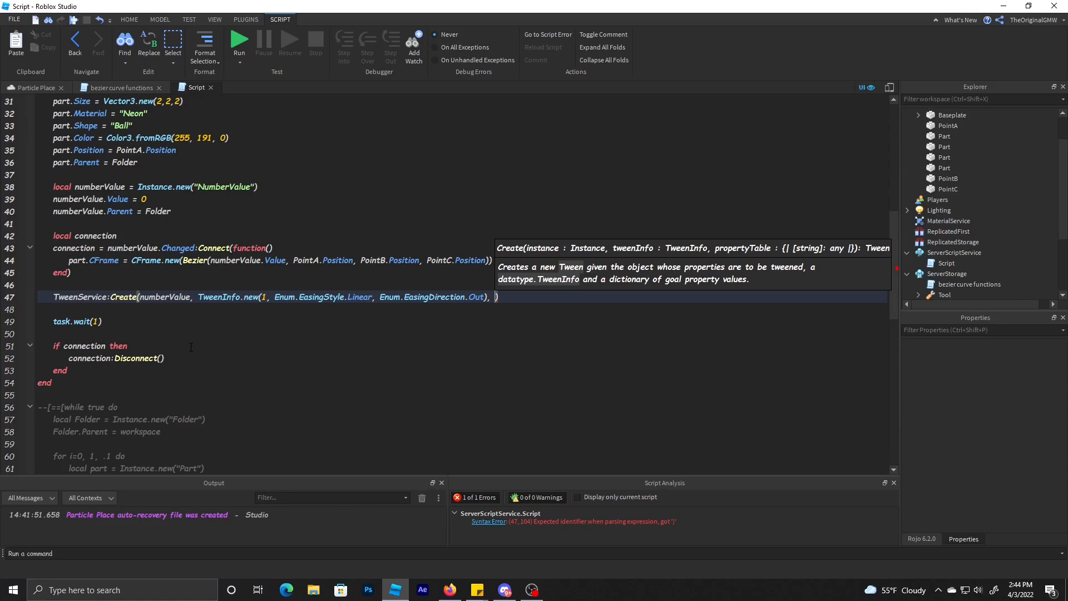
{"action": "type", "text": "Value = 1}"}
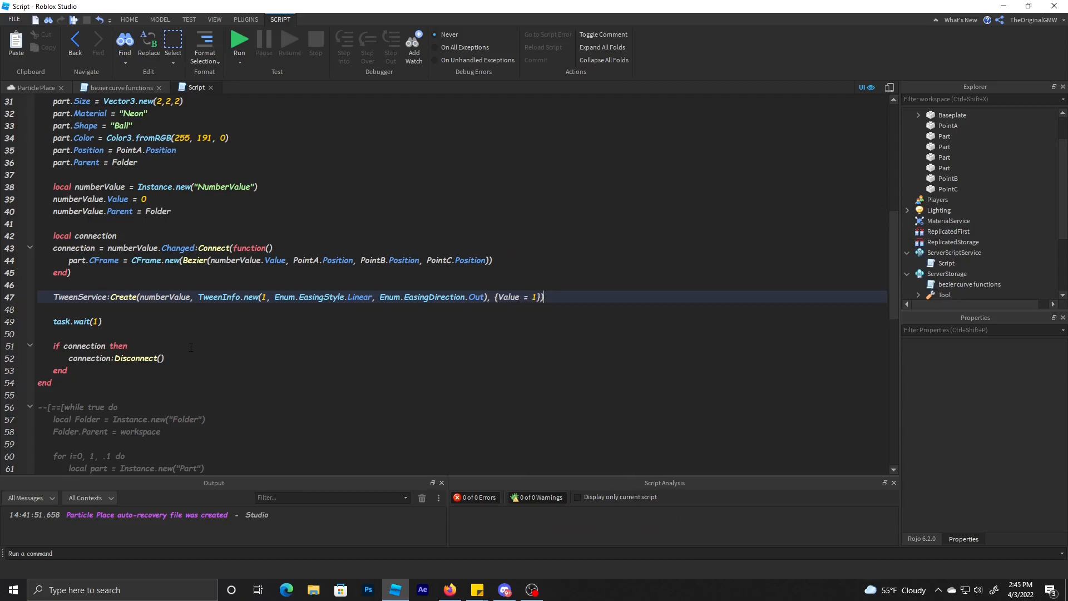
{"action": "type", "text": ":Play("}
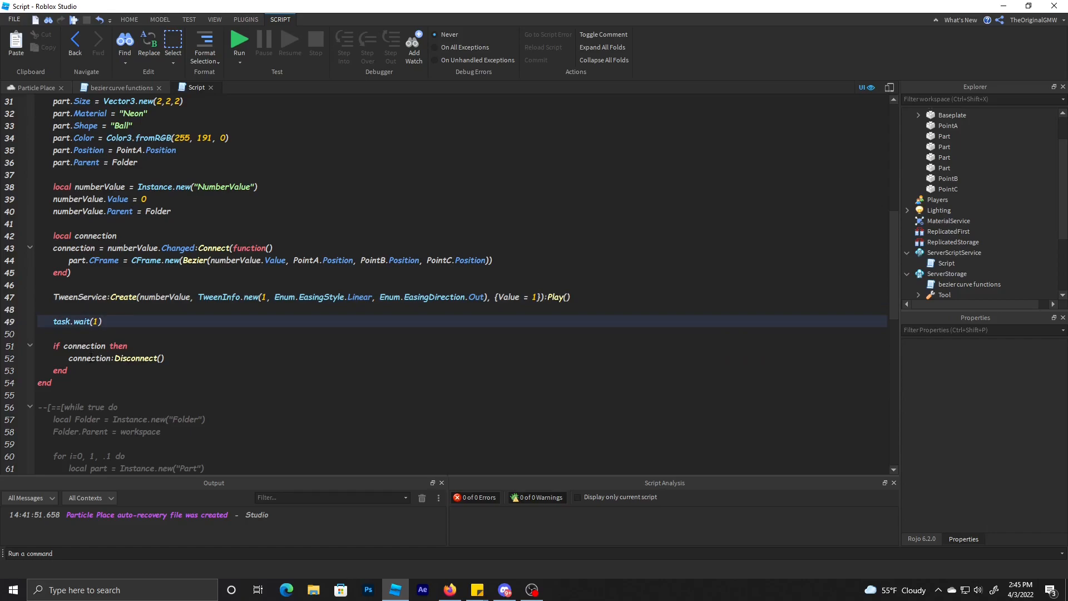
Step: Add Folder:Destroy() so each loop's folder is removed after the tween
{"action": "scroll", "scroll_direction": "up", "scroll_amount": 3}
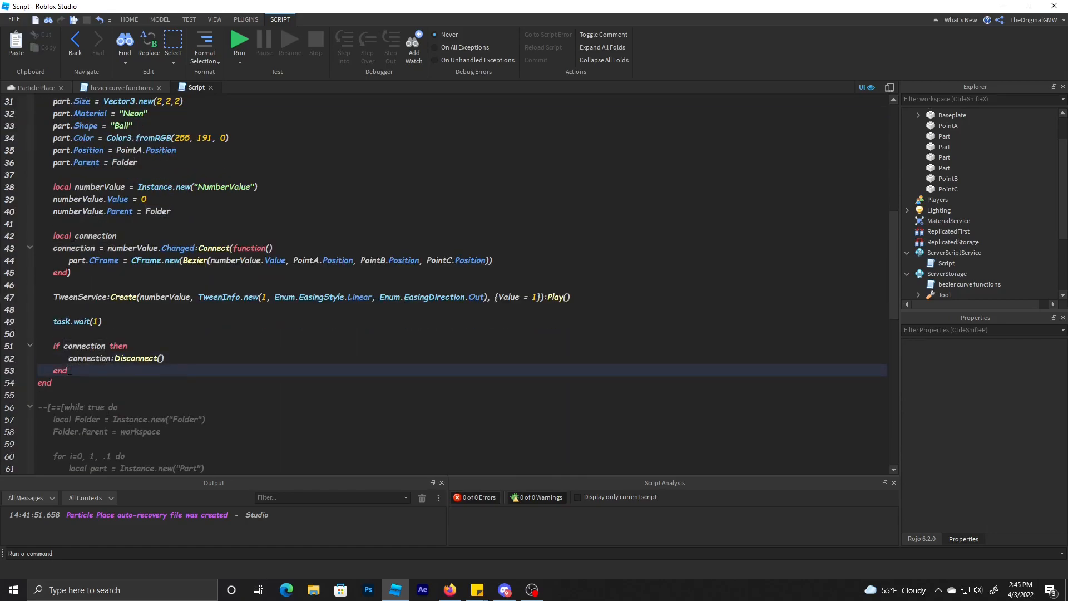
{"action": "type", "text": "Folder:Destroy()"}
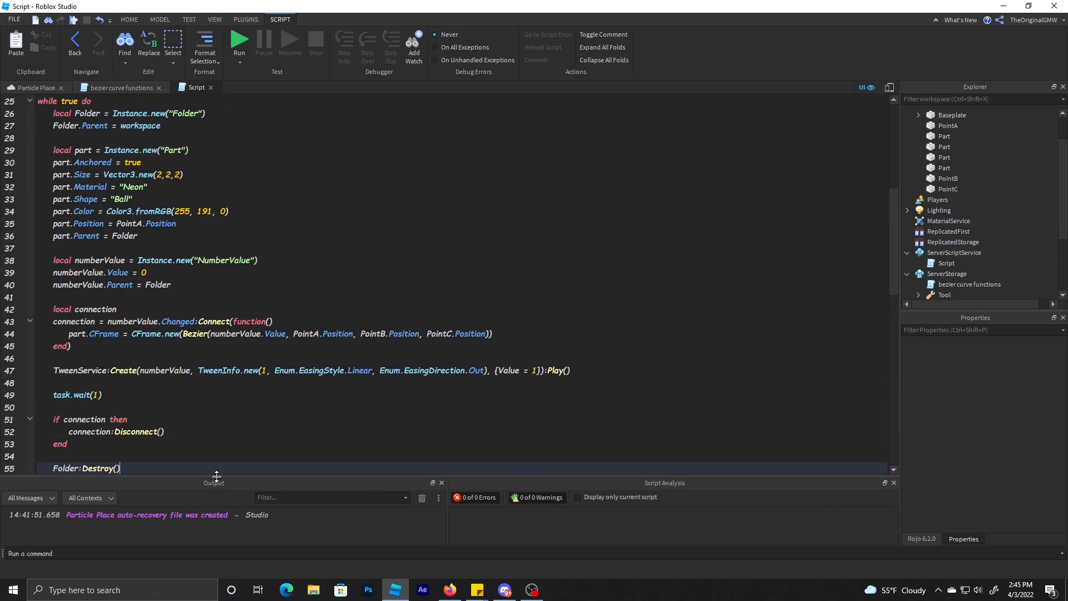
Step: Review the finished ball script top to bottom and return to the Particle Place scene
{"action": "scroll", "scroll_direction": "up", "scroll_amount": 3}
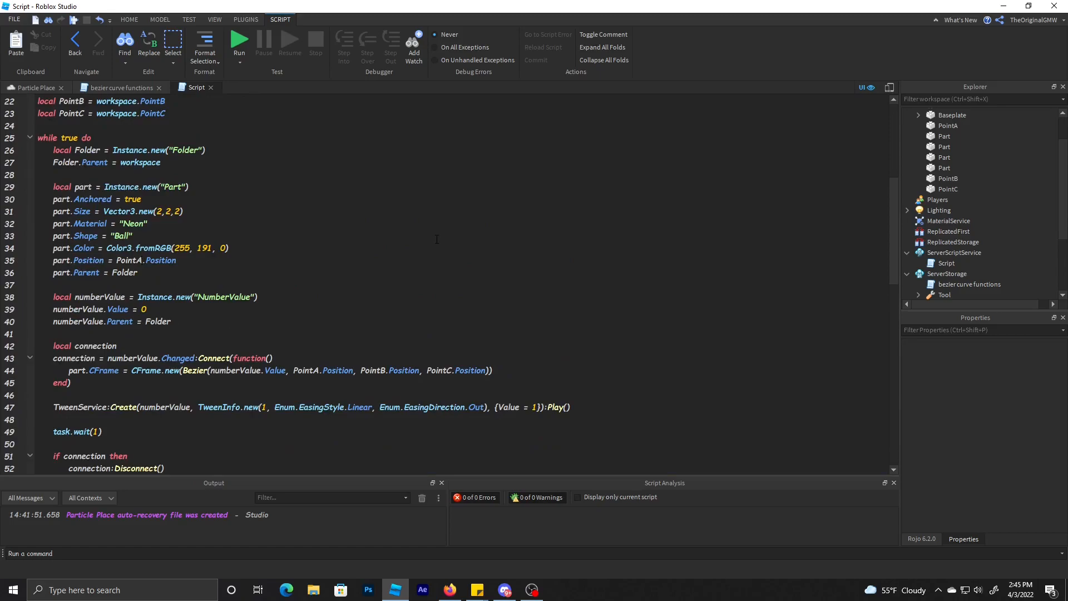
{"action": "scroll", "scroll_direction": "down", "scroll_amount": 3}
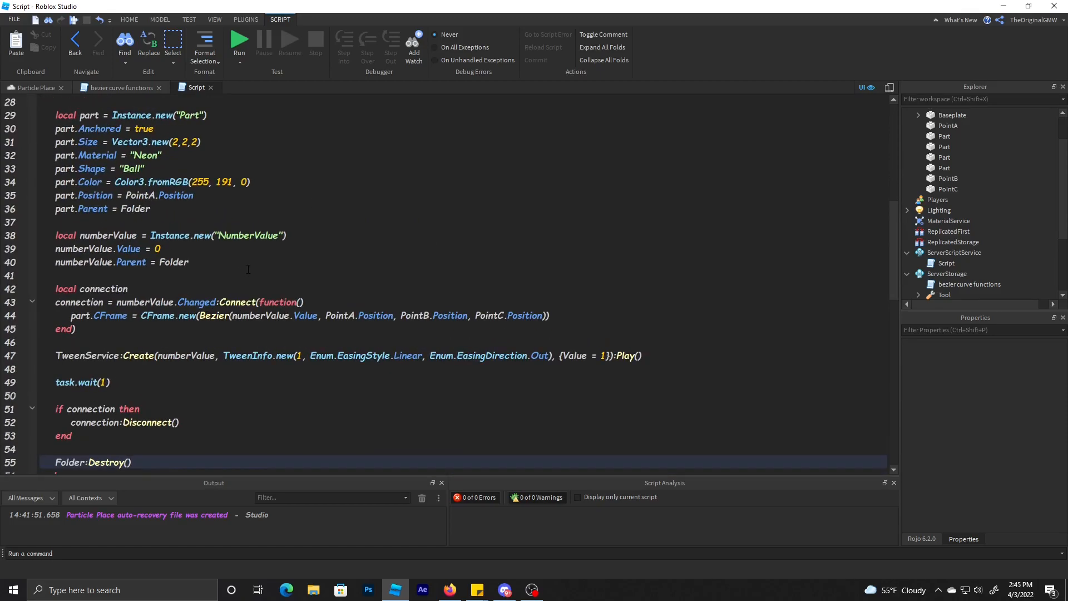
{"action": "scroll", "scroll_direction": "up", "scroll_amount": 3}
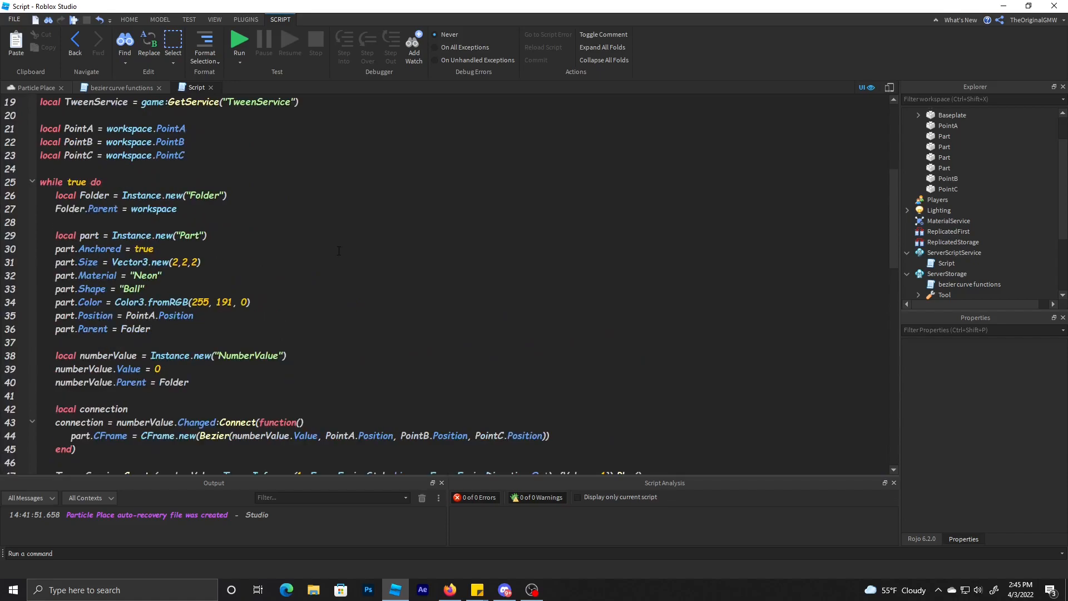
{"action": "scroll", "scroll_direction": "down", "scroll_amount": 3}
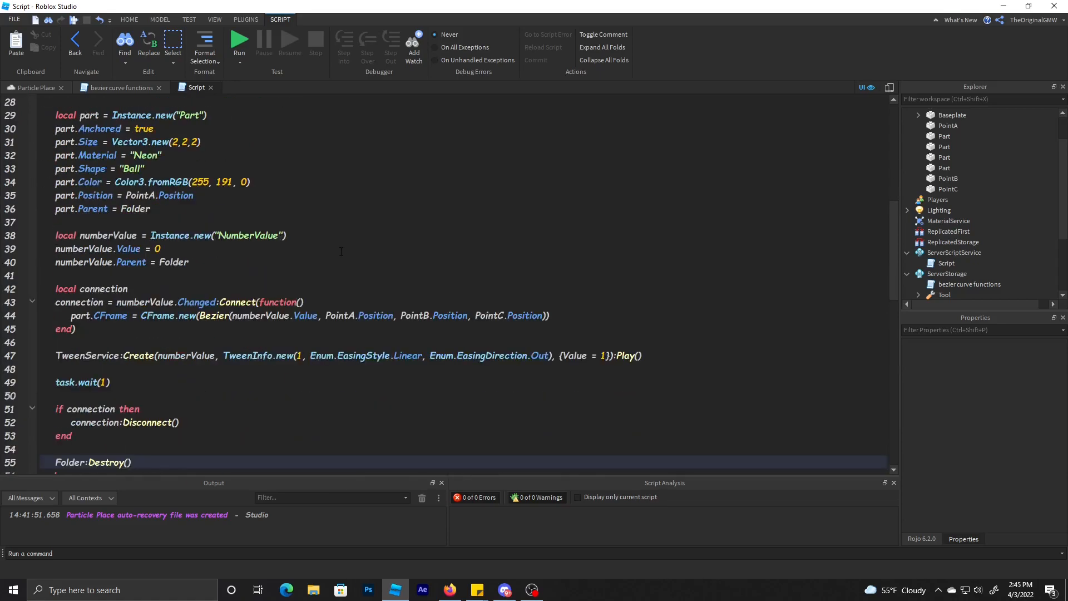
{"action": "scroll", "scroll_direction": "up", "scroll_amount": 3}
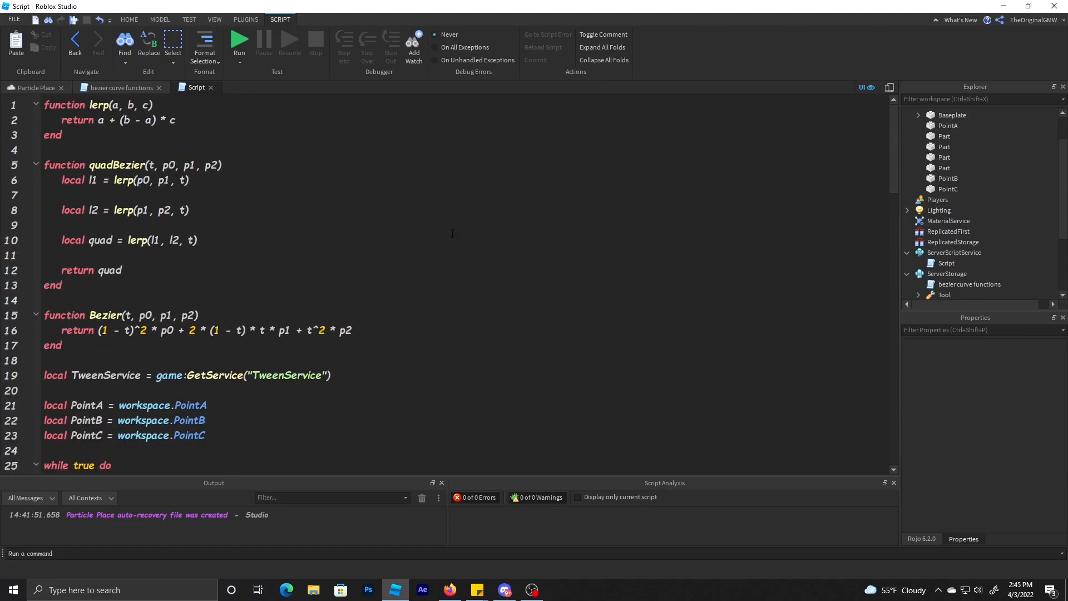
{"action": "scroll", "scroll_direction": "down", "scroll_amount": 3}
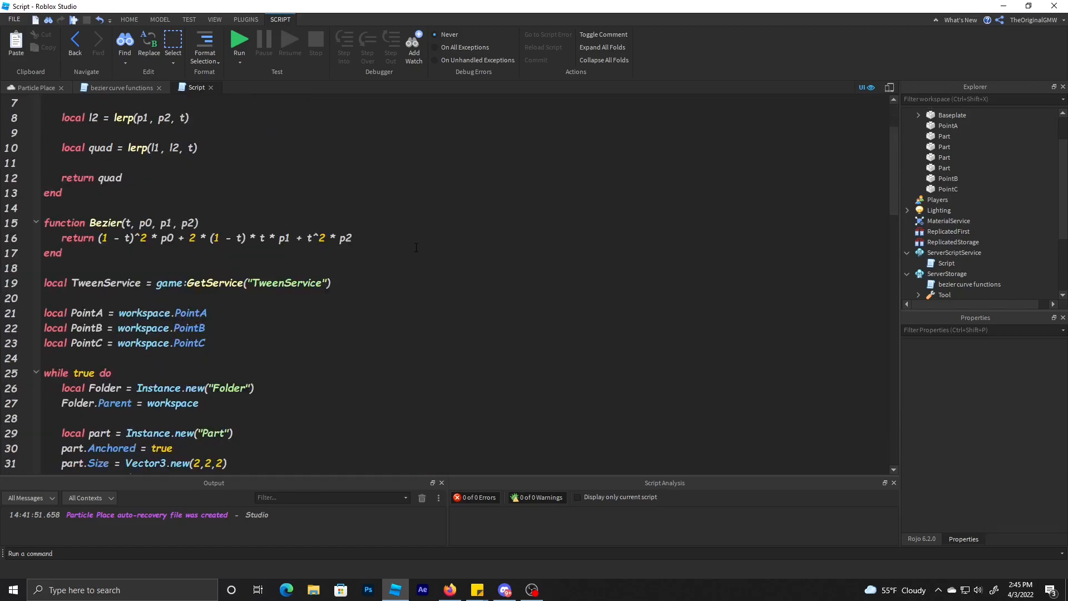
{"action": "scroll", "scroll_direction": "down", "scroll_amount": 3}
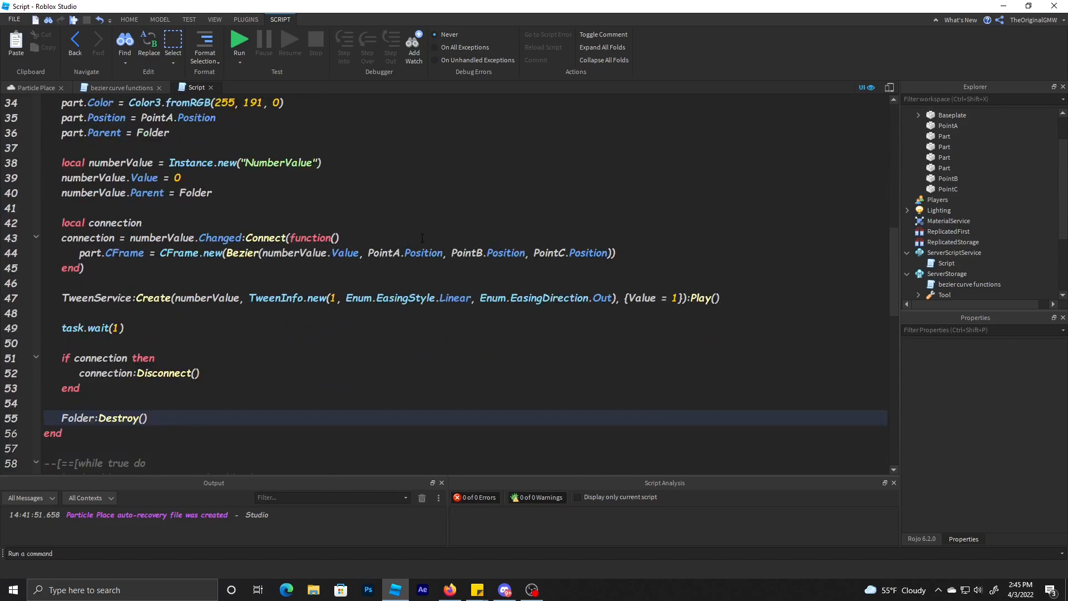
{"action": "left_click", "coordinate": [34, 87]}
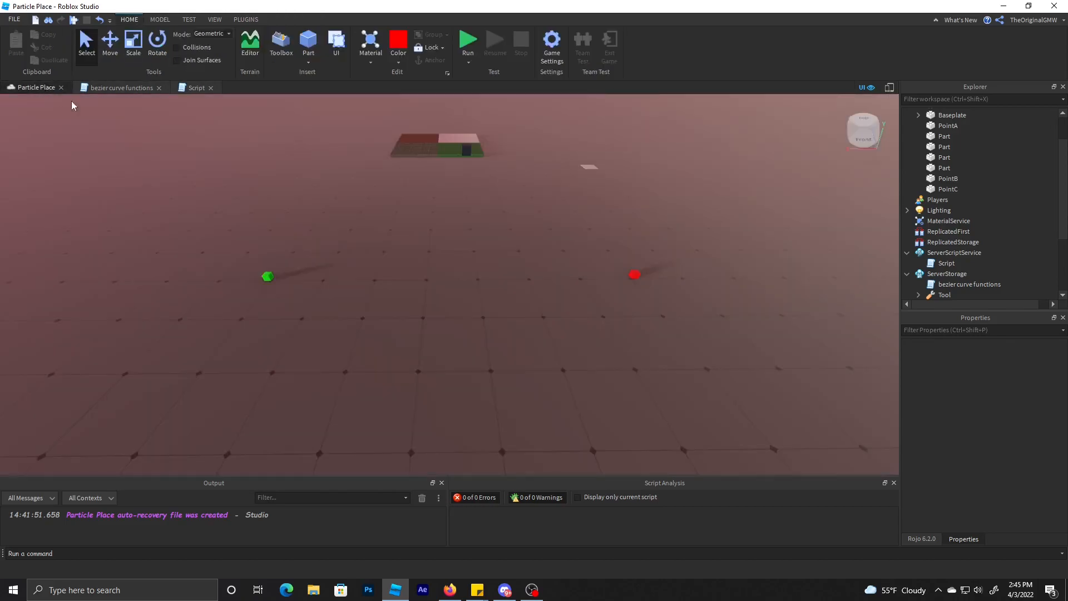
Step: Run a play test so the yellow ball moves between the points, selecting PointB to inspect it
{"action": "left_click", "coordinate": [468, 41]}
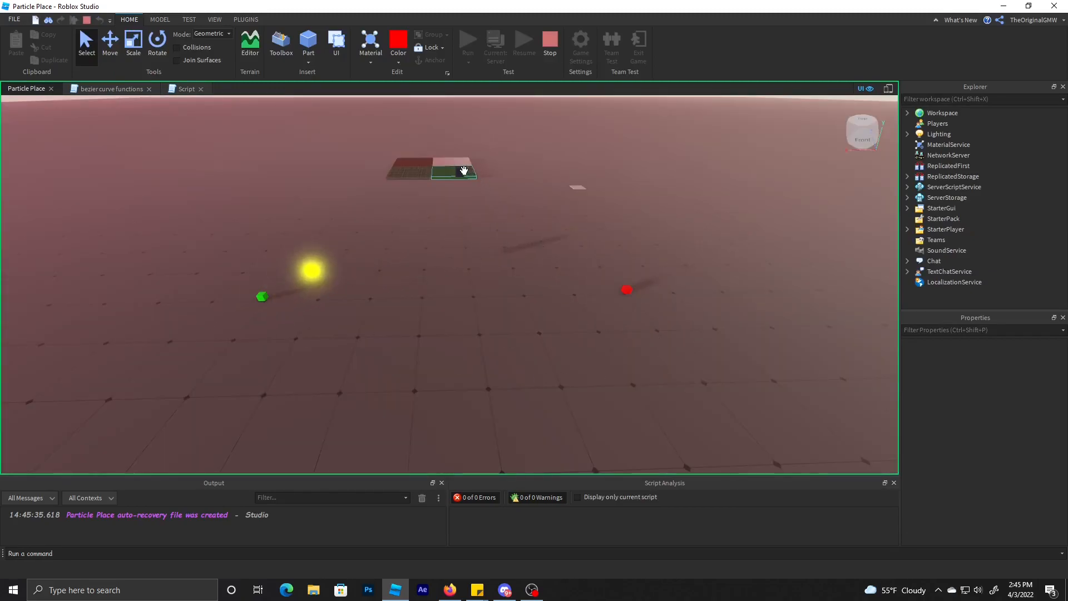
{"action": "left_click", "coordinate": [949, 229]}
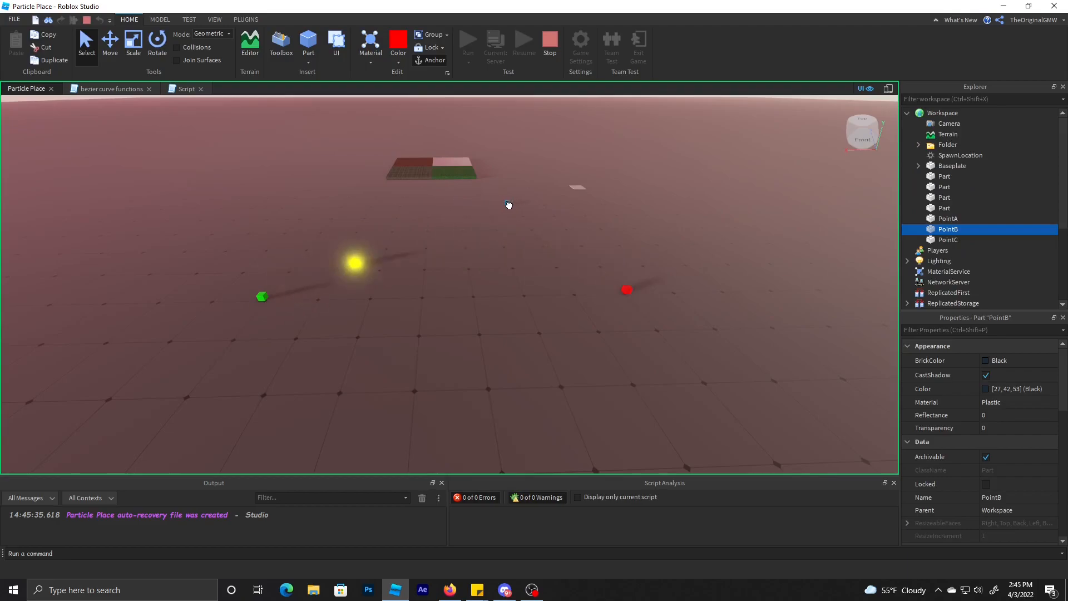